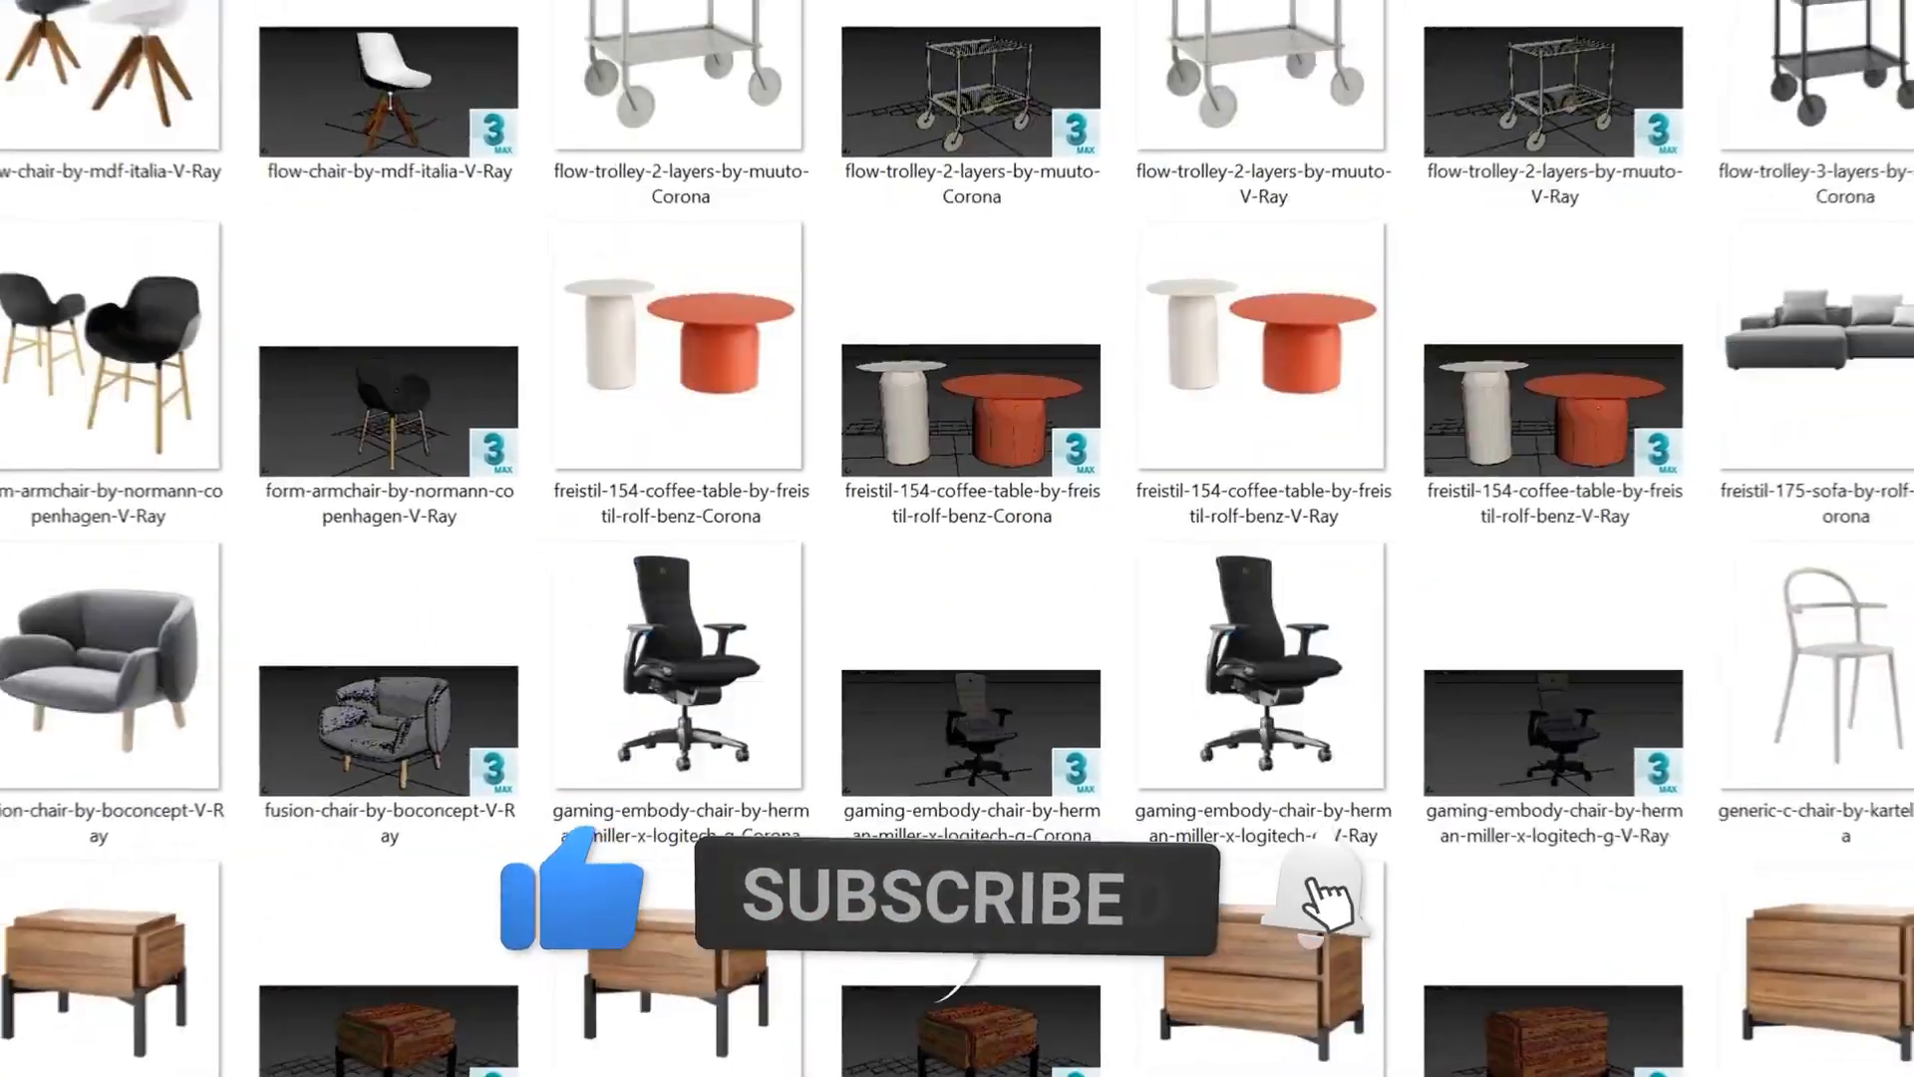
Step: Review Library A's model folders and RAR/7Z archives such as Dressing table and Dry palms
scroll(down, 3)
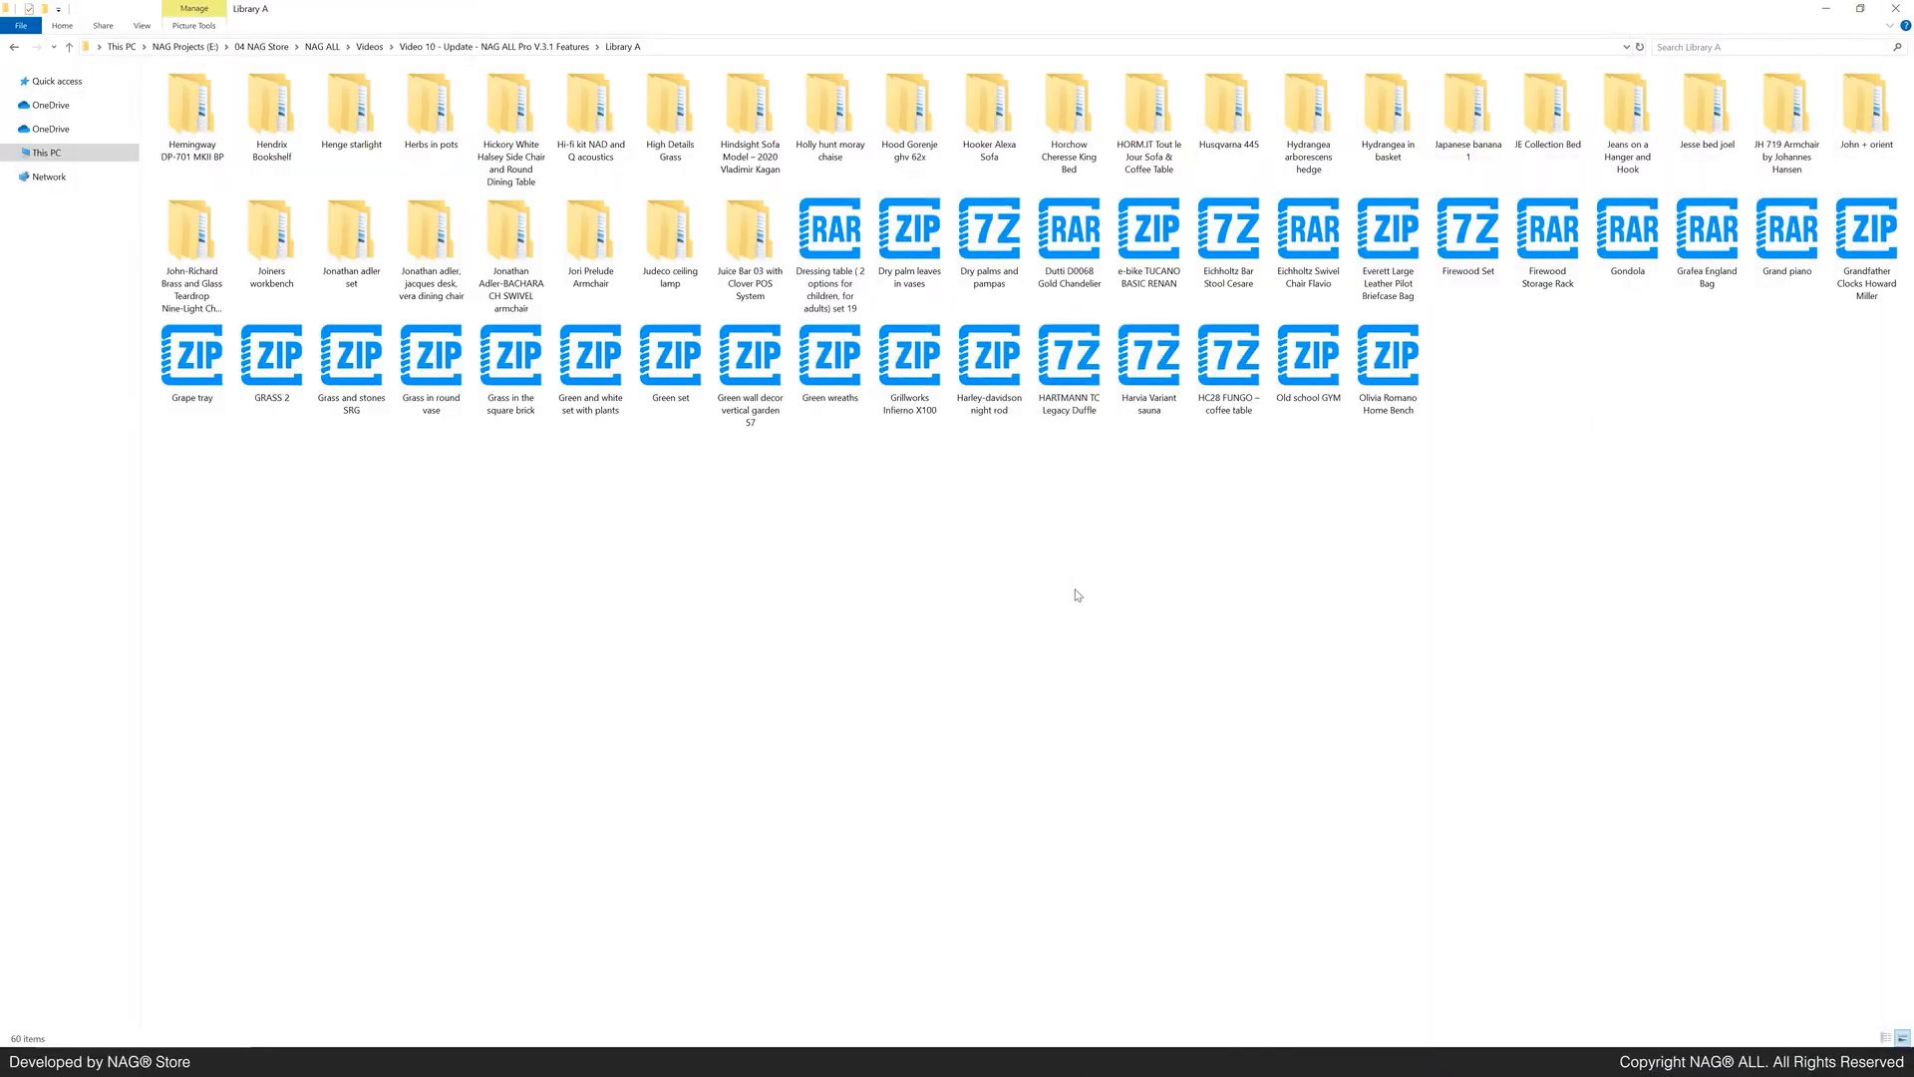
click(191, 109)
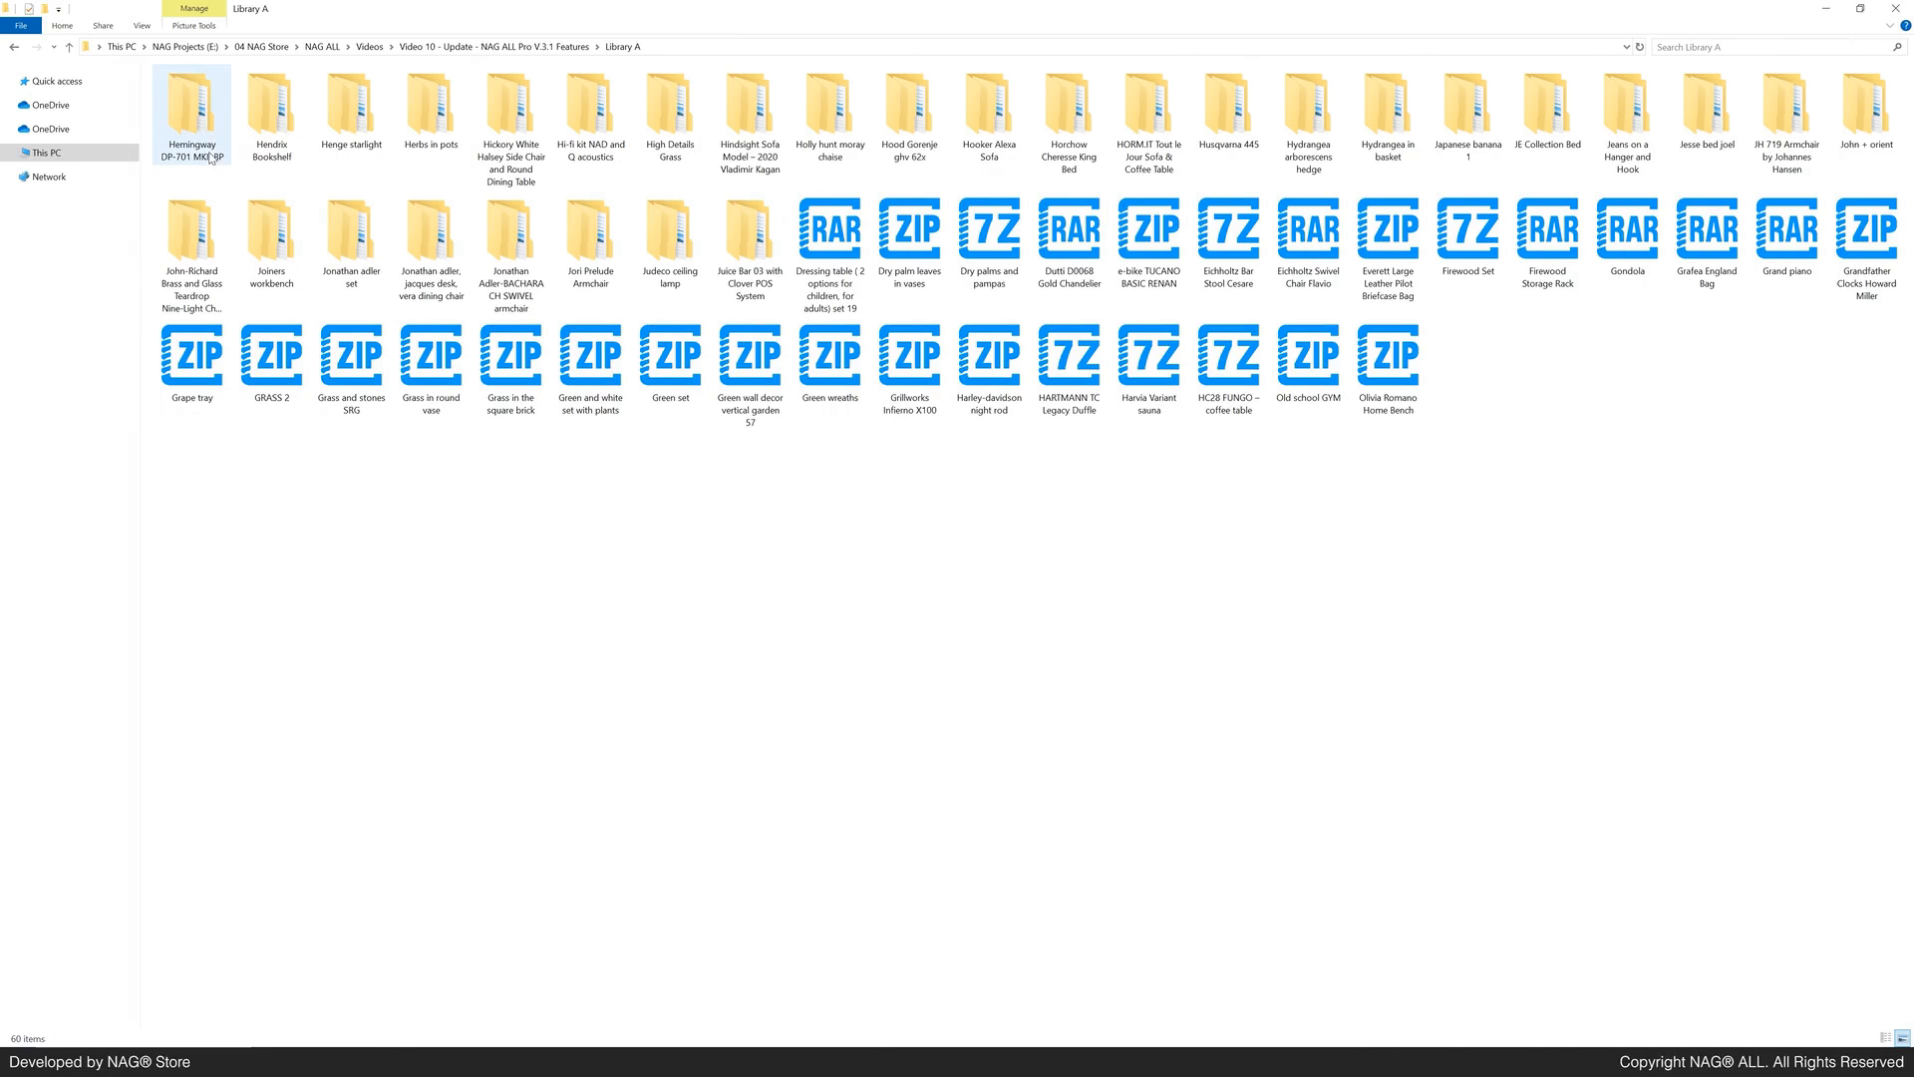
click(1306, 116)
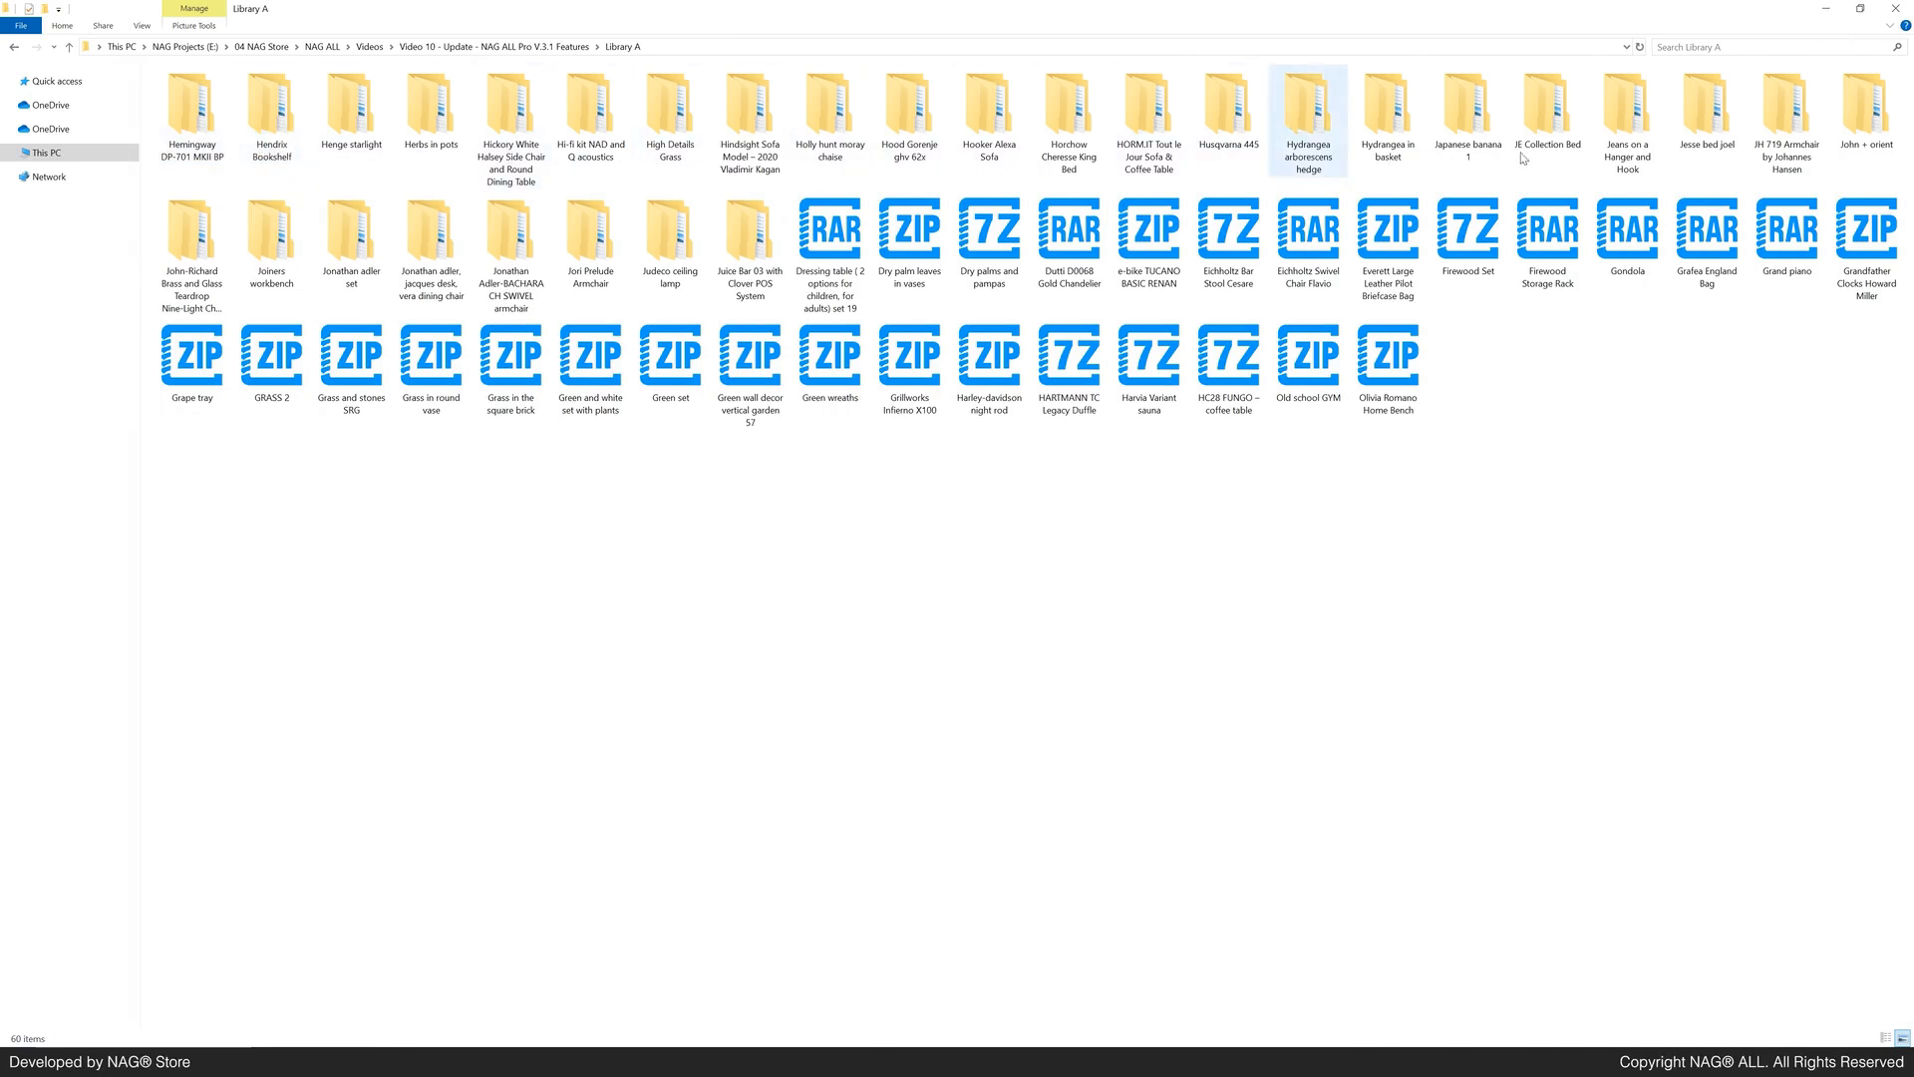
click(829, 231)
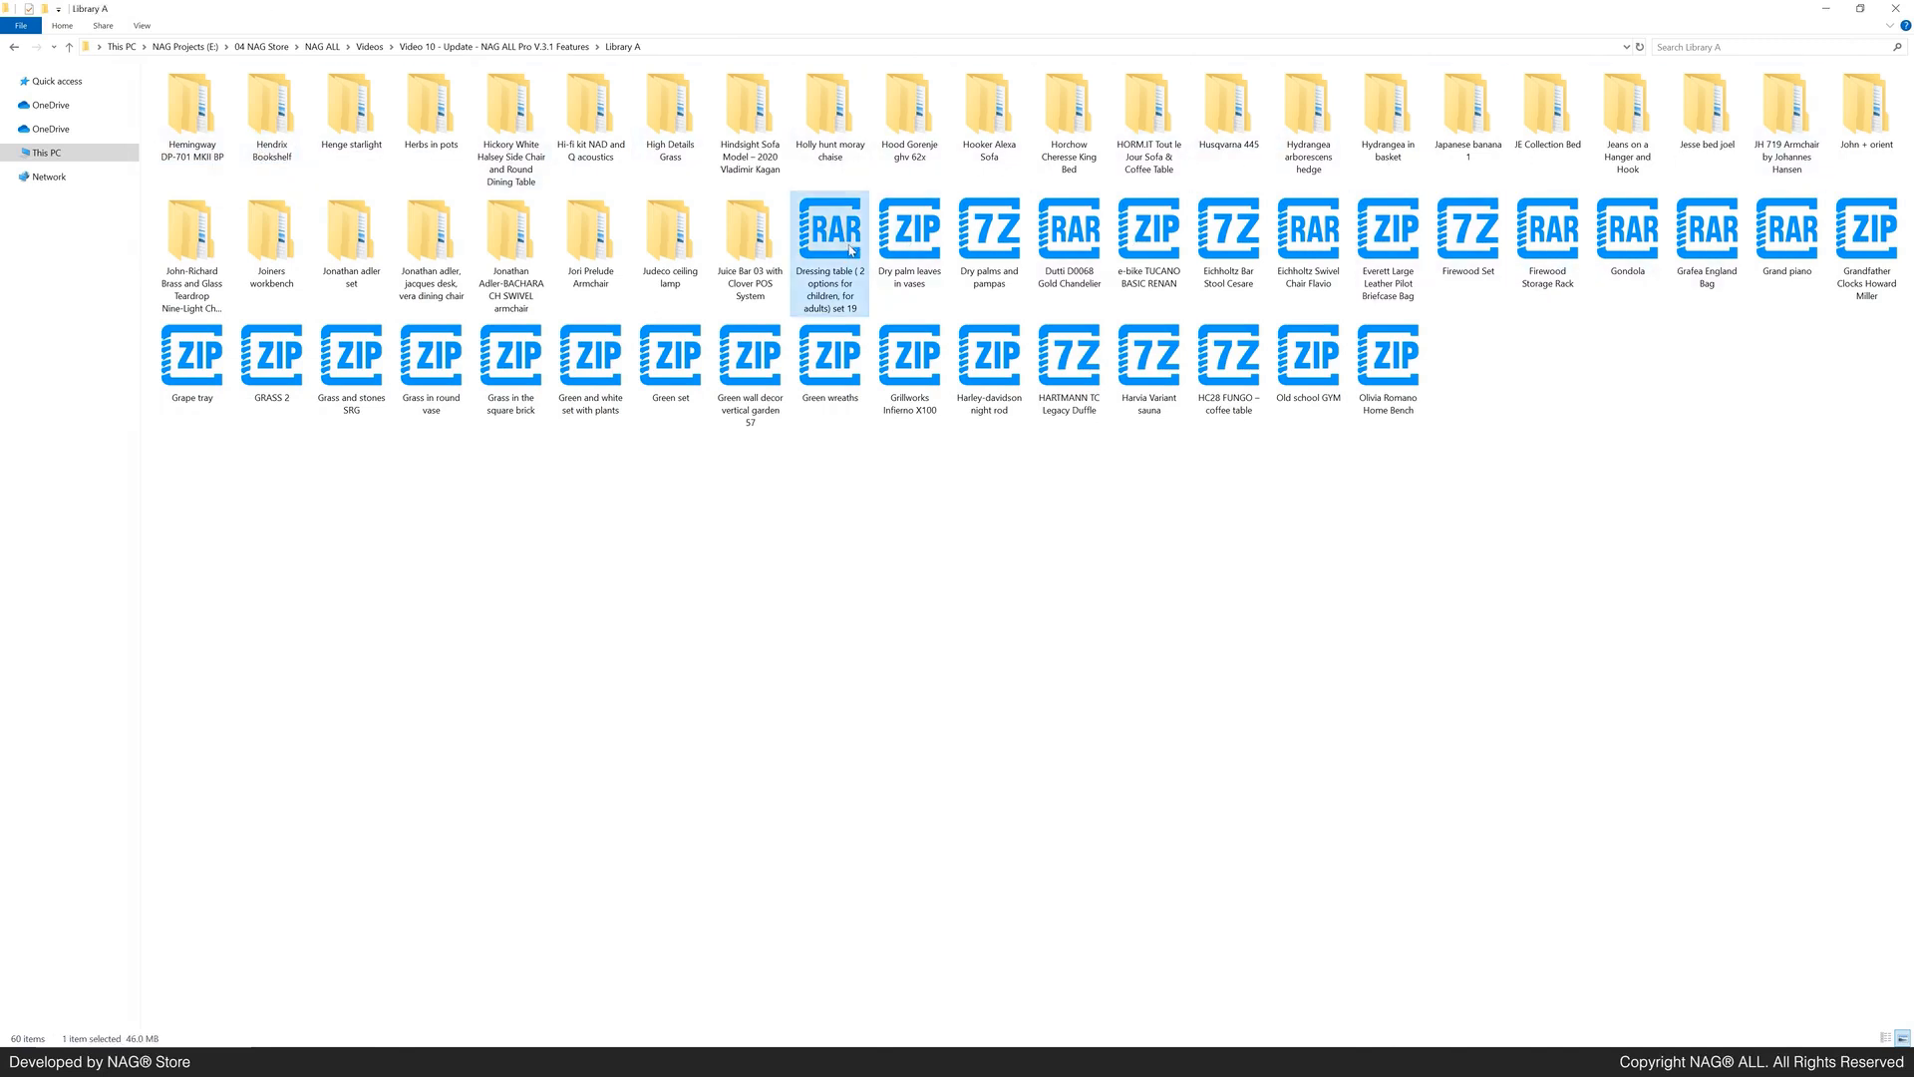
click(989, 232)
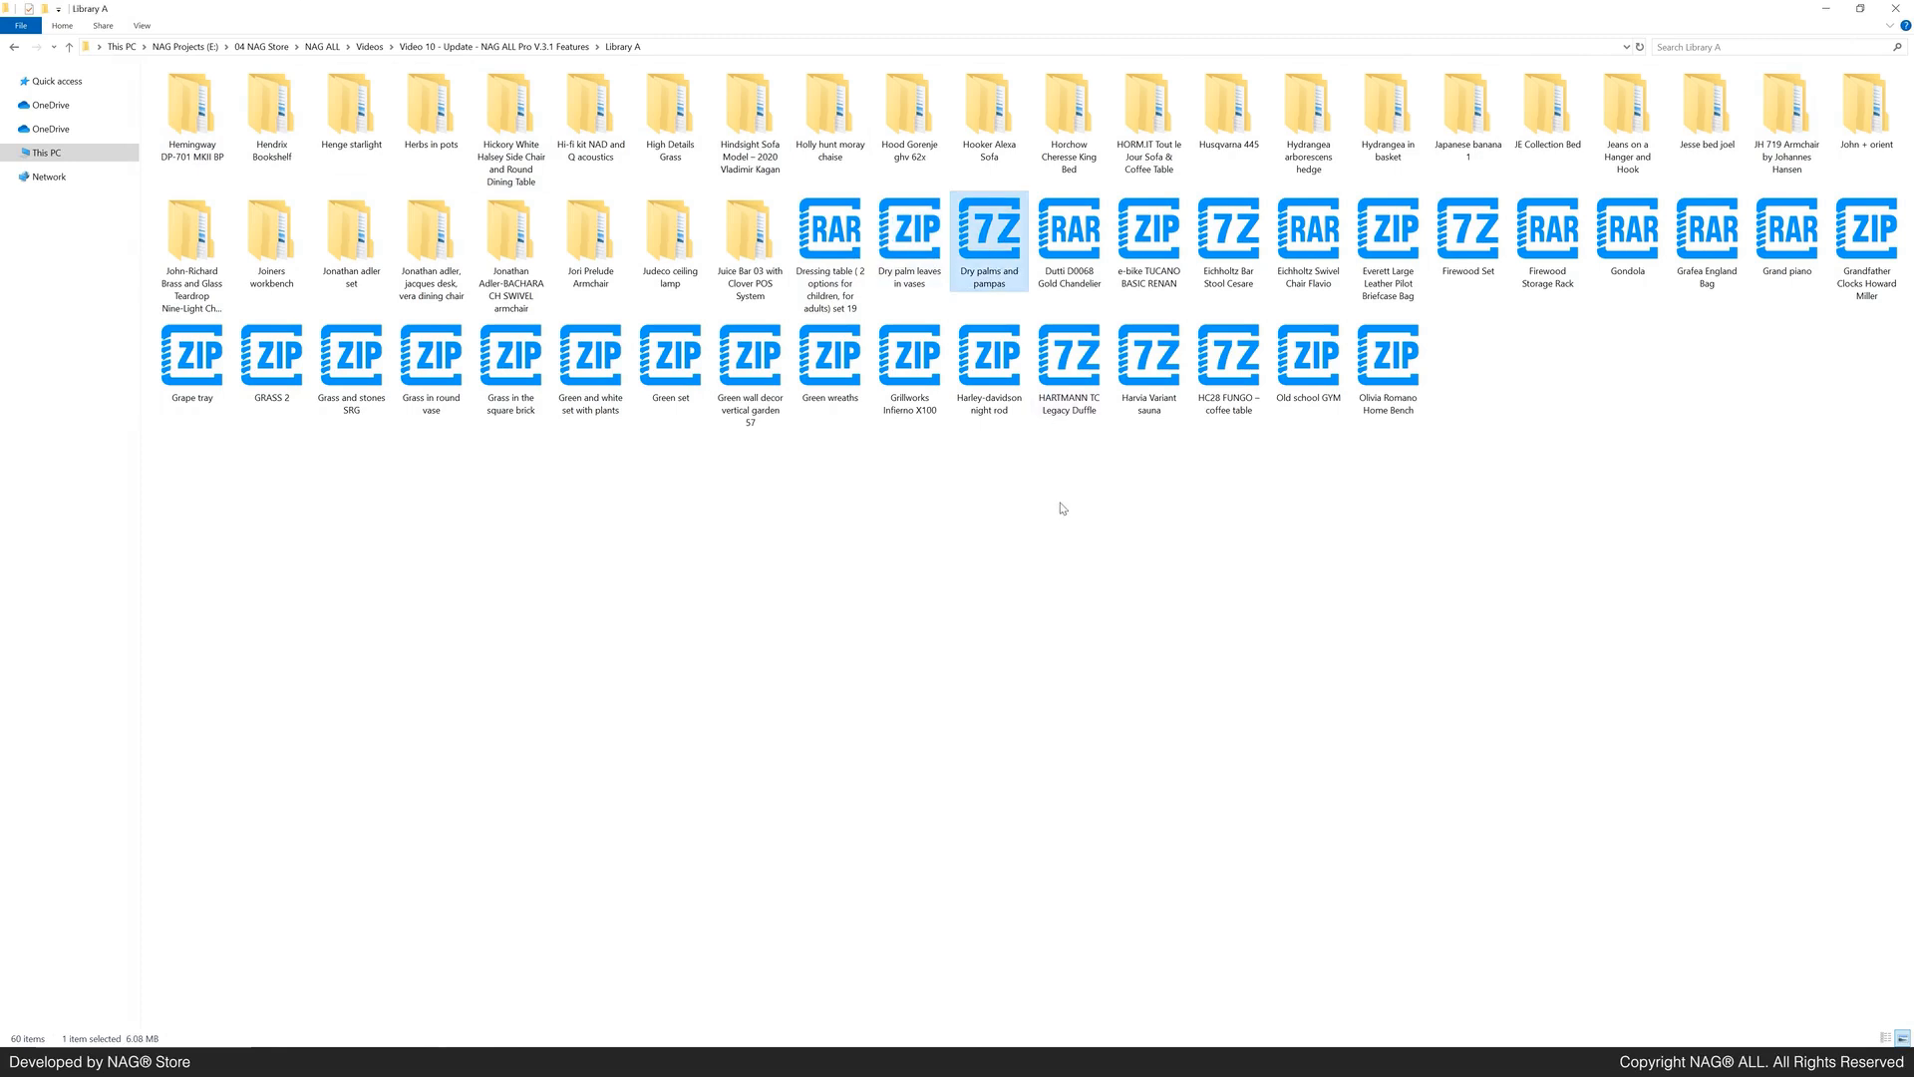
click(431, 247)
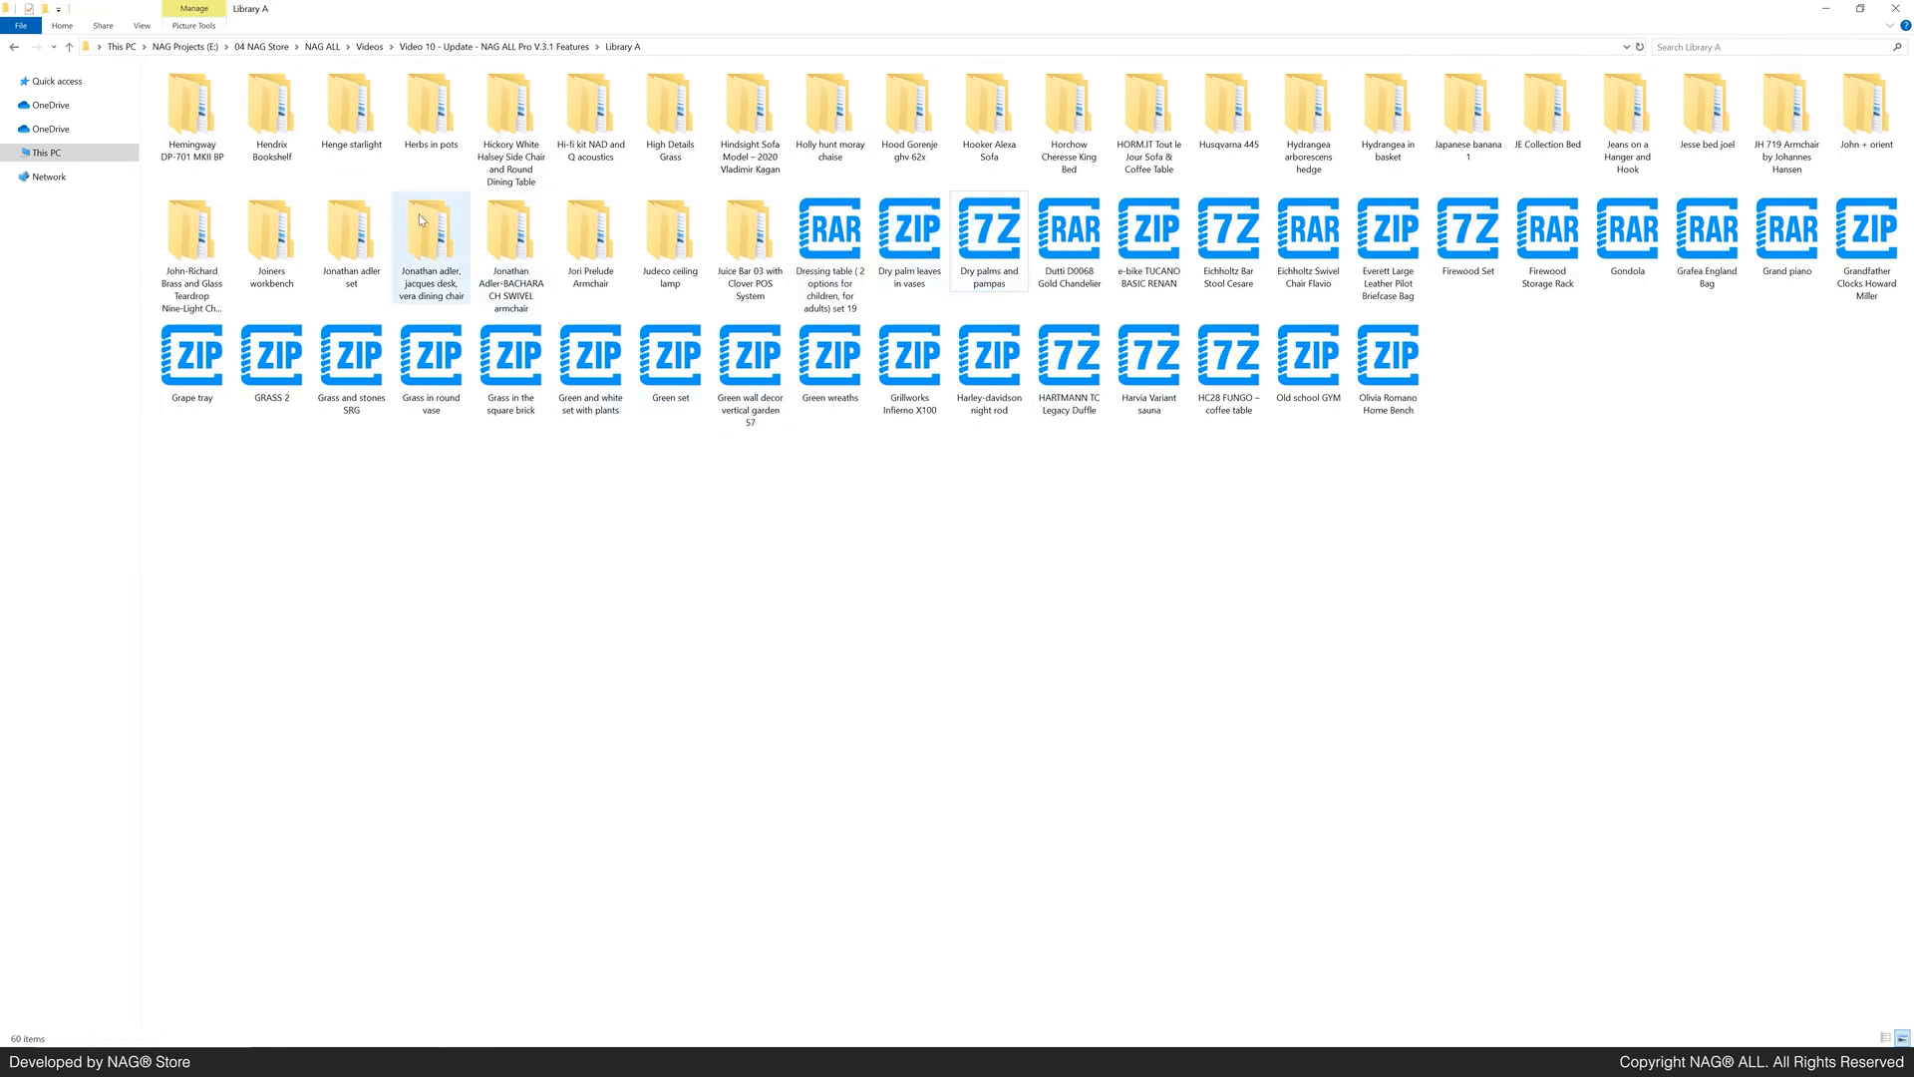
click(591, 355)
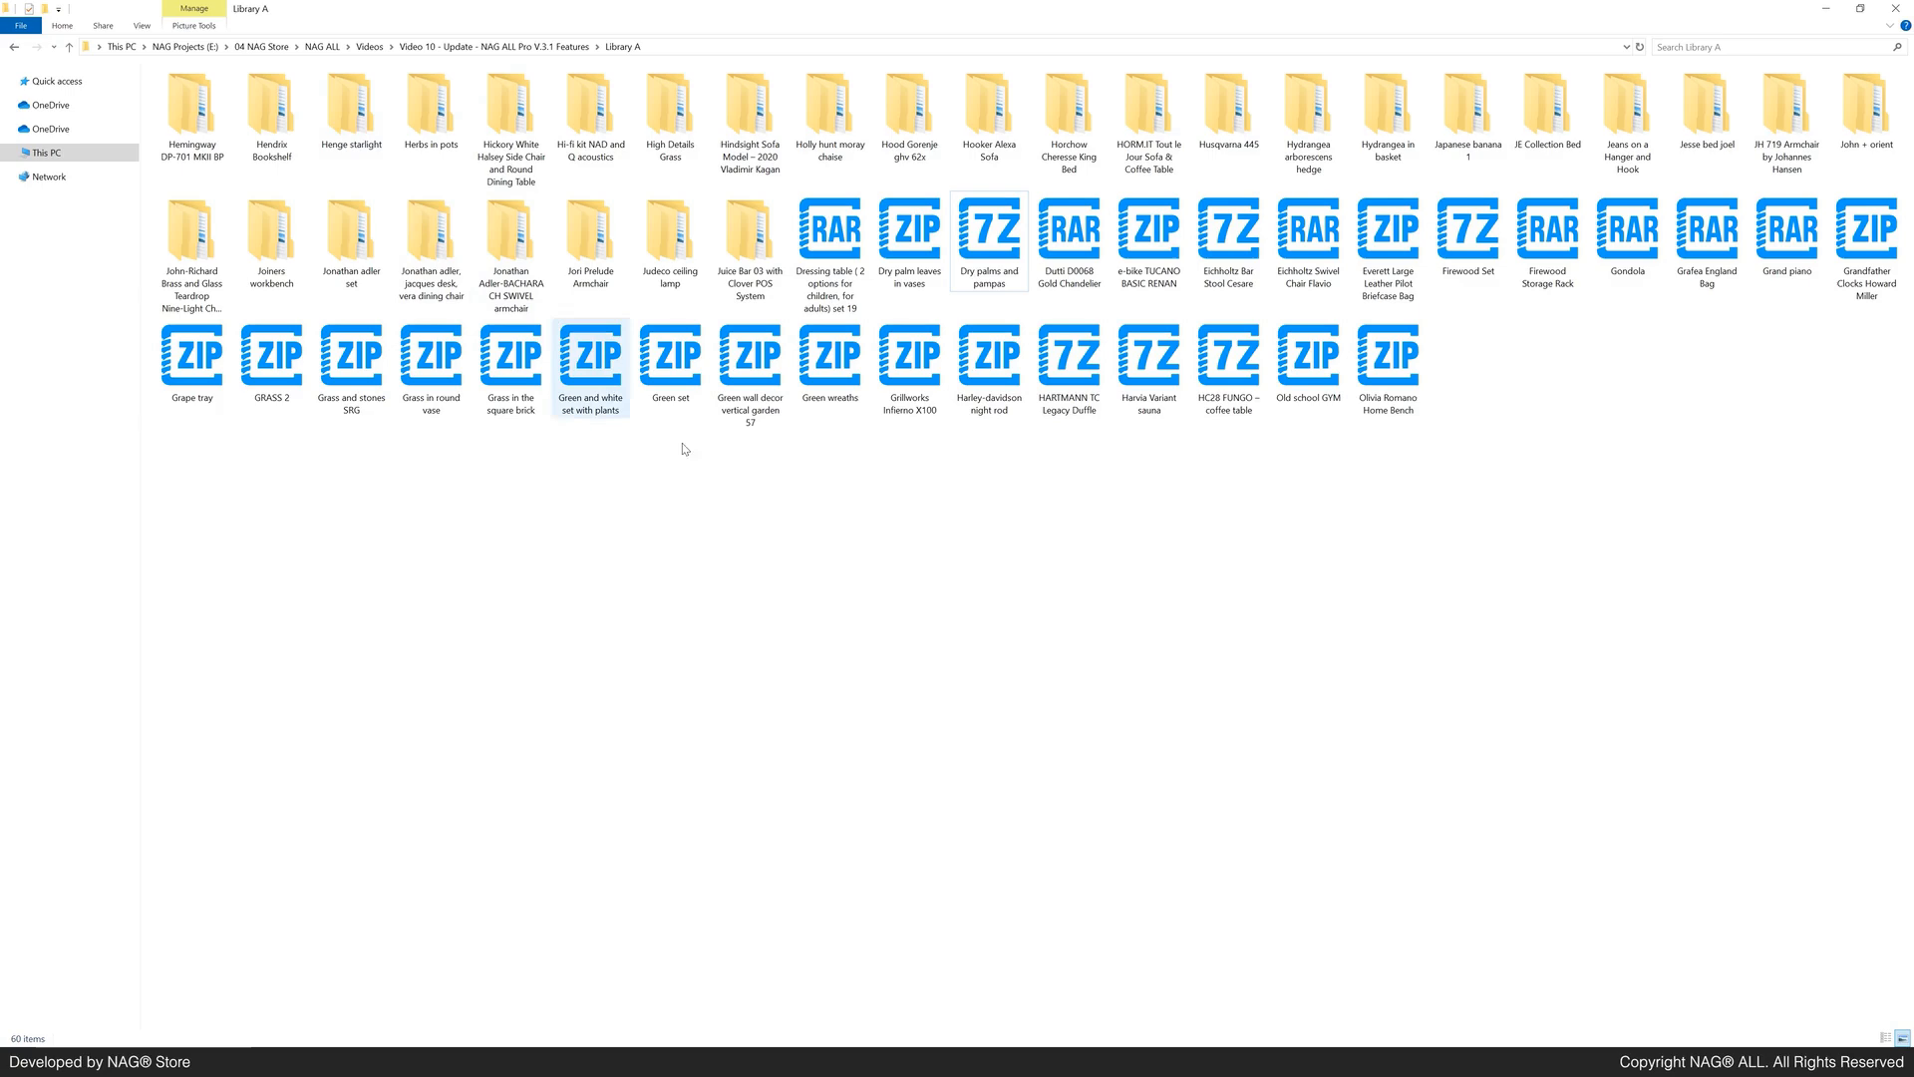
Step: Select the NAG-ALL-v3.1 application in the program folder
click(713, 656)
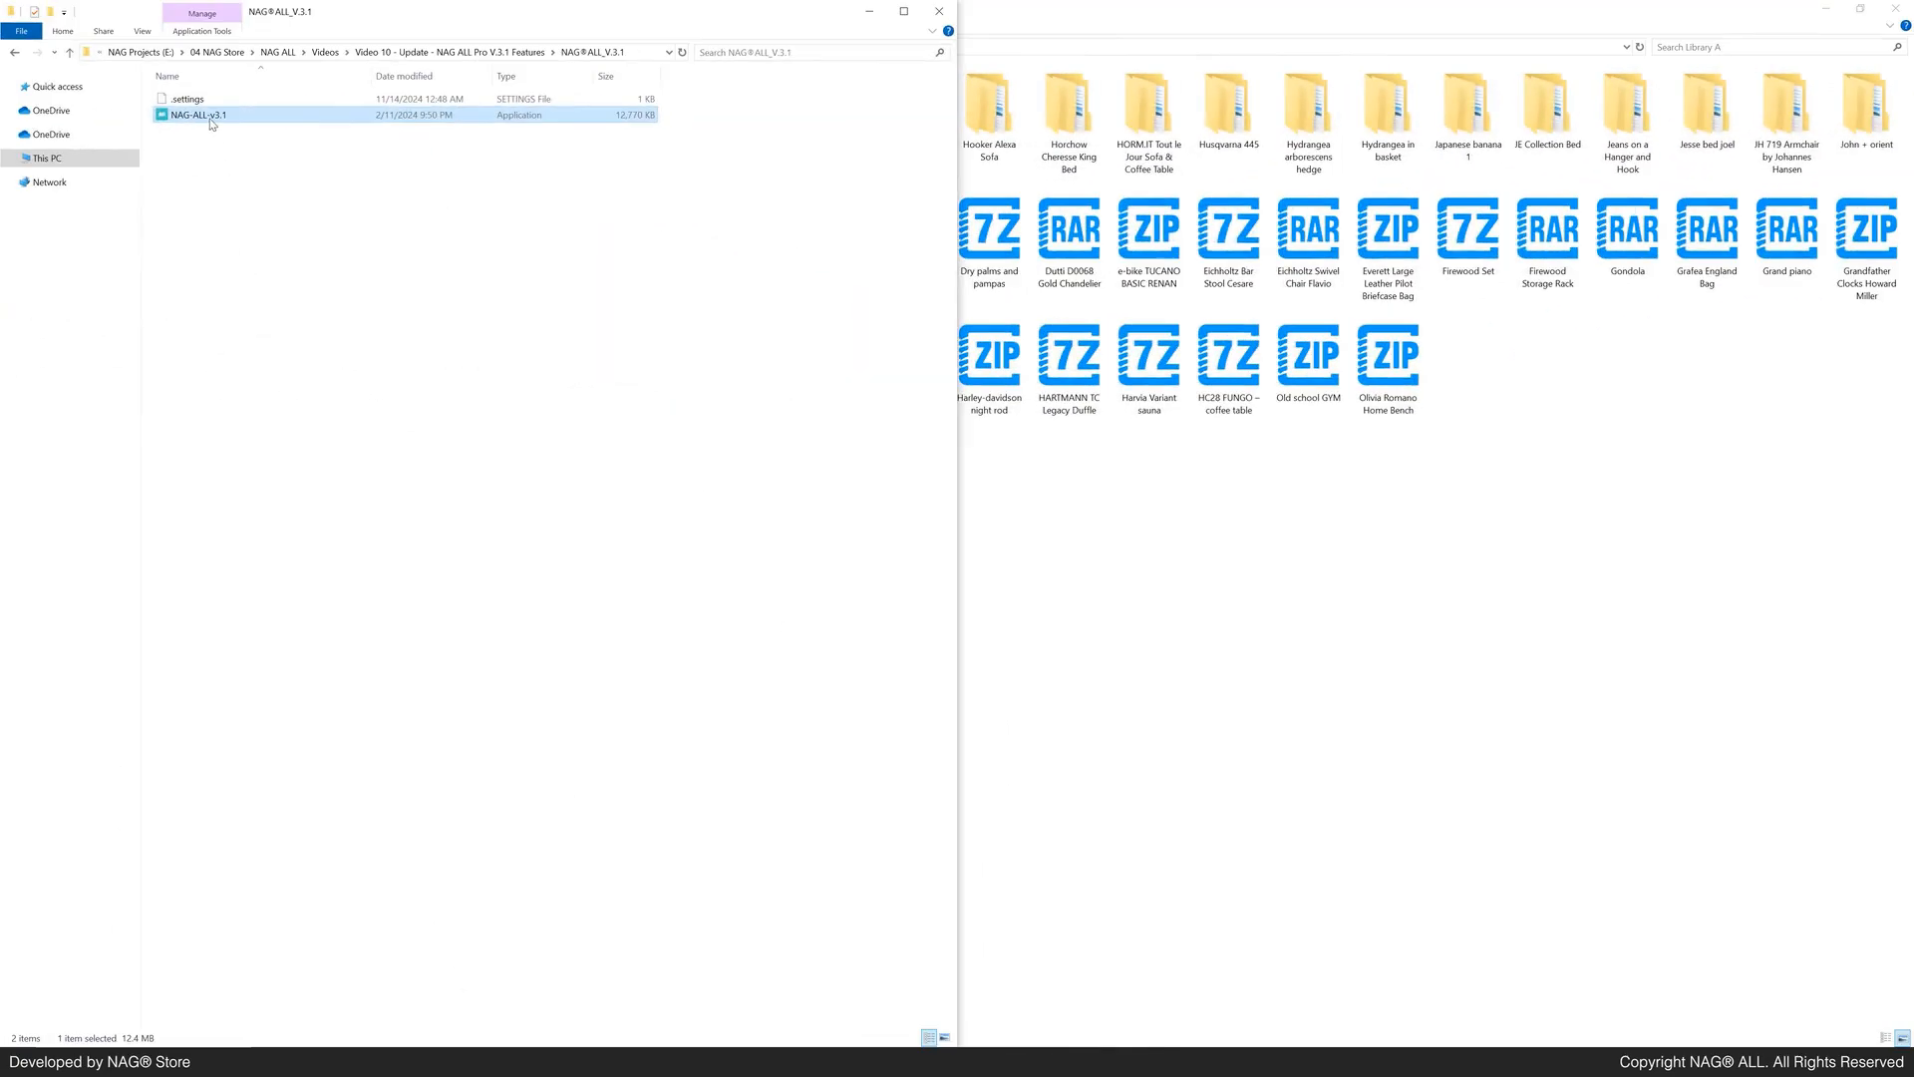
Step: Launch NAG ALL PRO, add the Library A path and enable deleting older software release versions
double_click(197, 114)
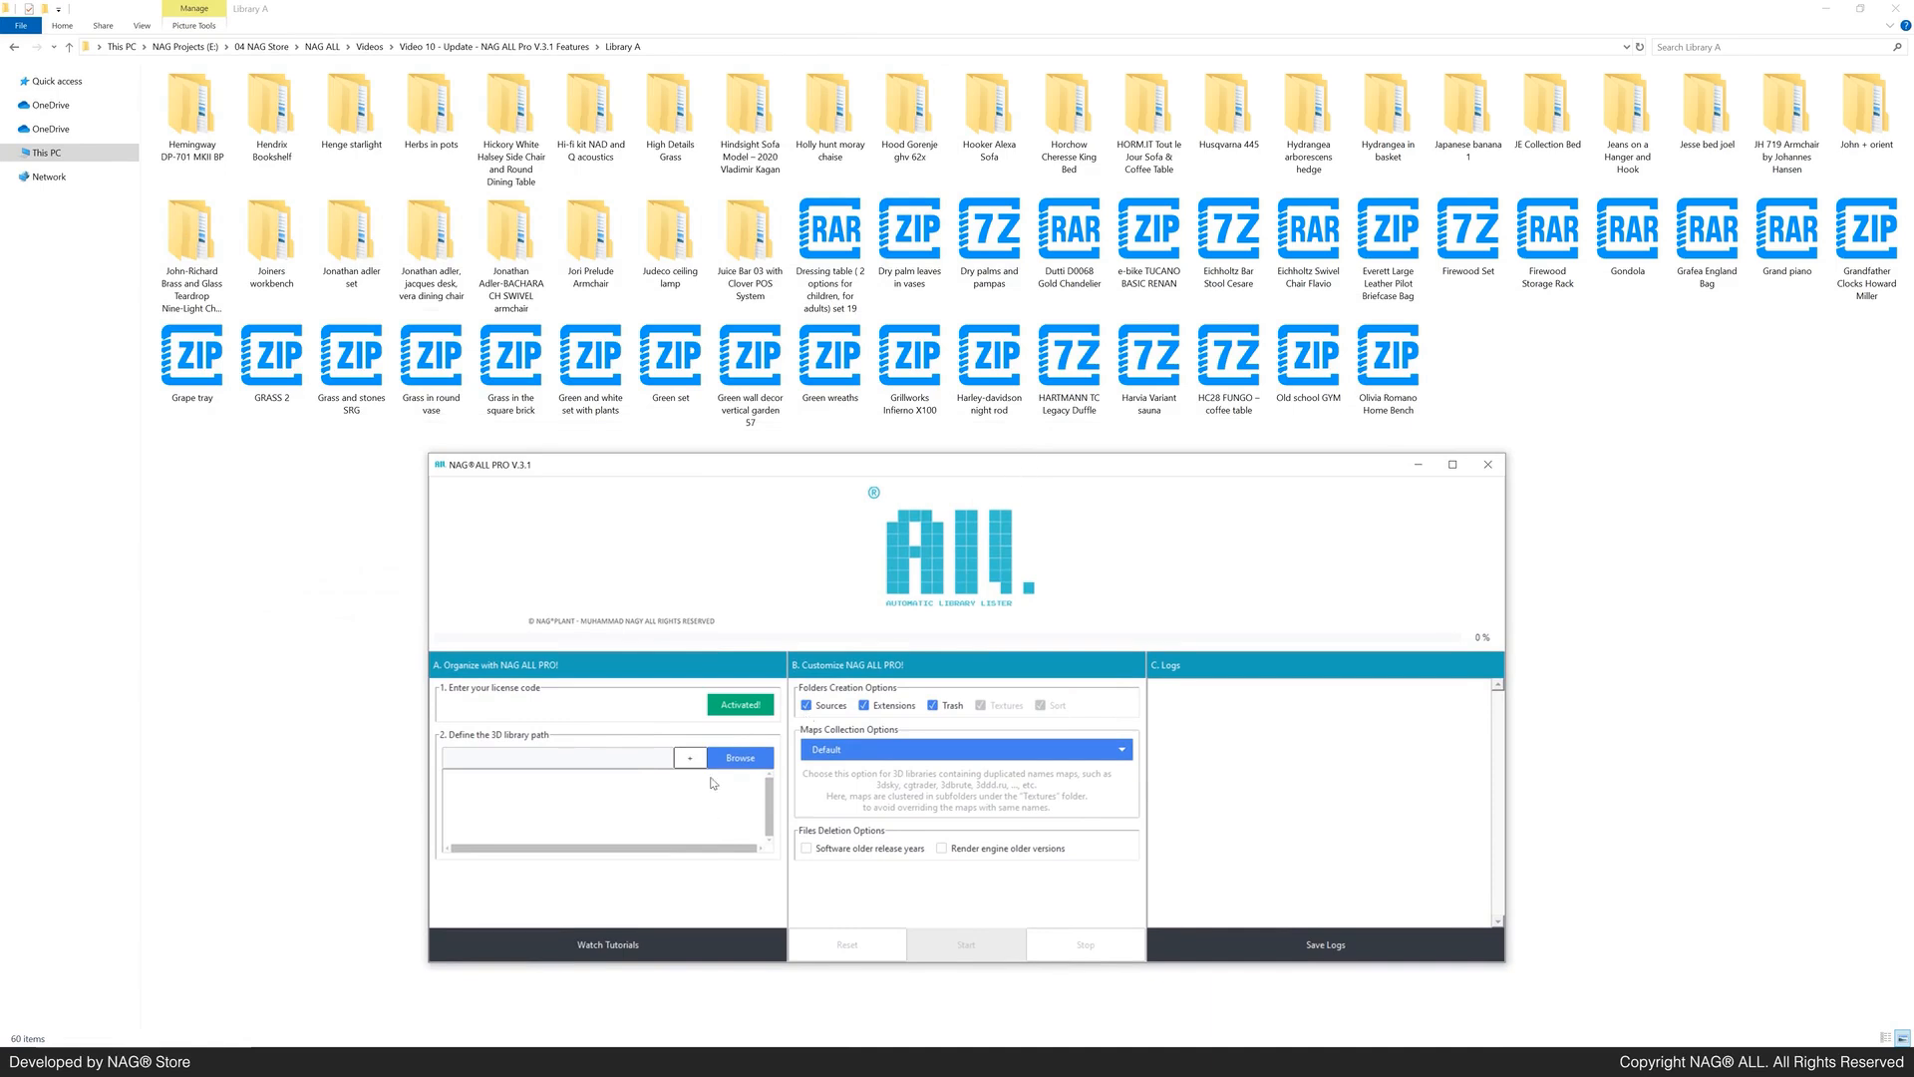
mouse_move(511, 736)
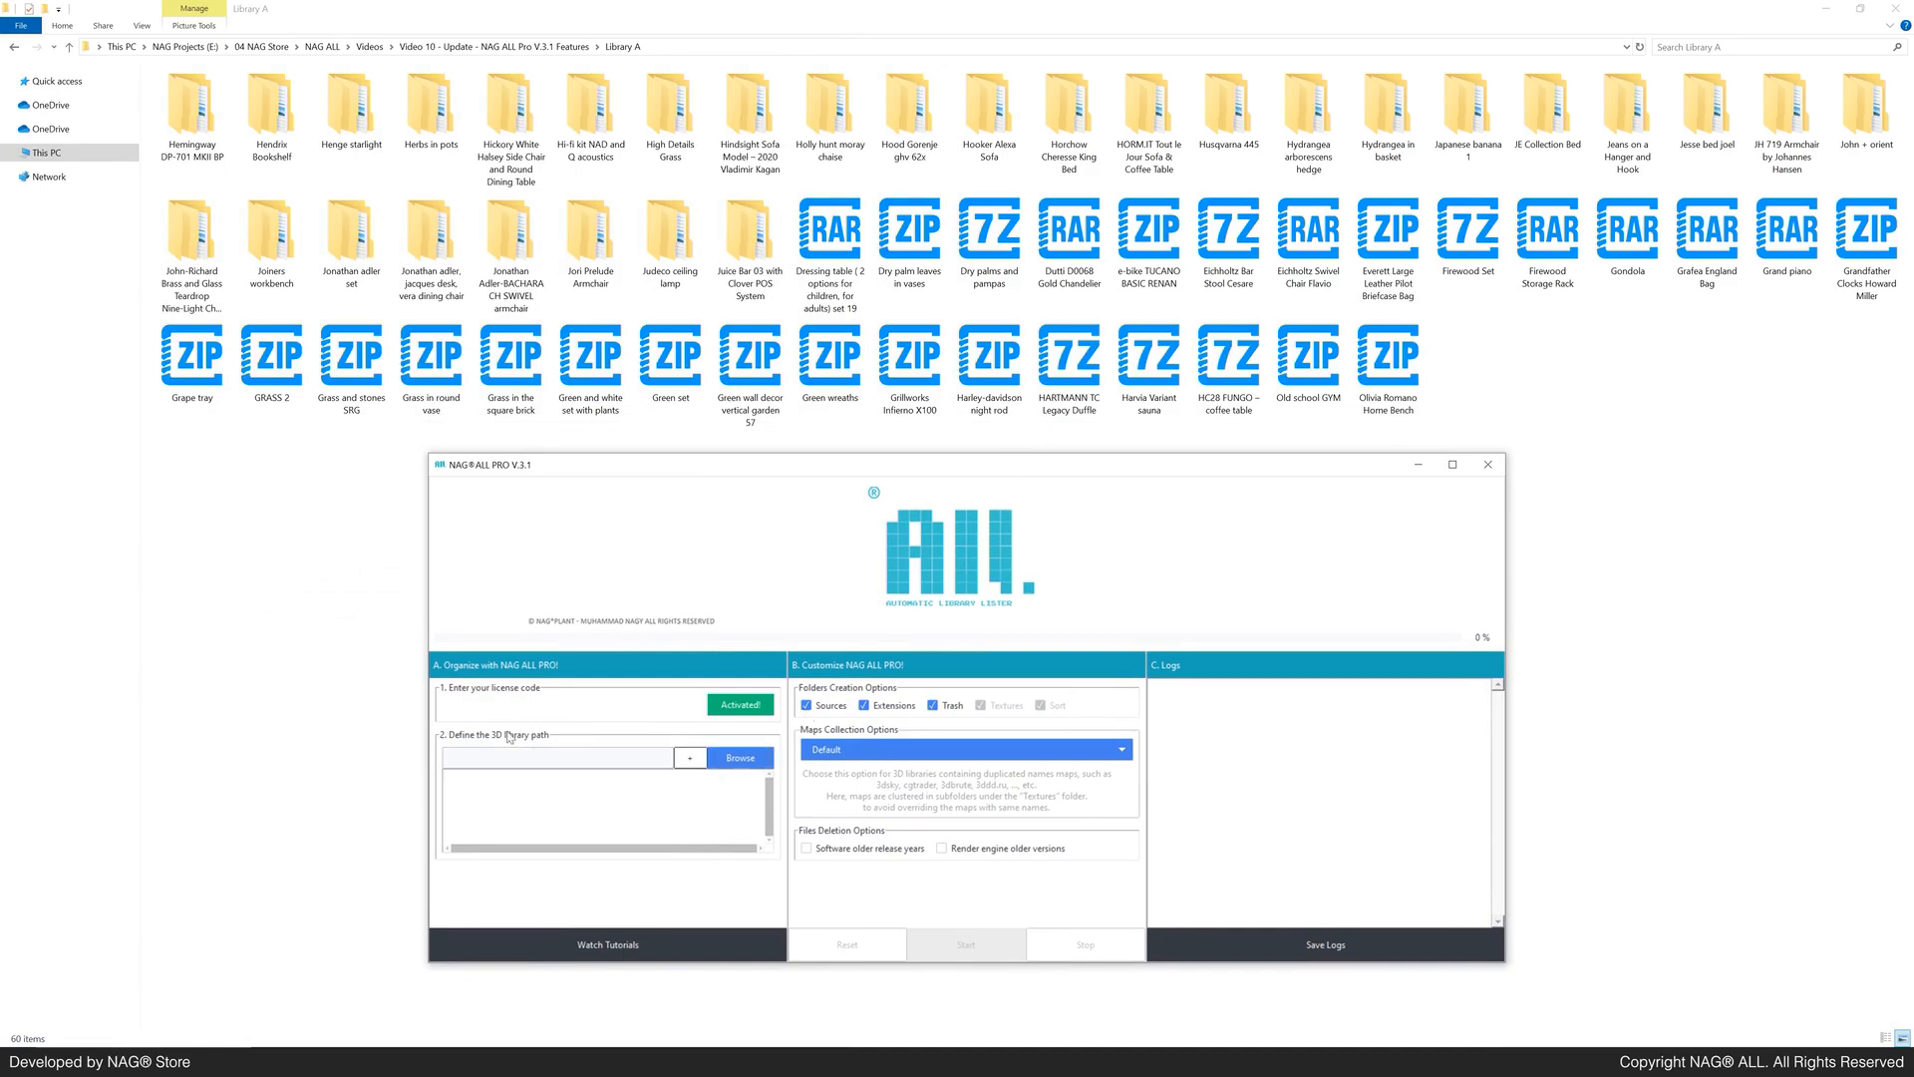
click(738, 758)
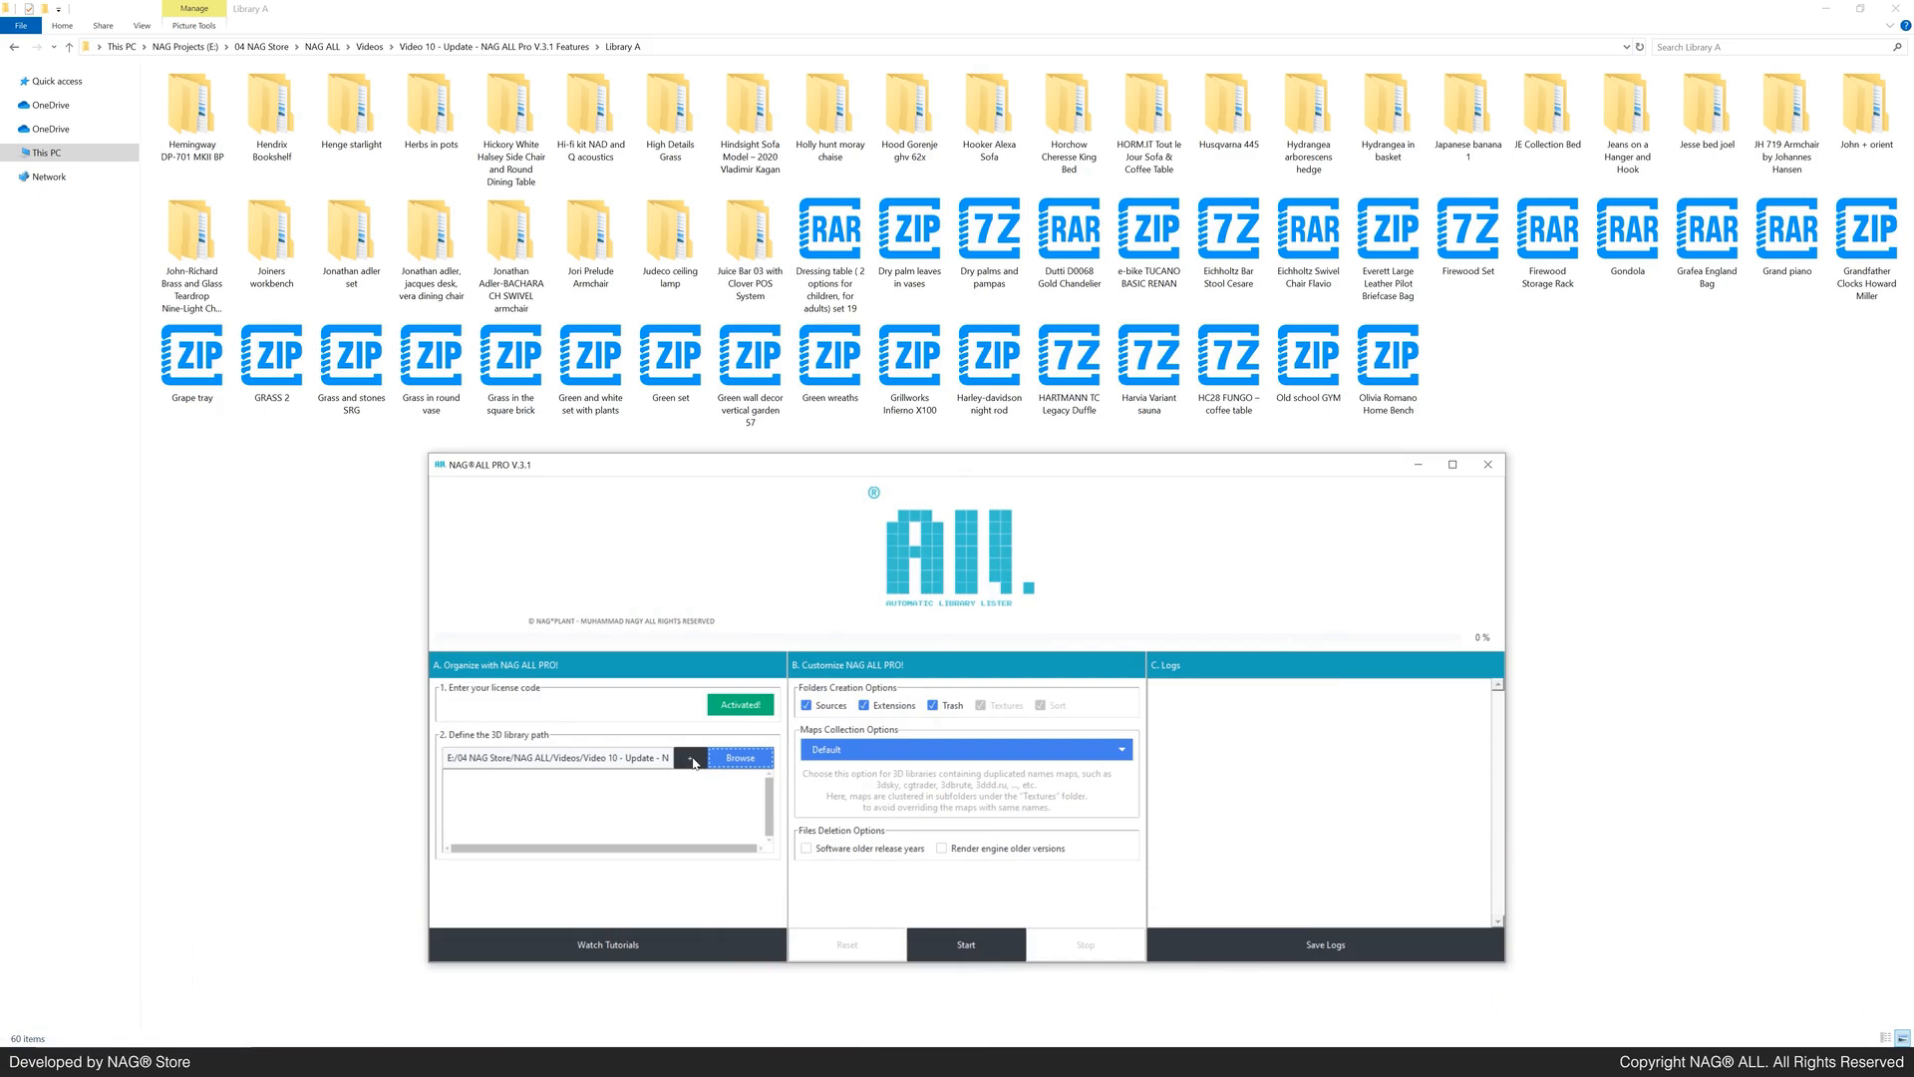
click(690, 758)
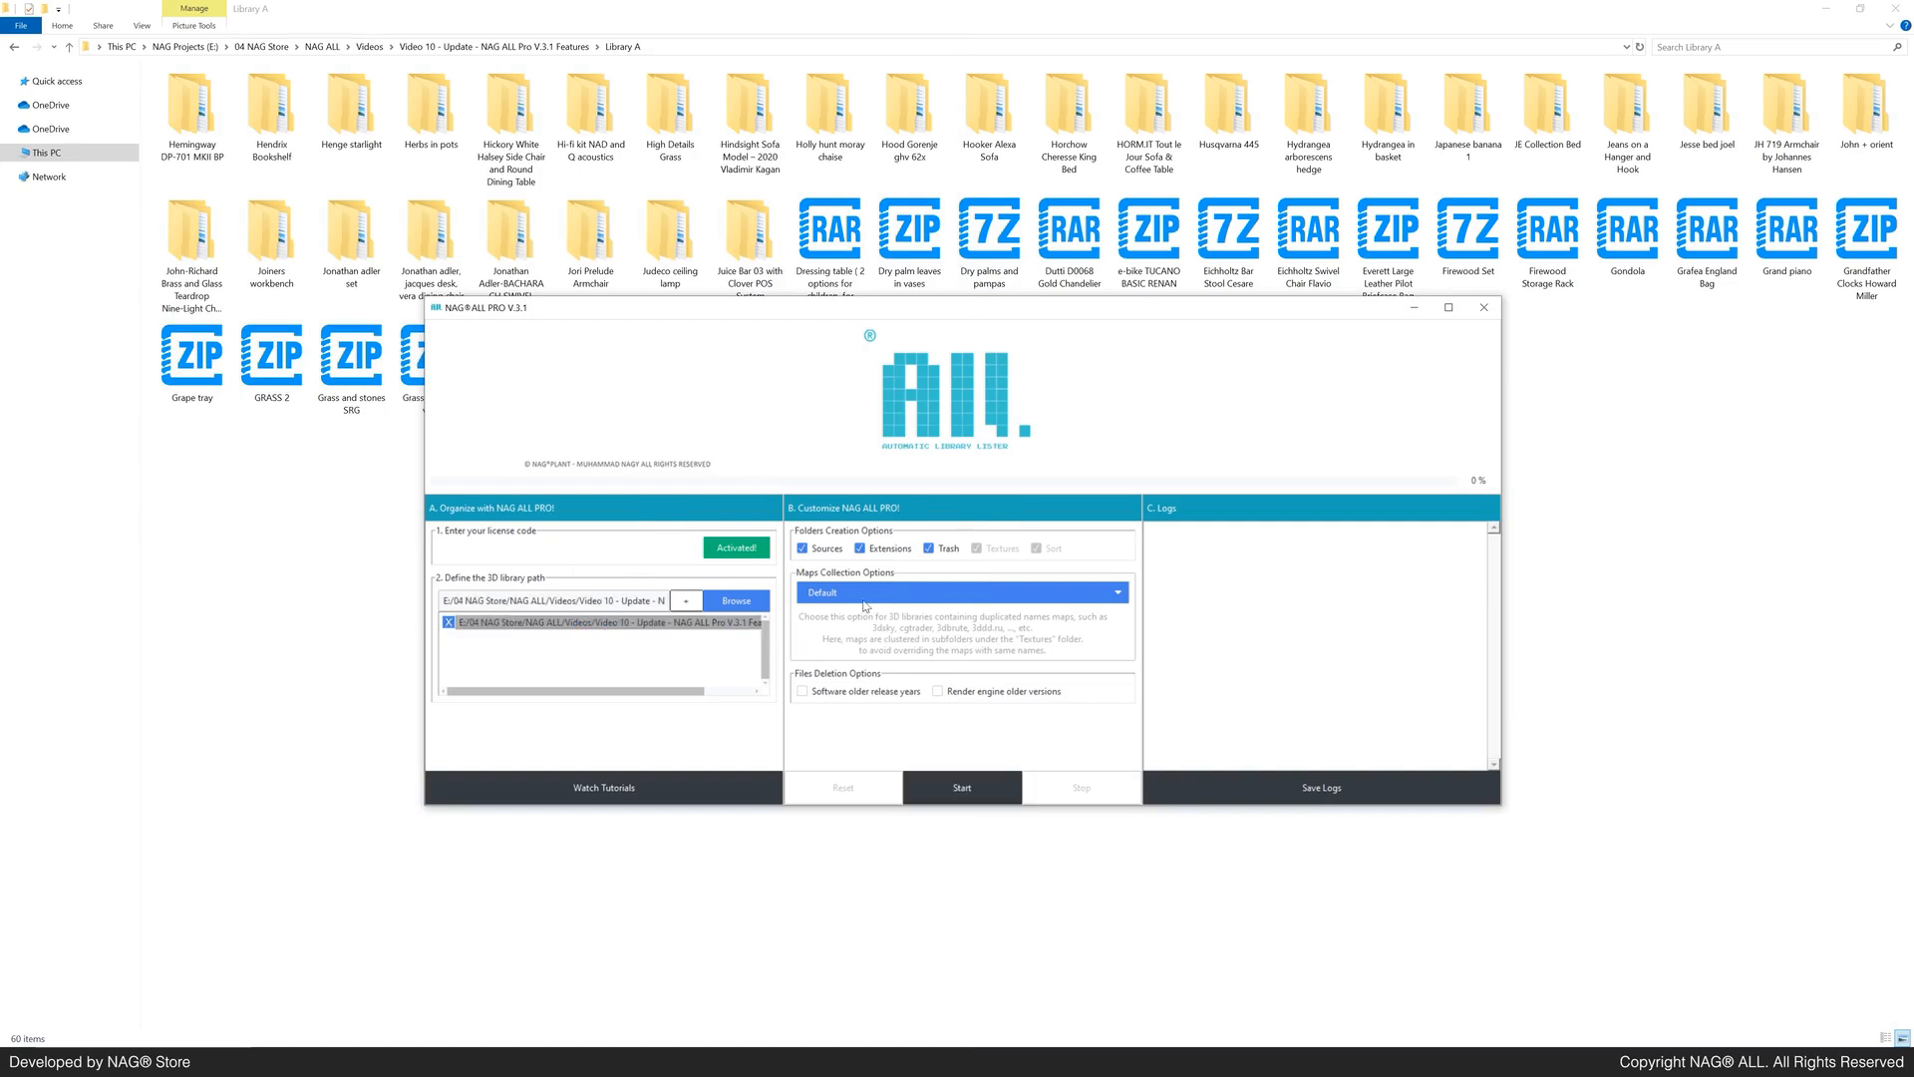
mouse_move(828, 698)
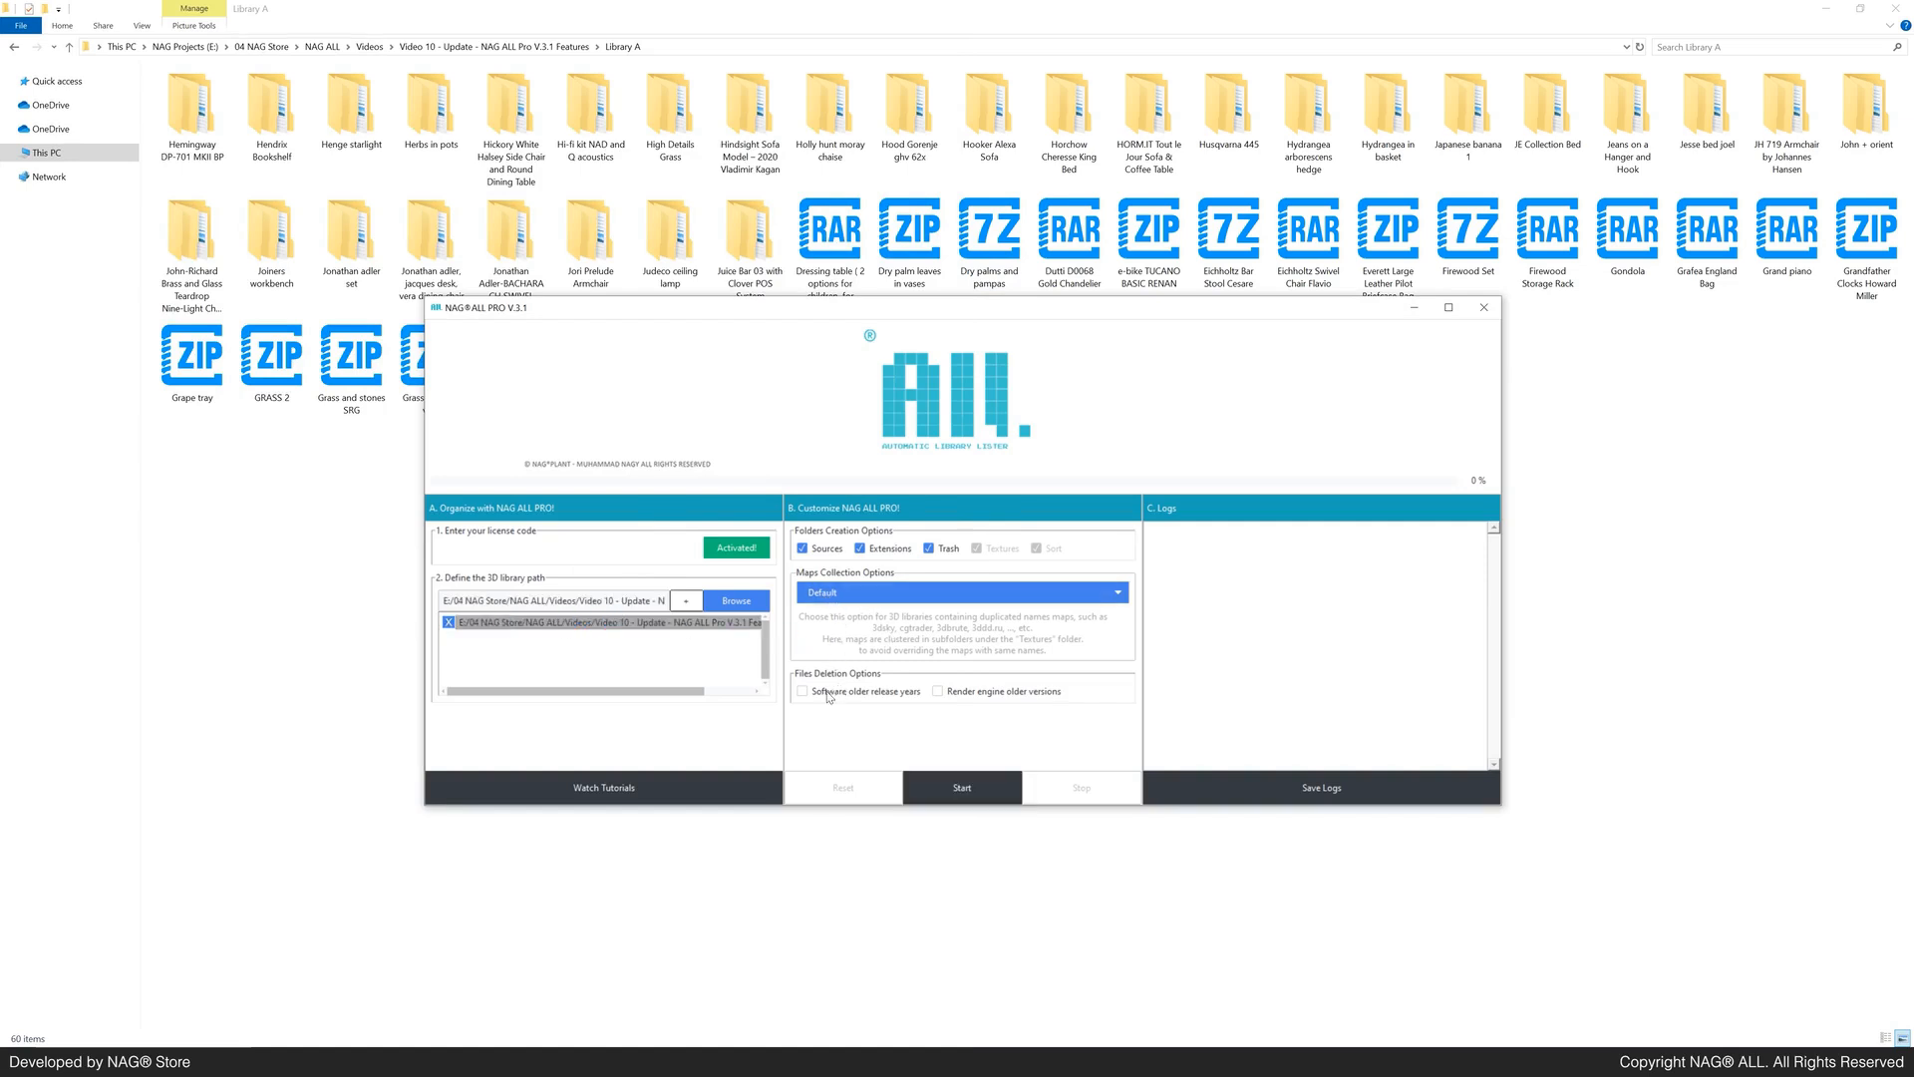
click(937, 691)
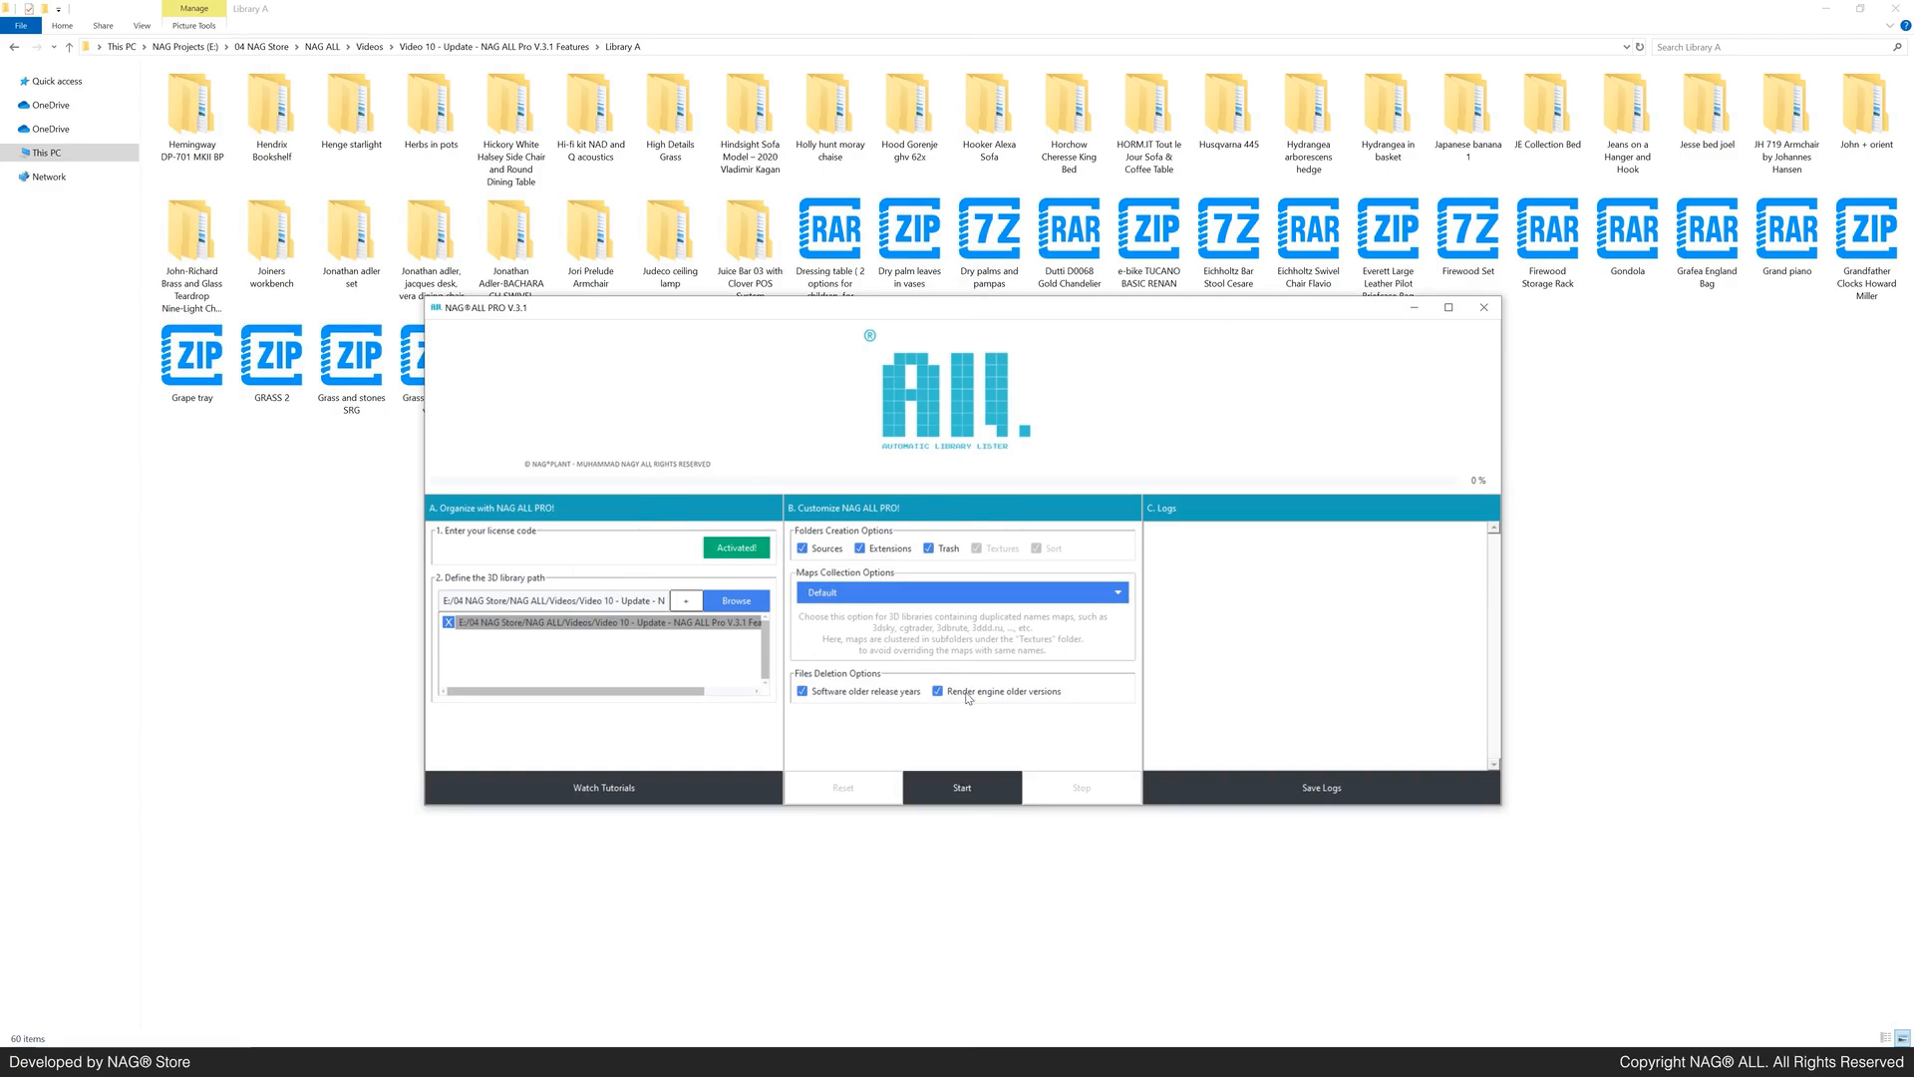
mouse_move(961, 787)
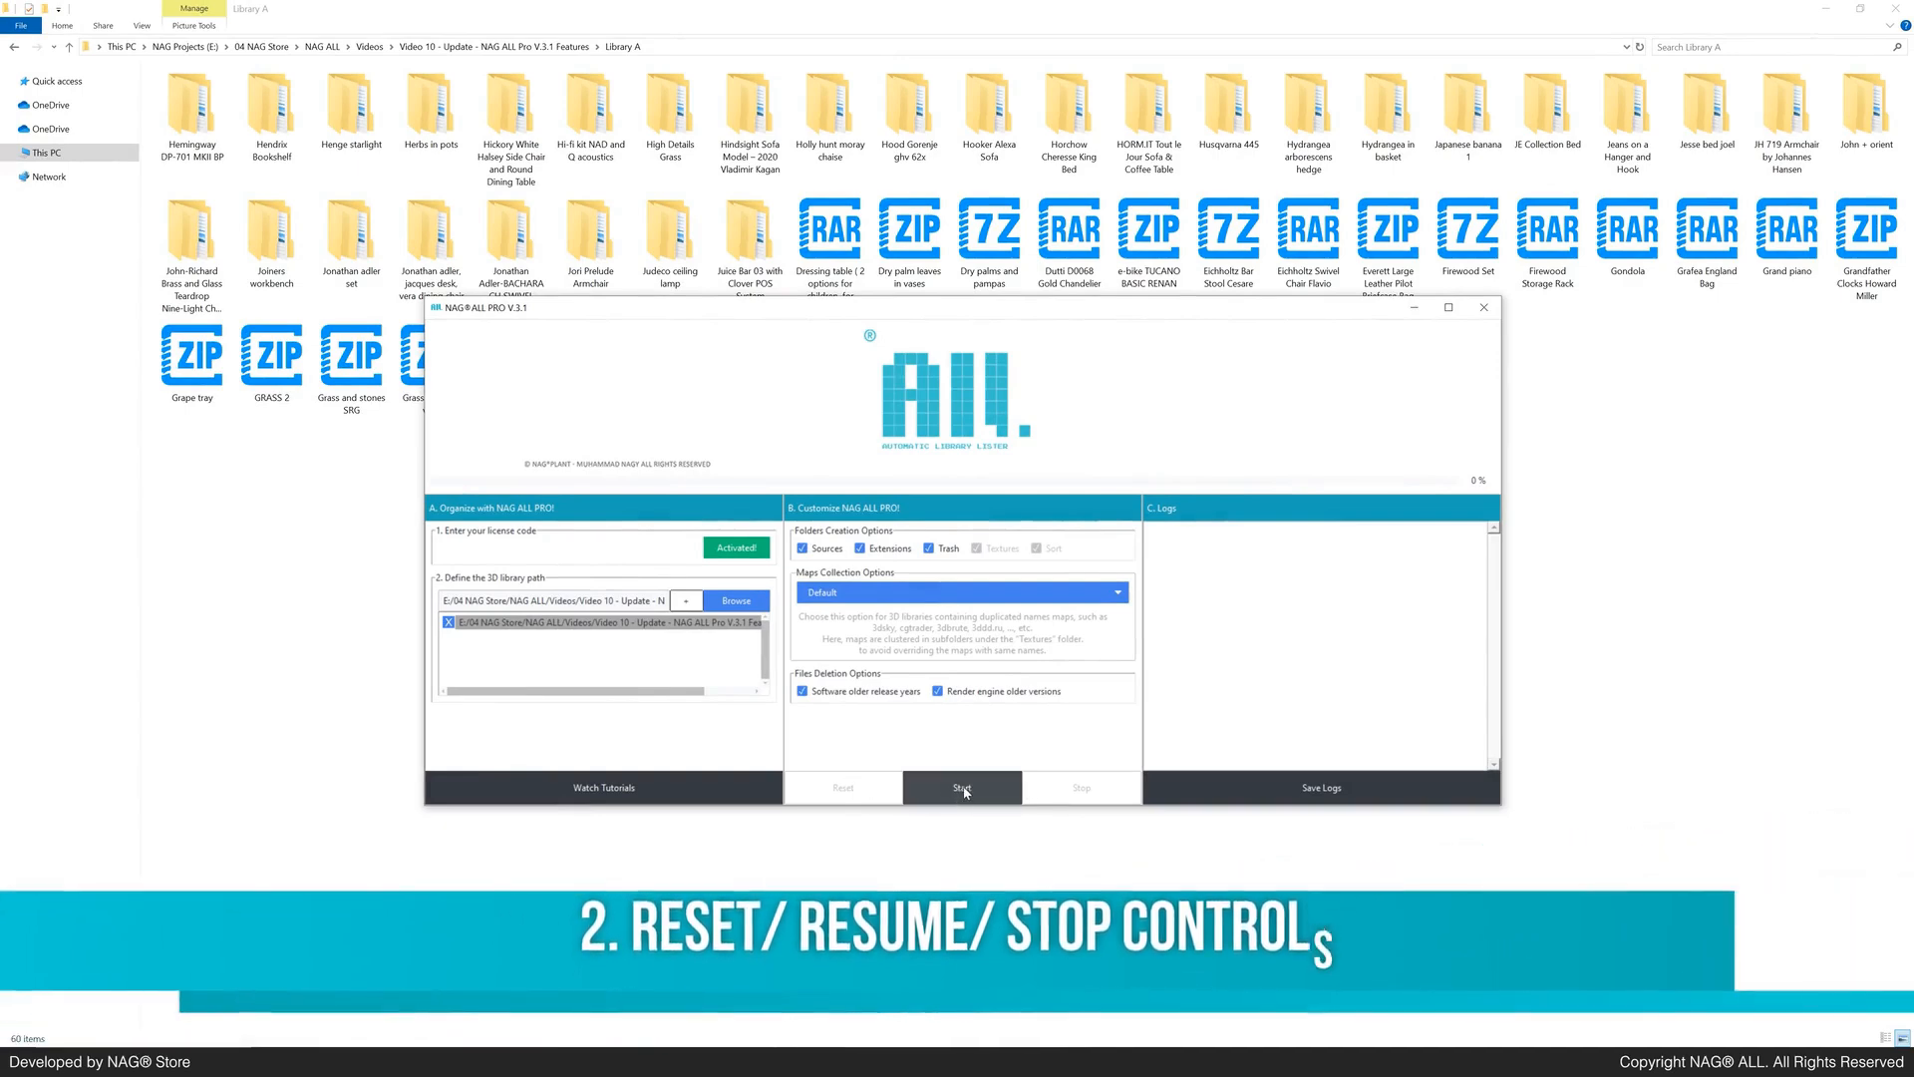
Step: Start organizing Library A, pause at 25% and resume processing
click(961, 788)
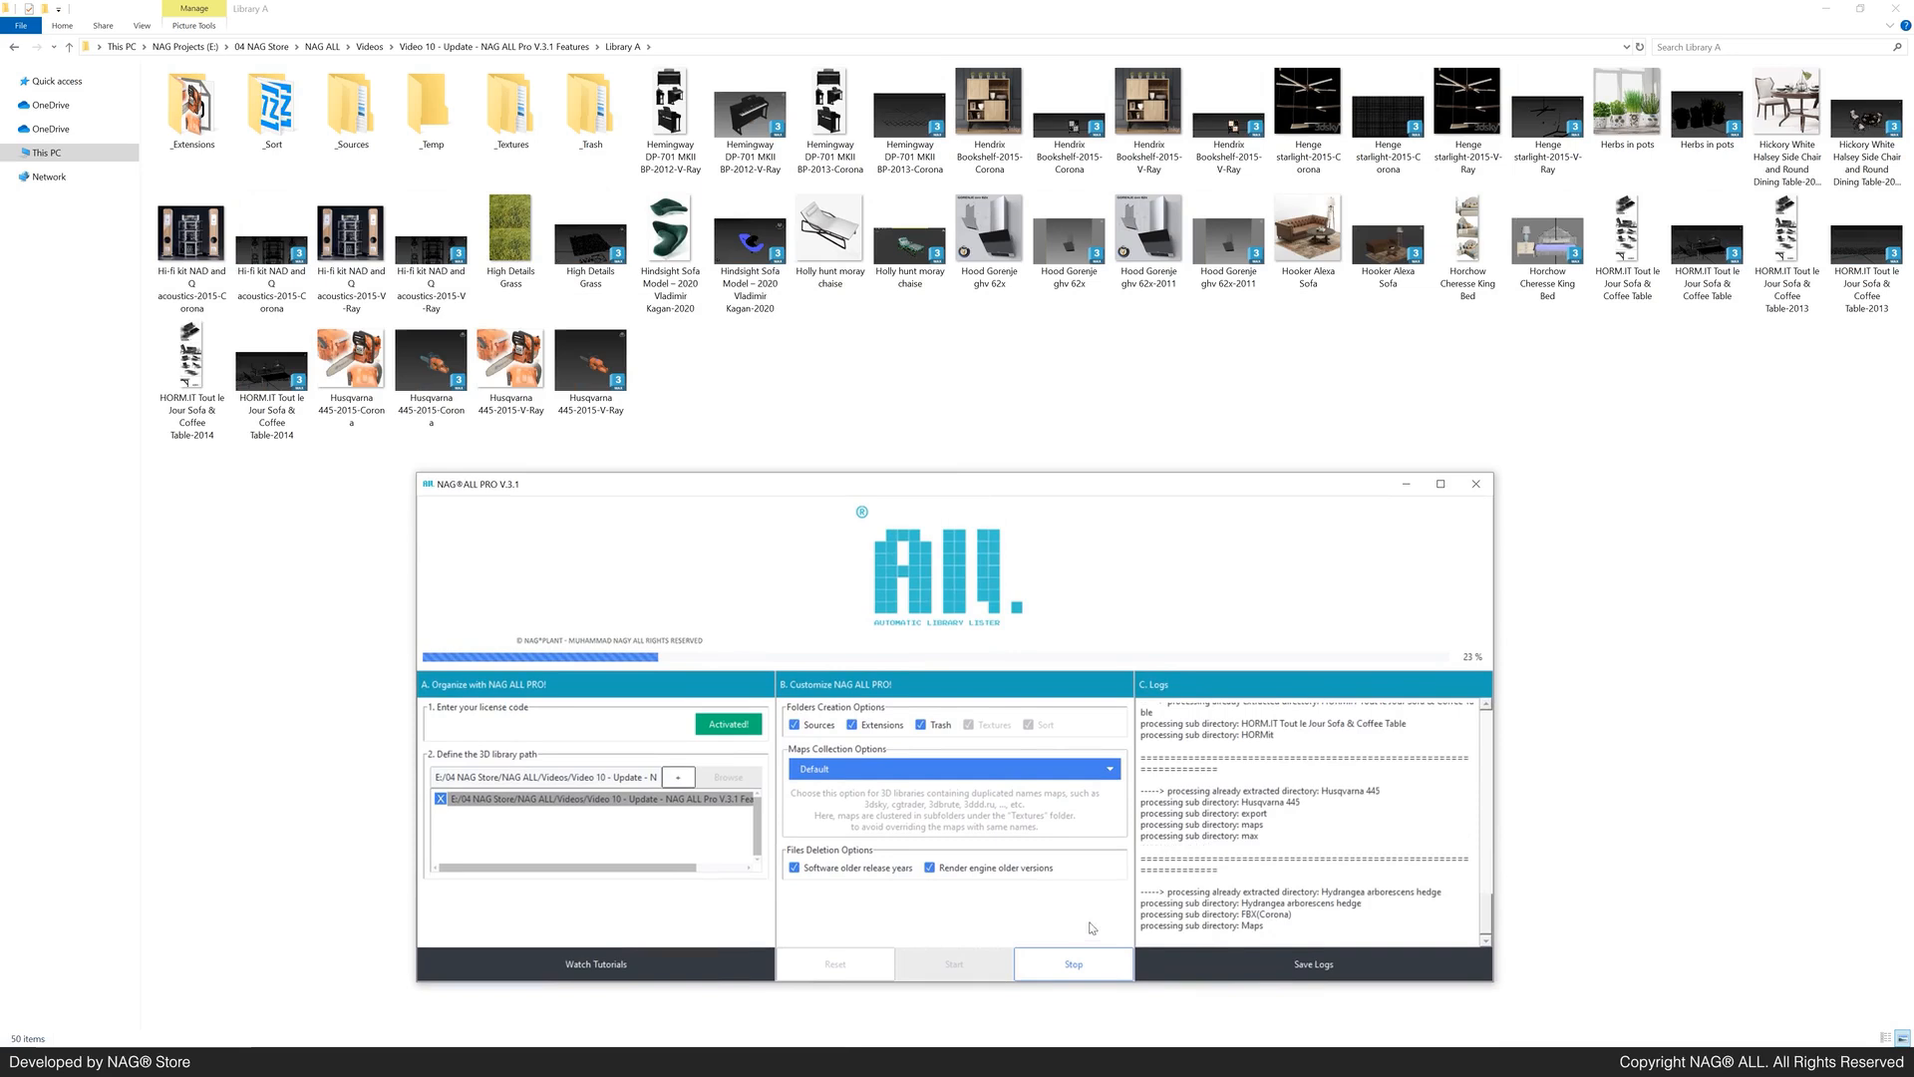
click(1073, 963)
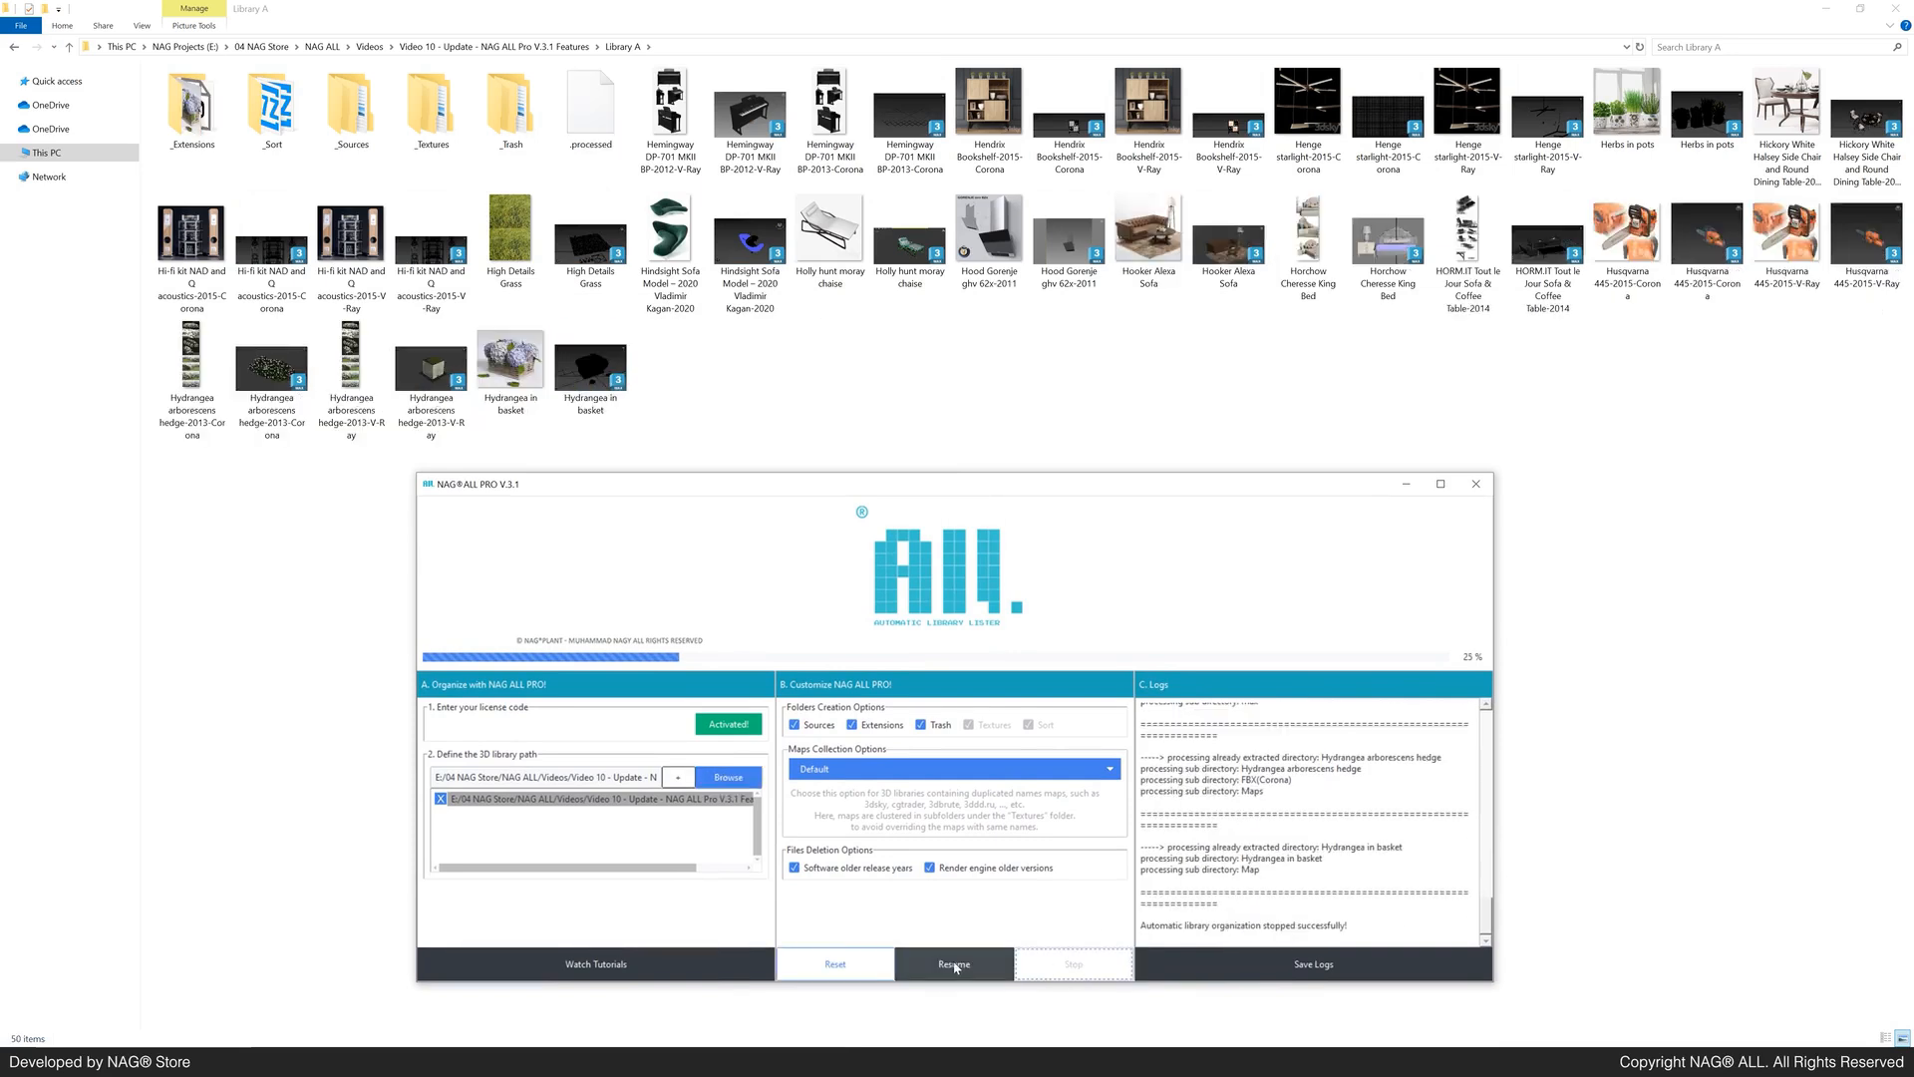
click(953, 963)
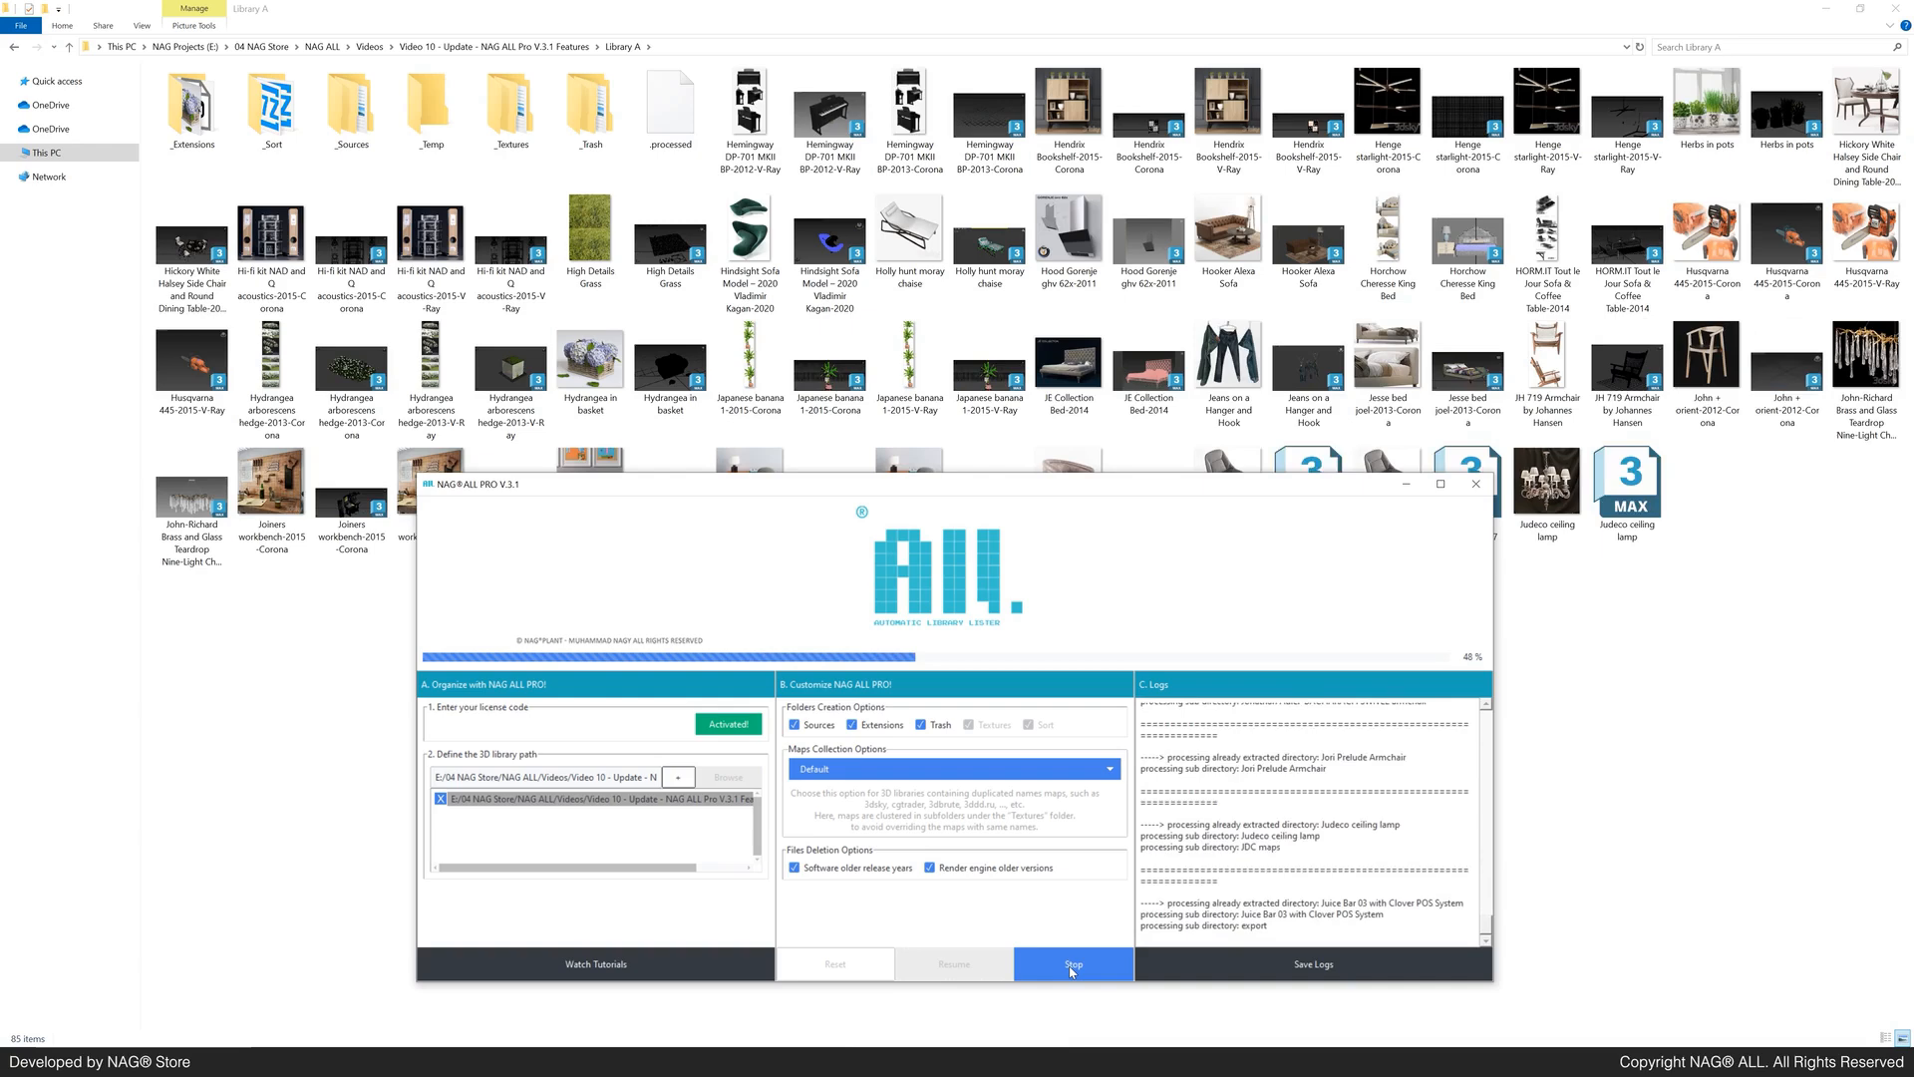
Step: Pause the running organization before switching to the NAG-IN-compatible maps option
click(1073, 963)
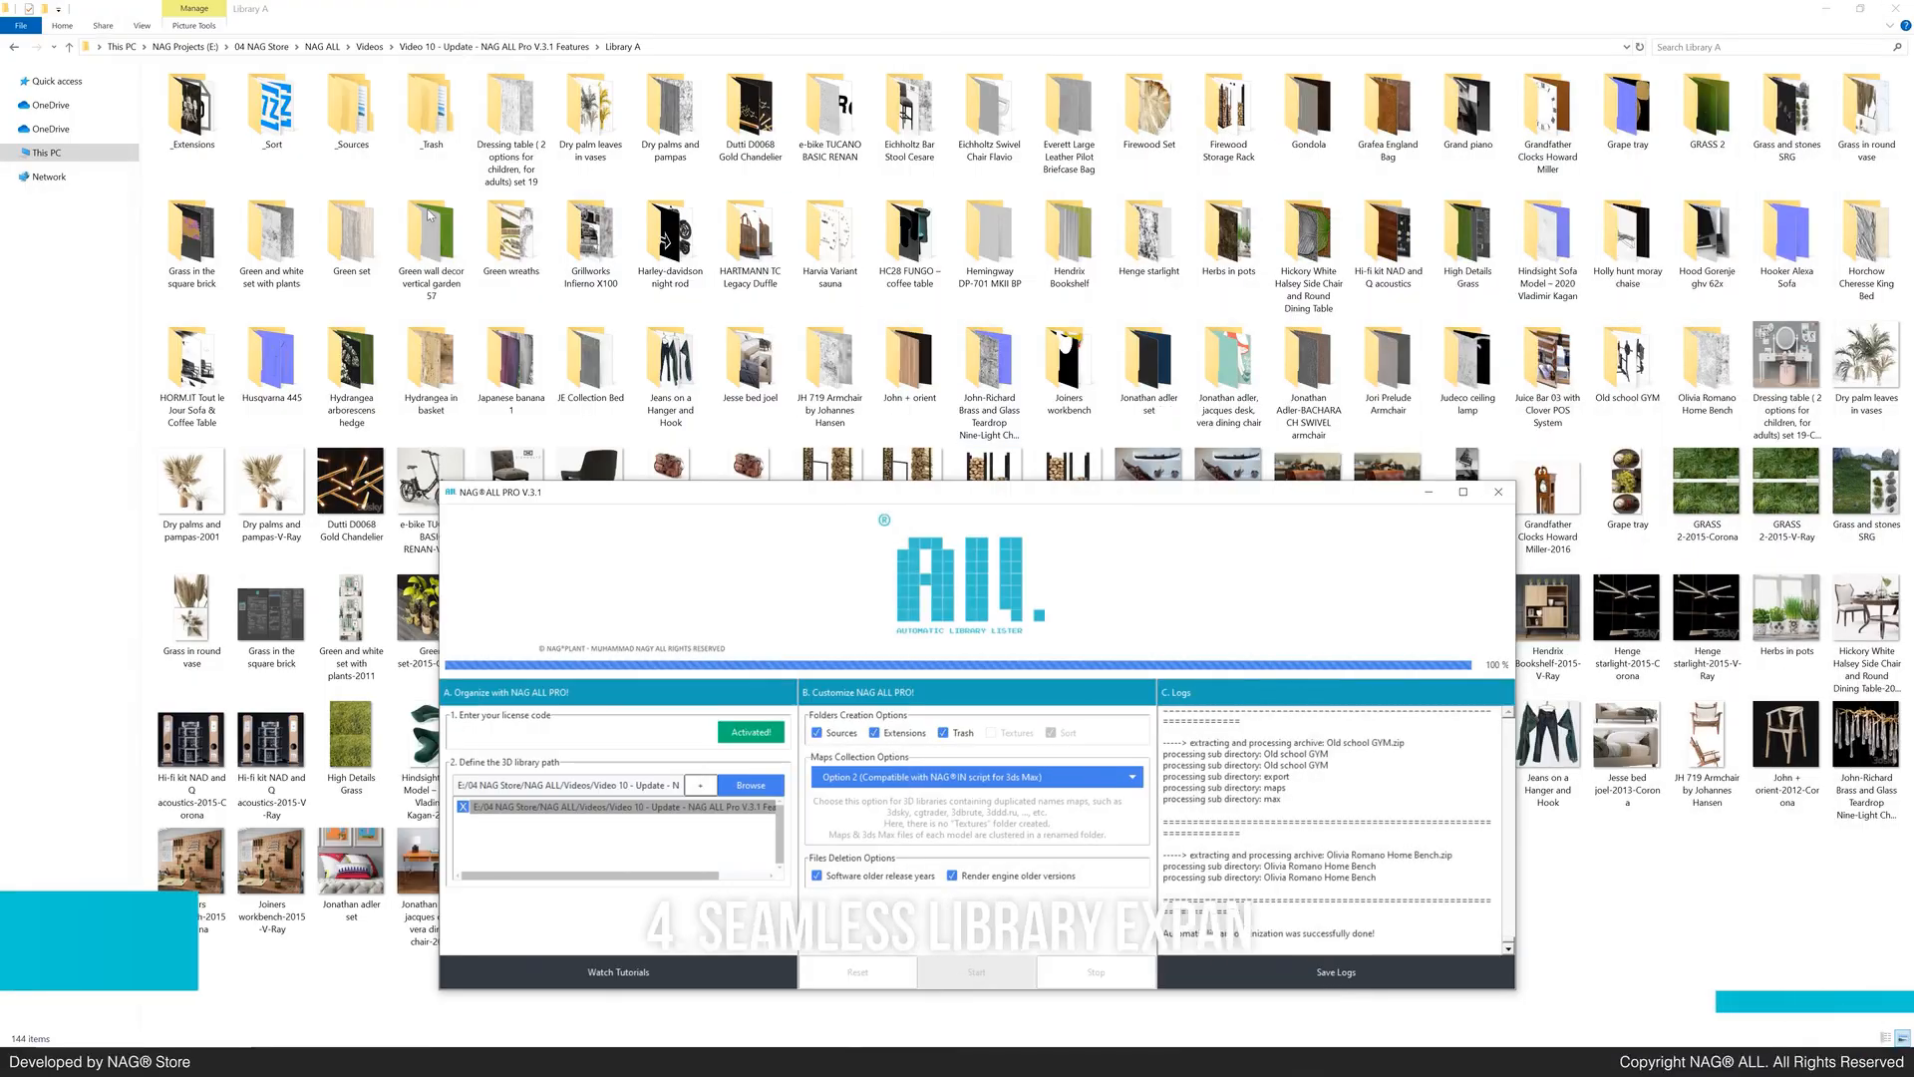
click(1497, 491)
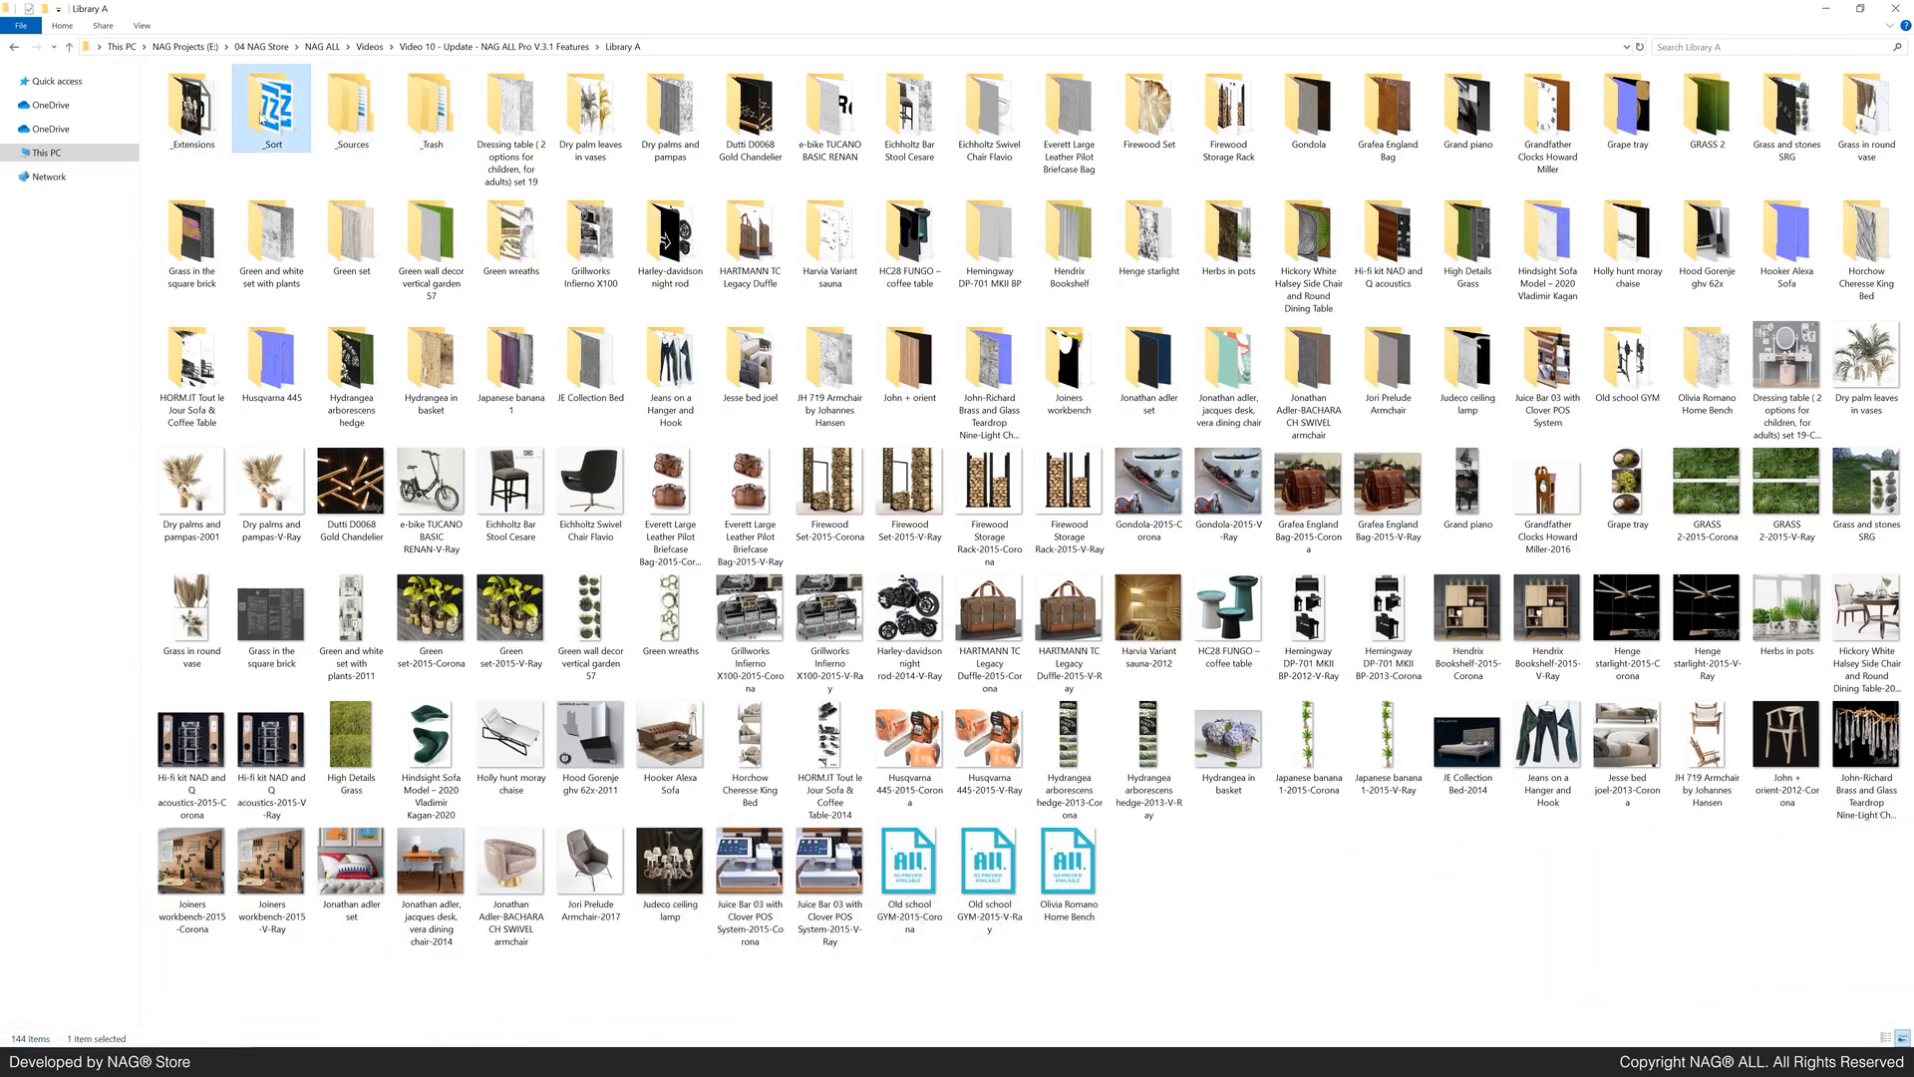
double_click(271, 104)
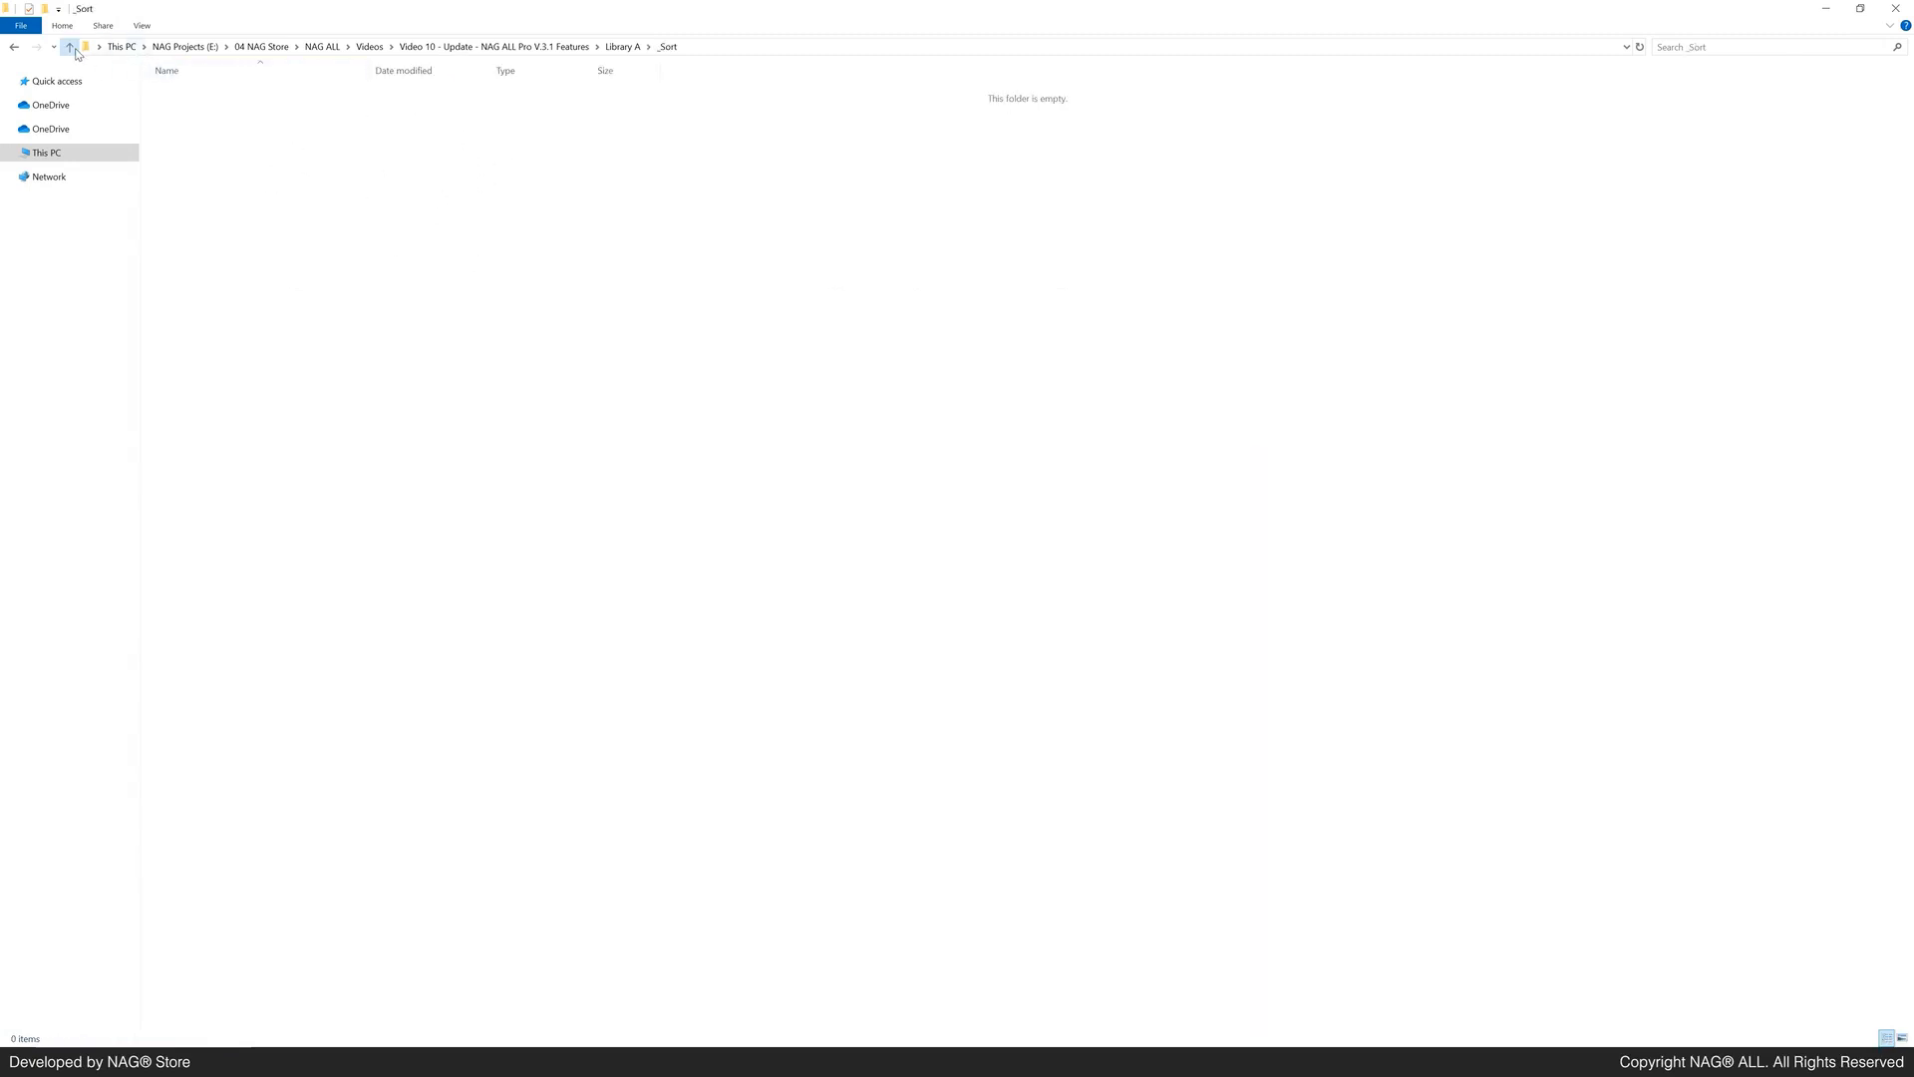
click(70, 46)
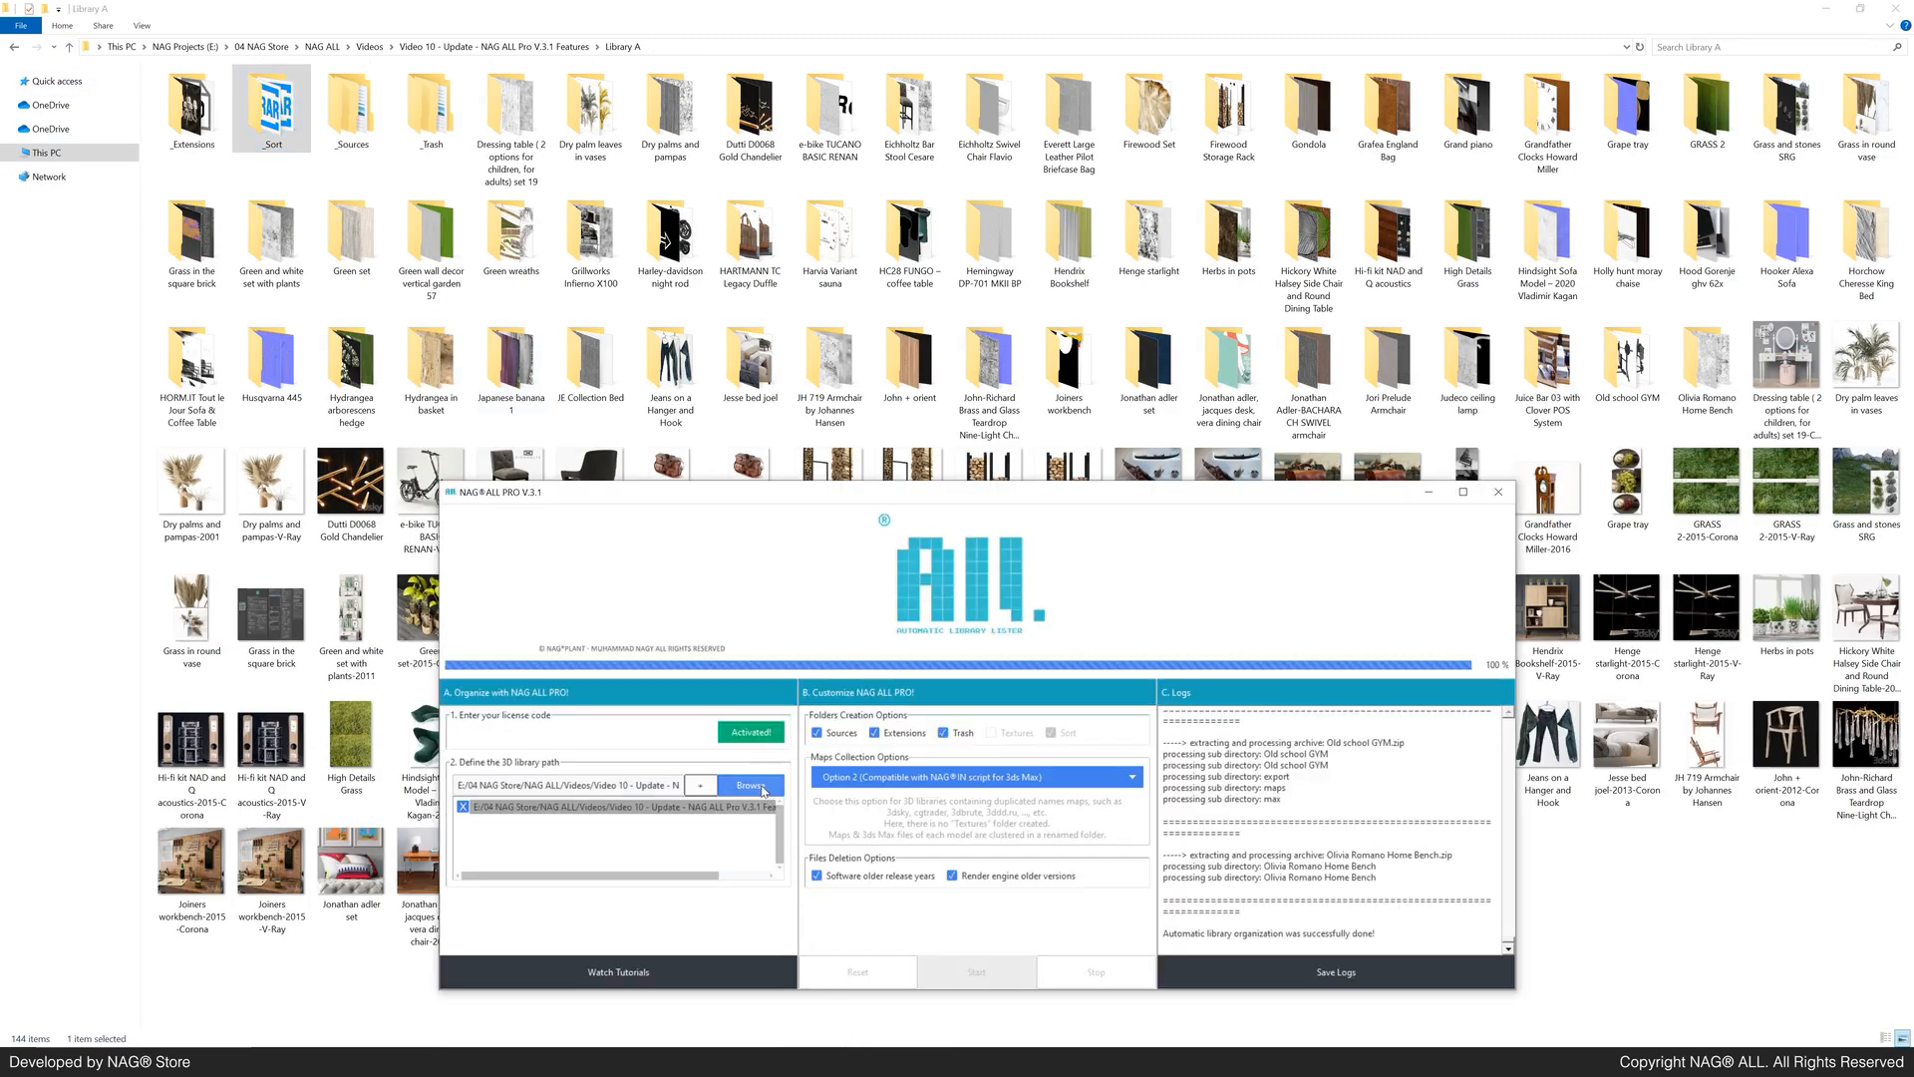
Step: Resume organizing so Library A gains the new $_-prefixed model folders
click(749, 784)
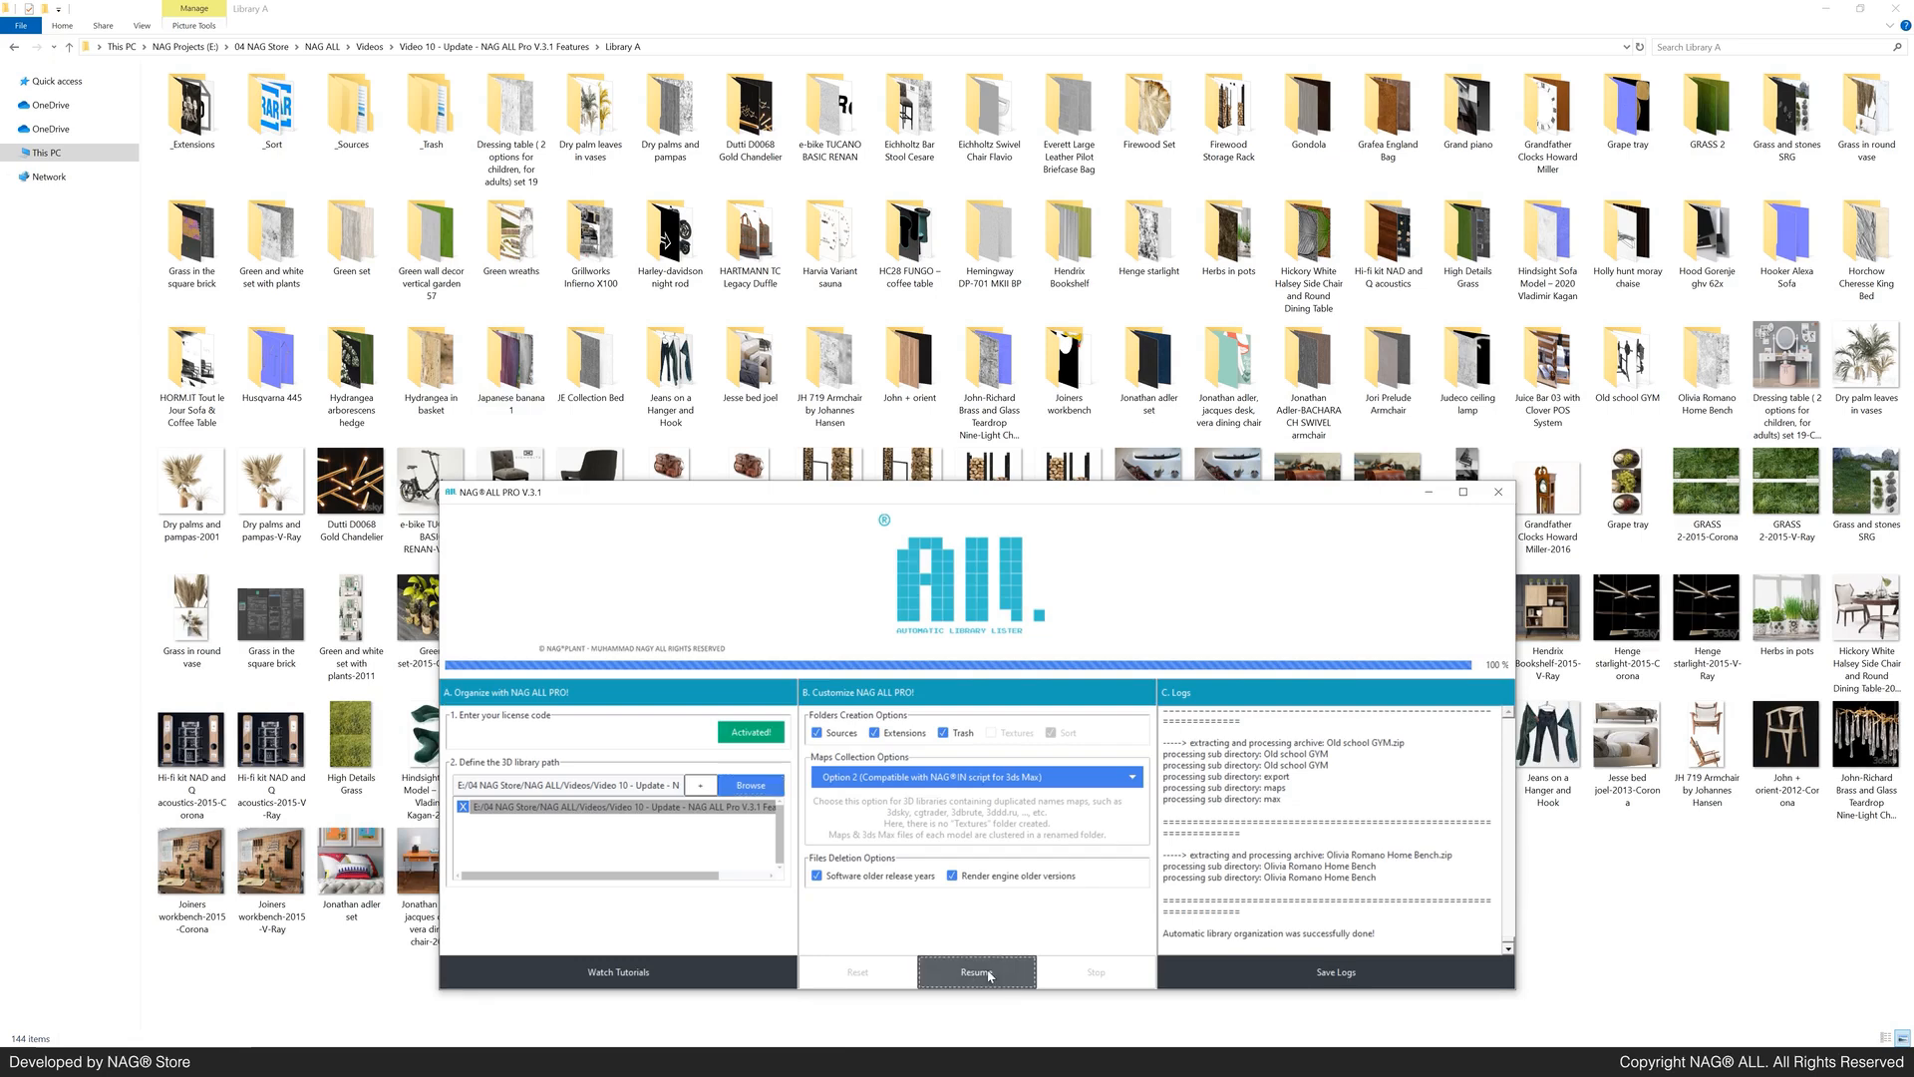
click(975, 971)
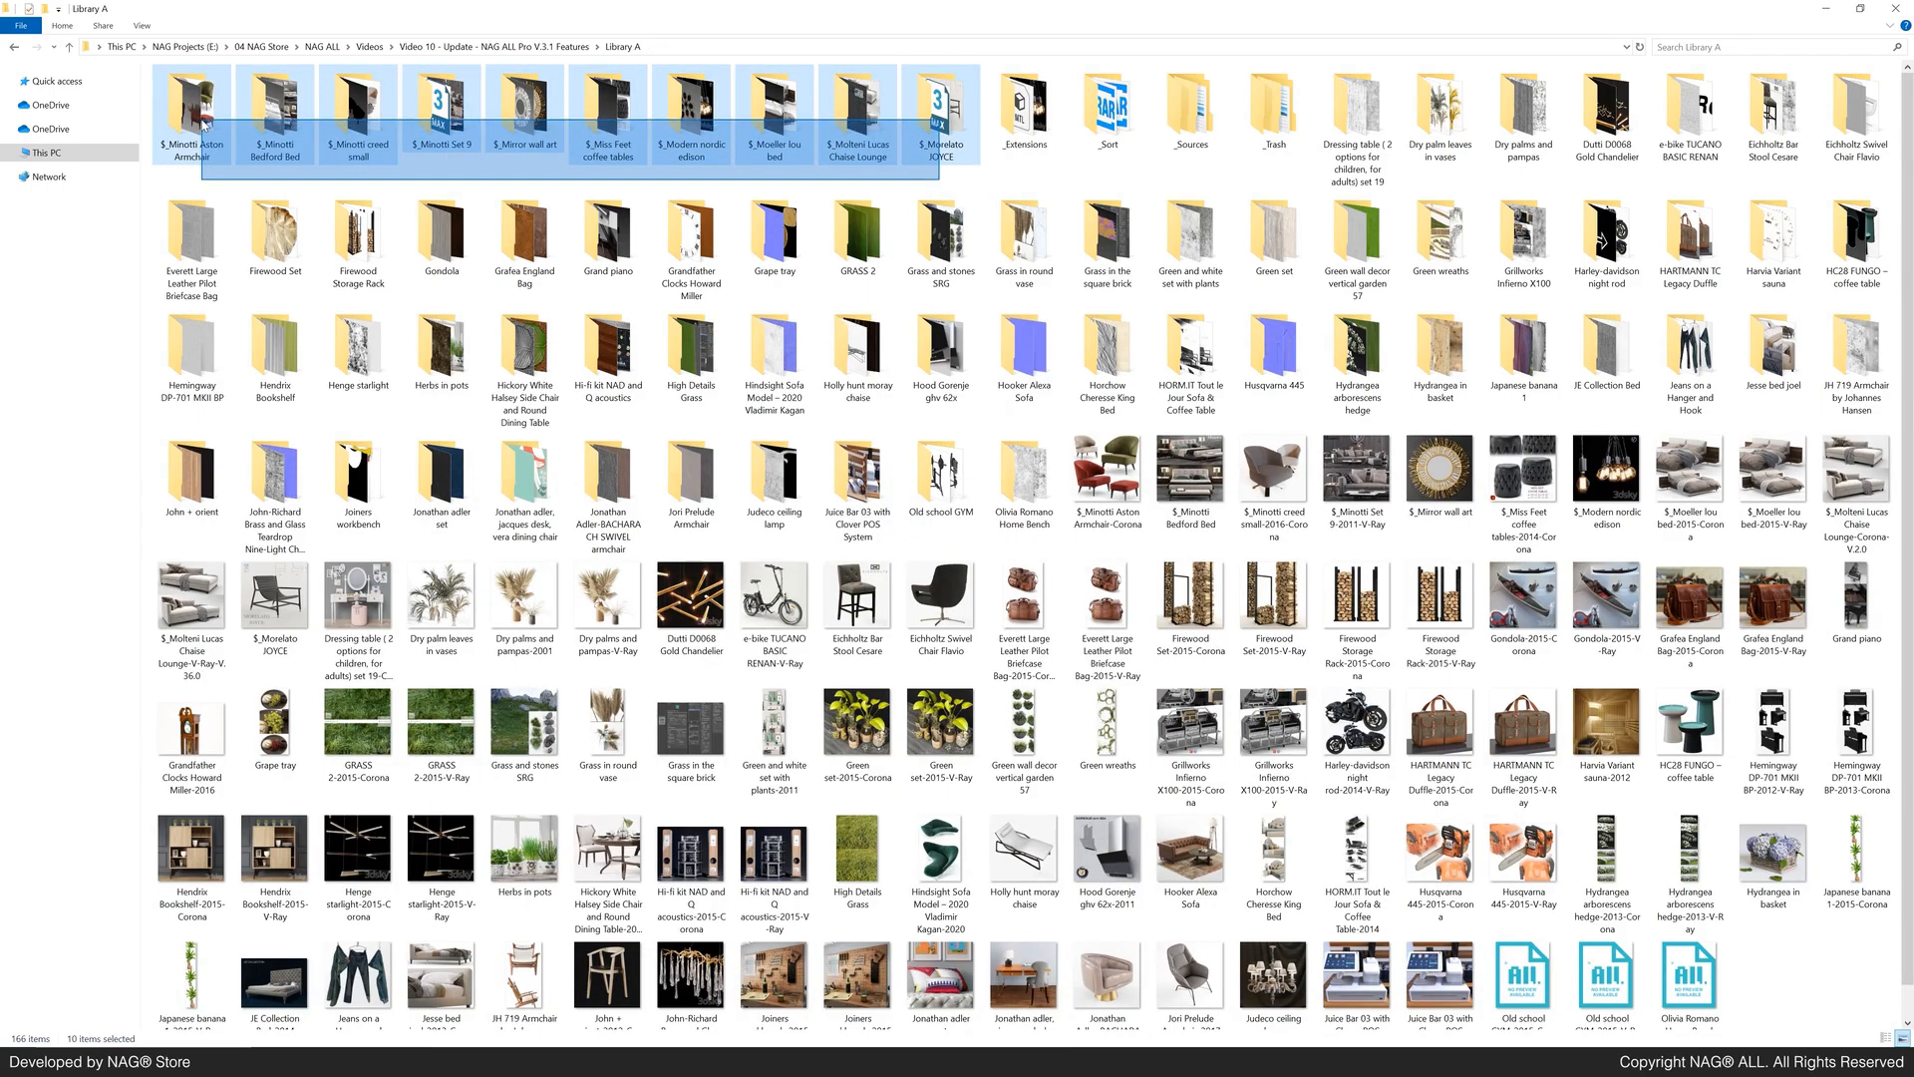
click(524, 241)
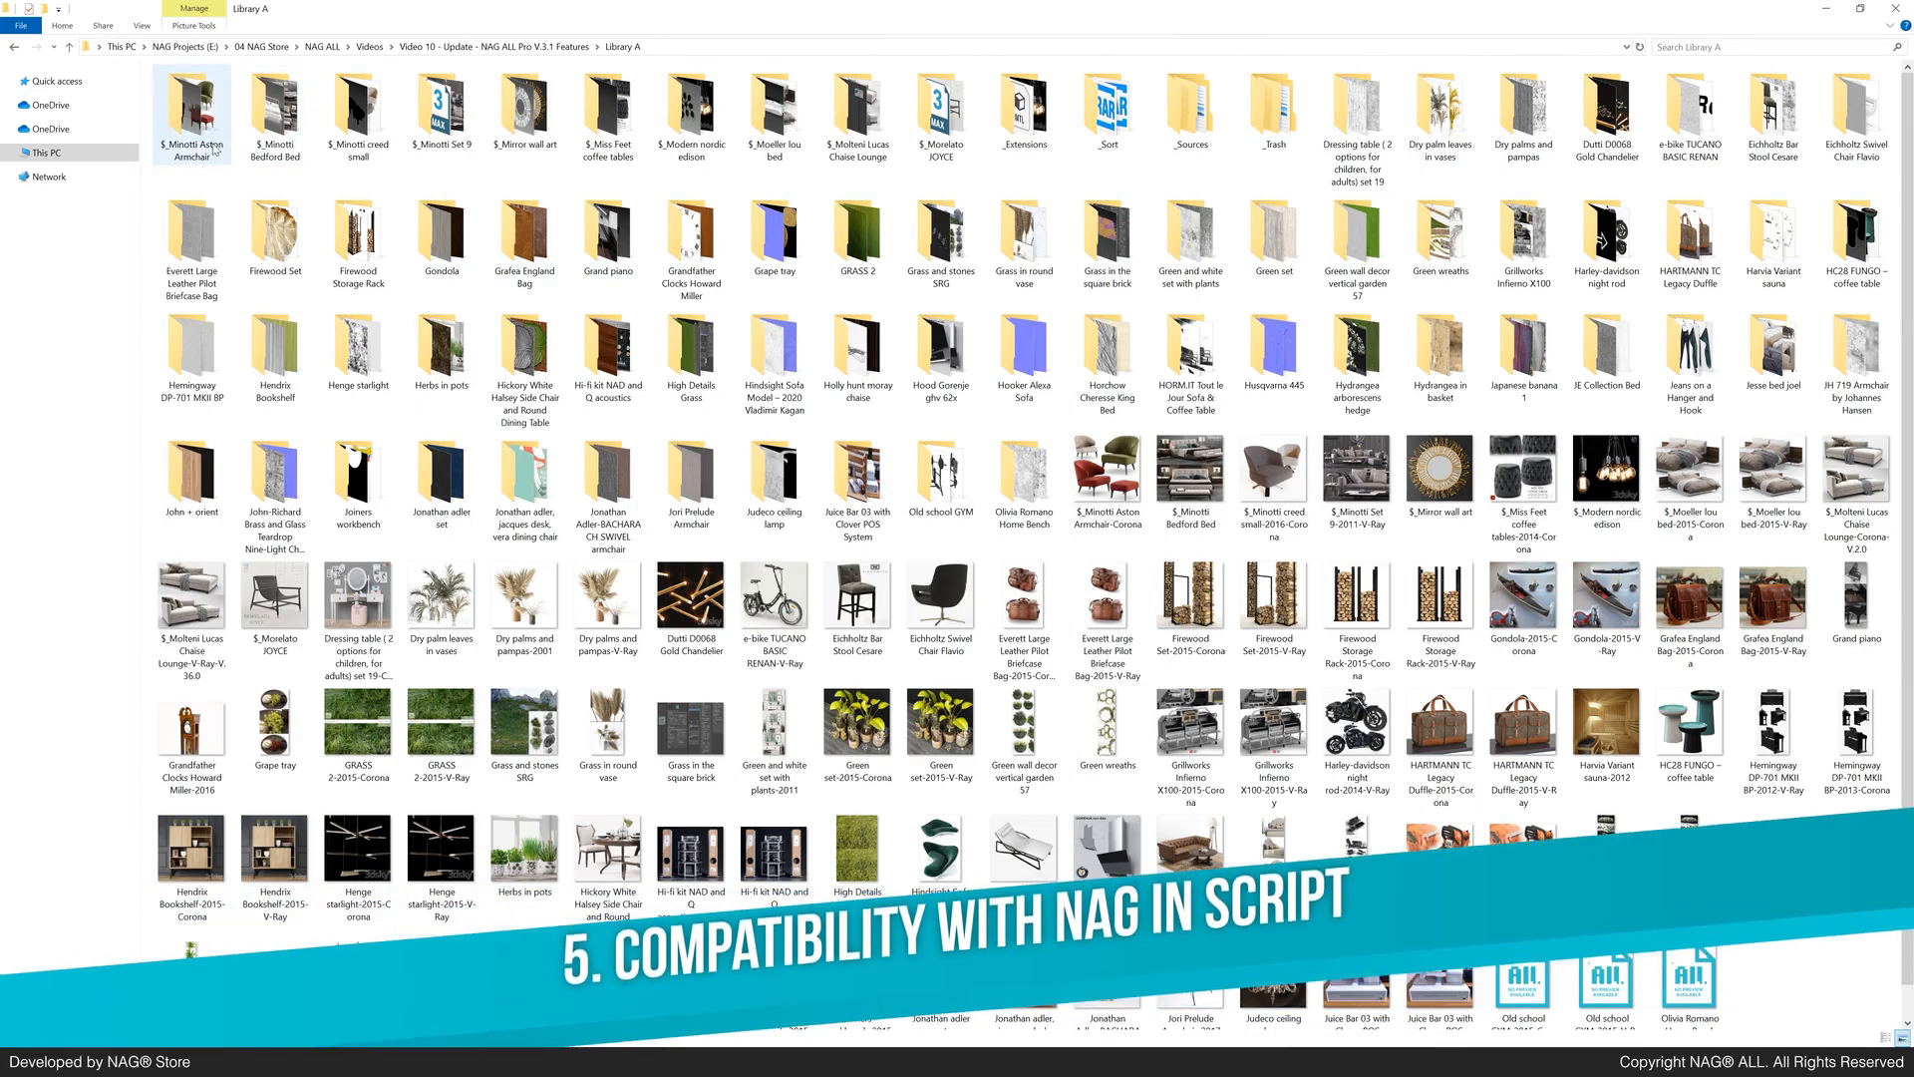
mouse_move(207, 144)
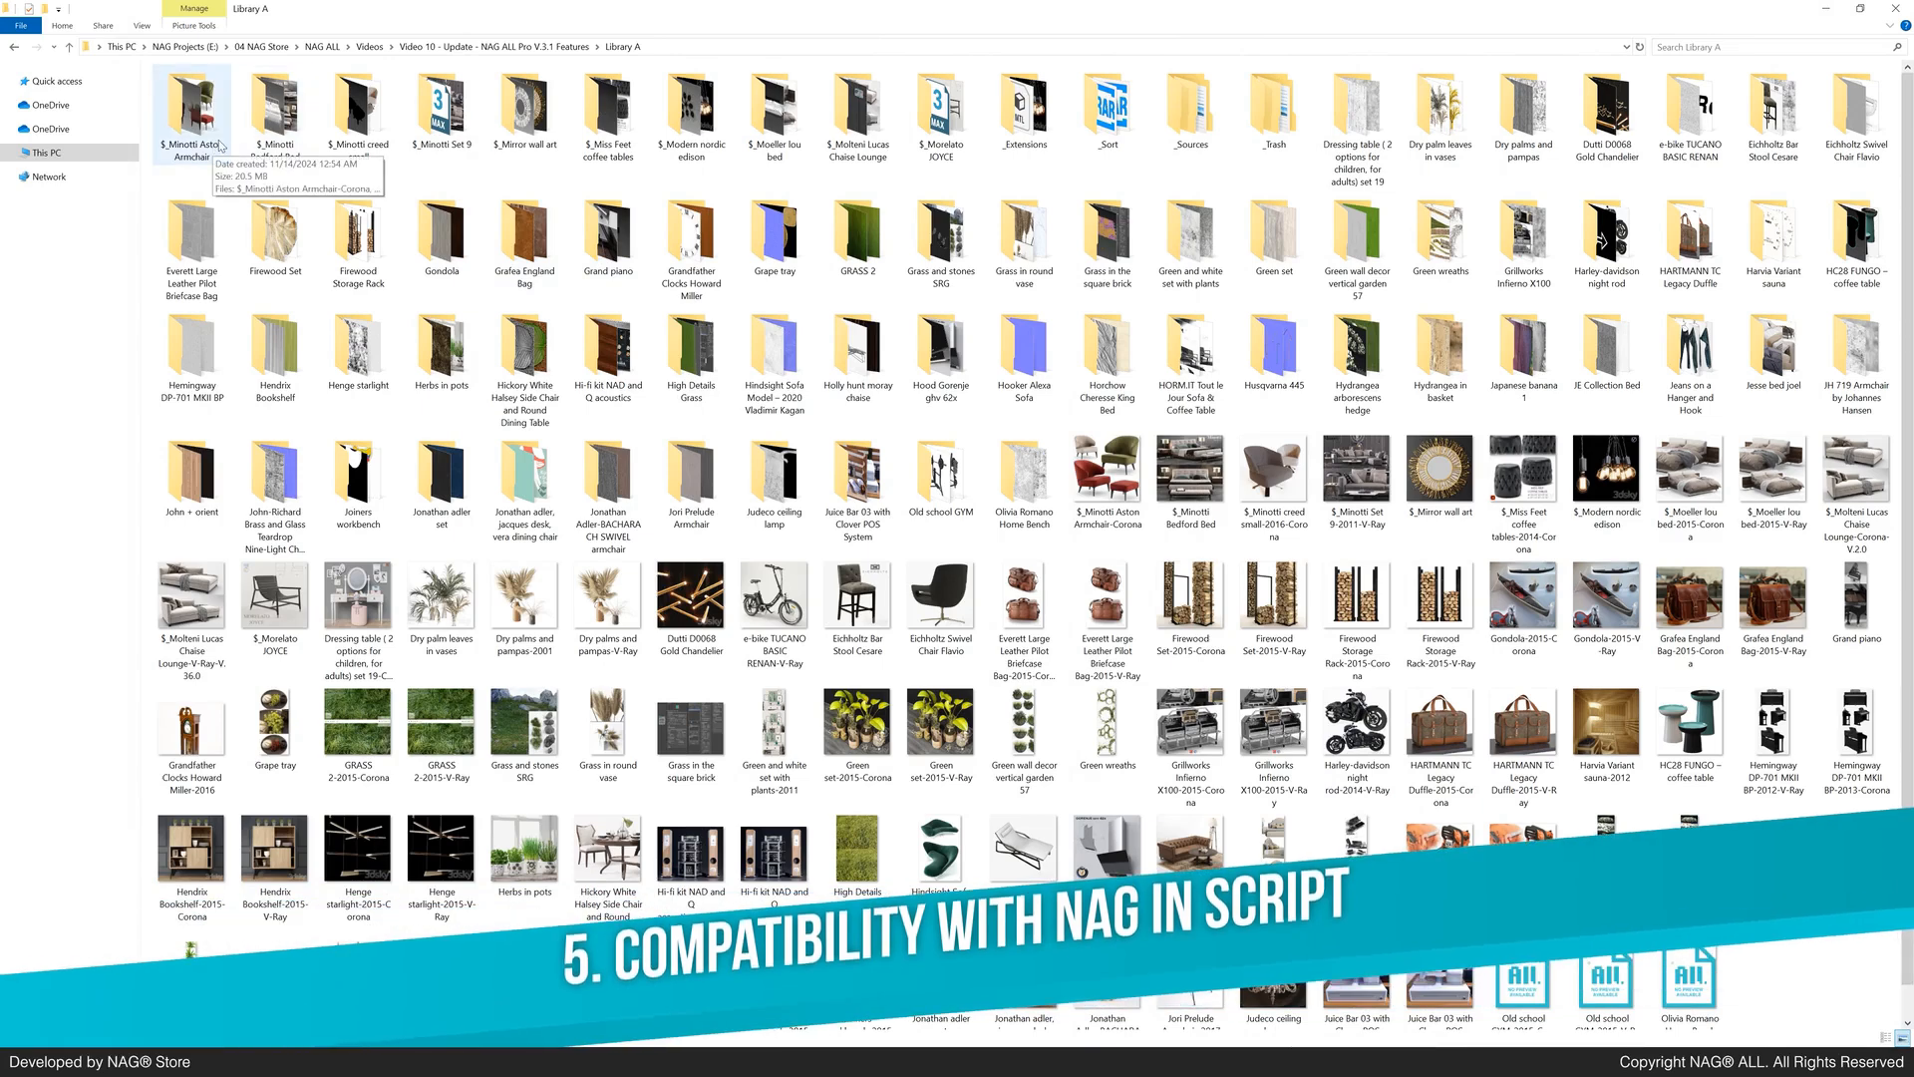
double_click(192, 105)
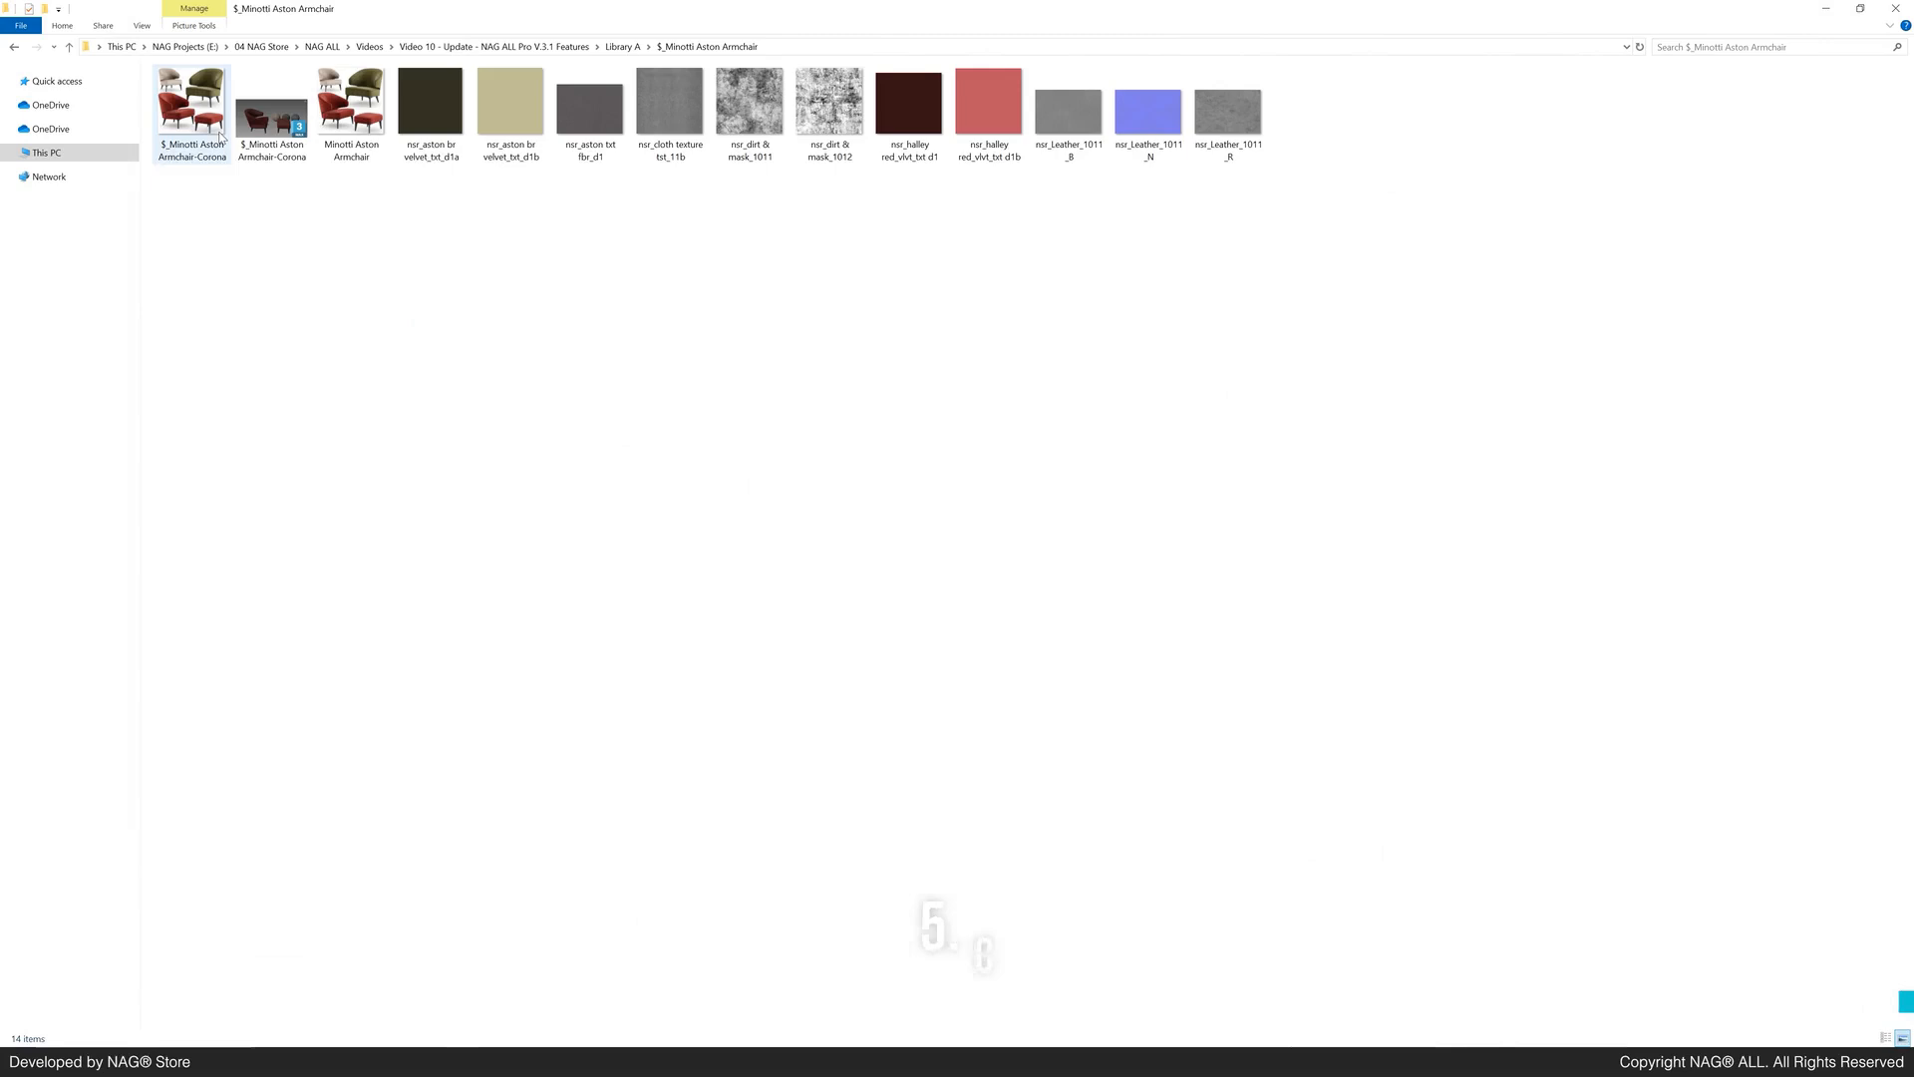
click(271, 108)
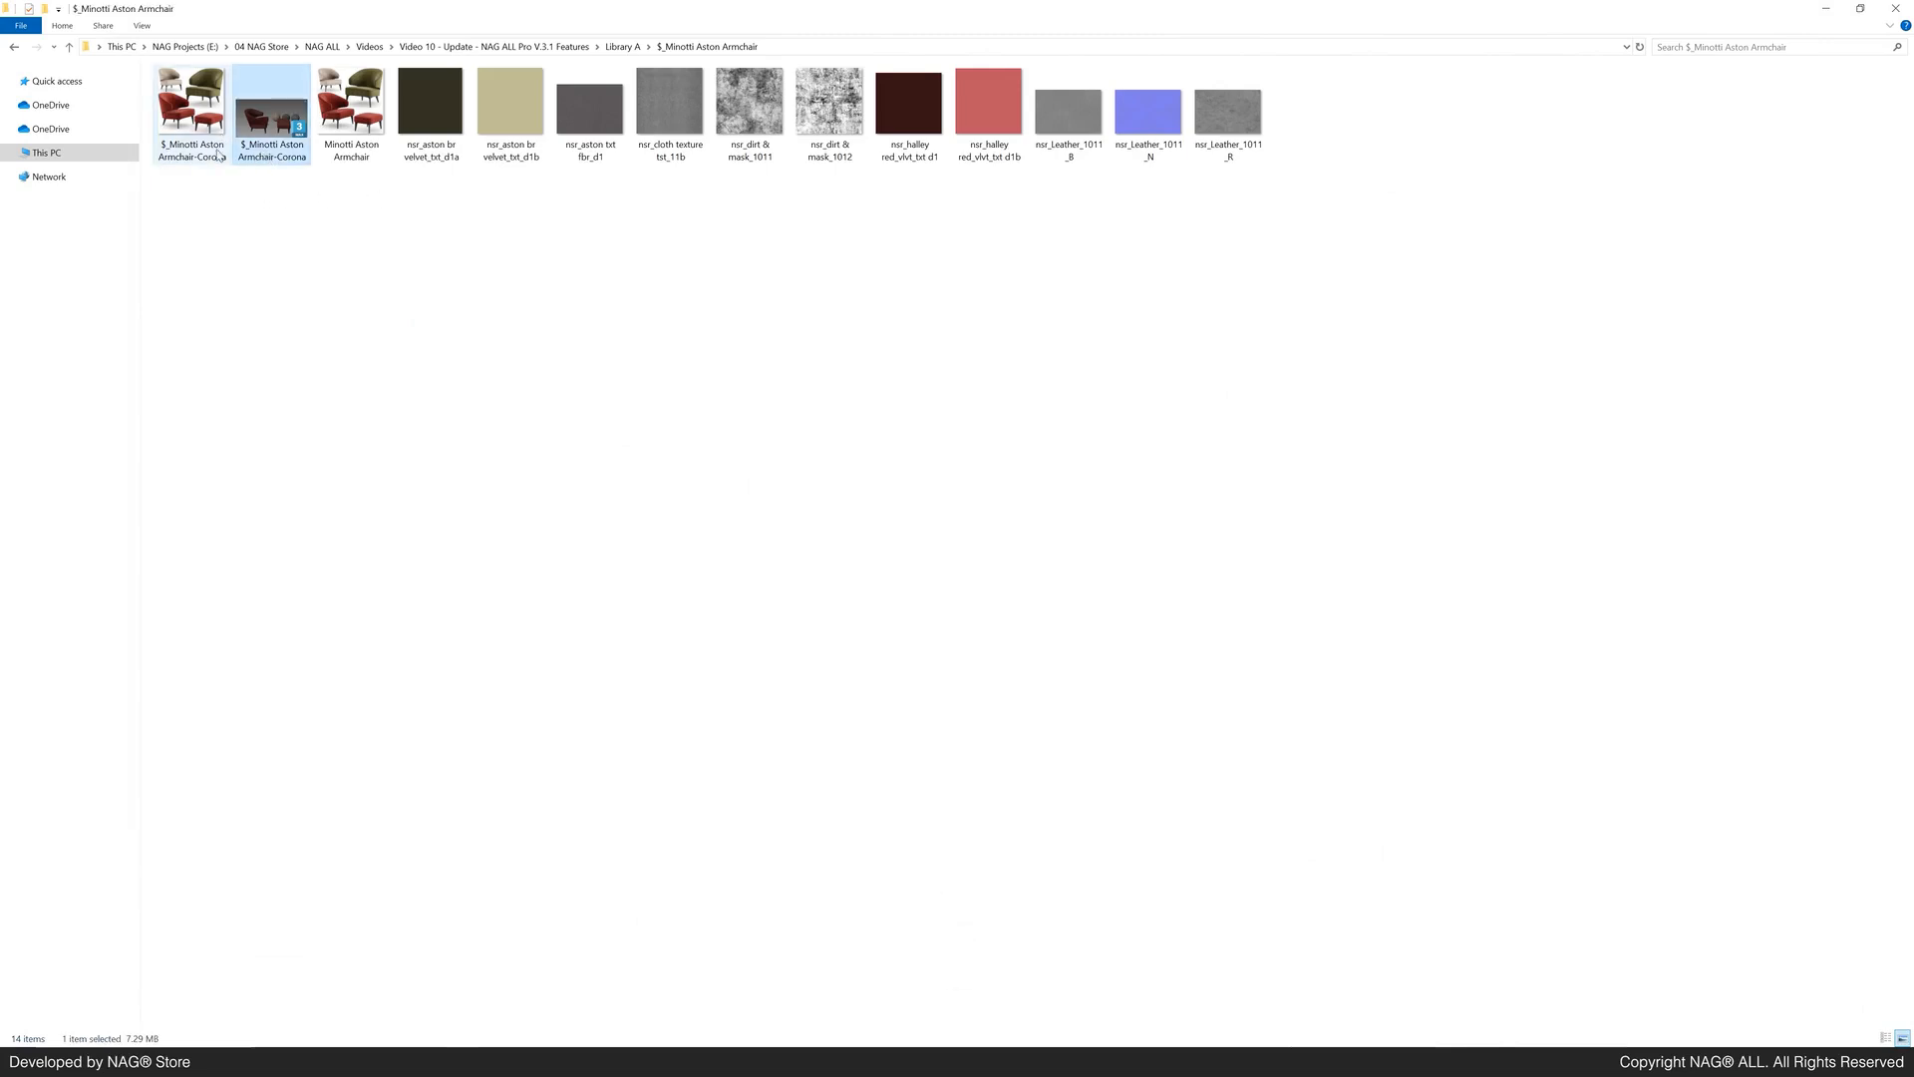
click(190, 104)
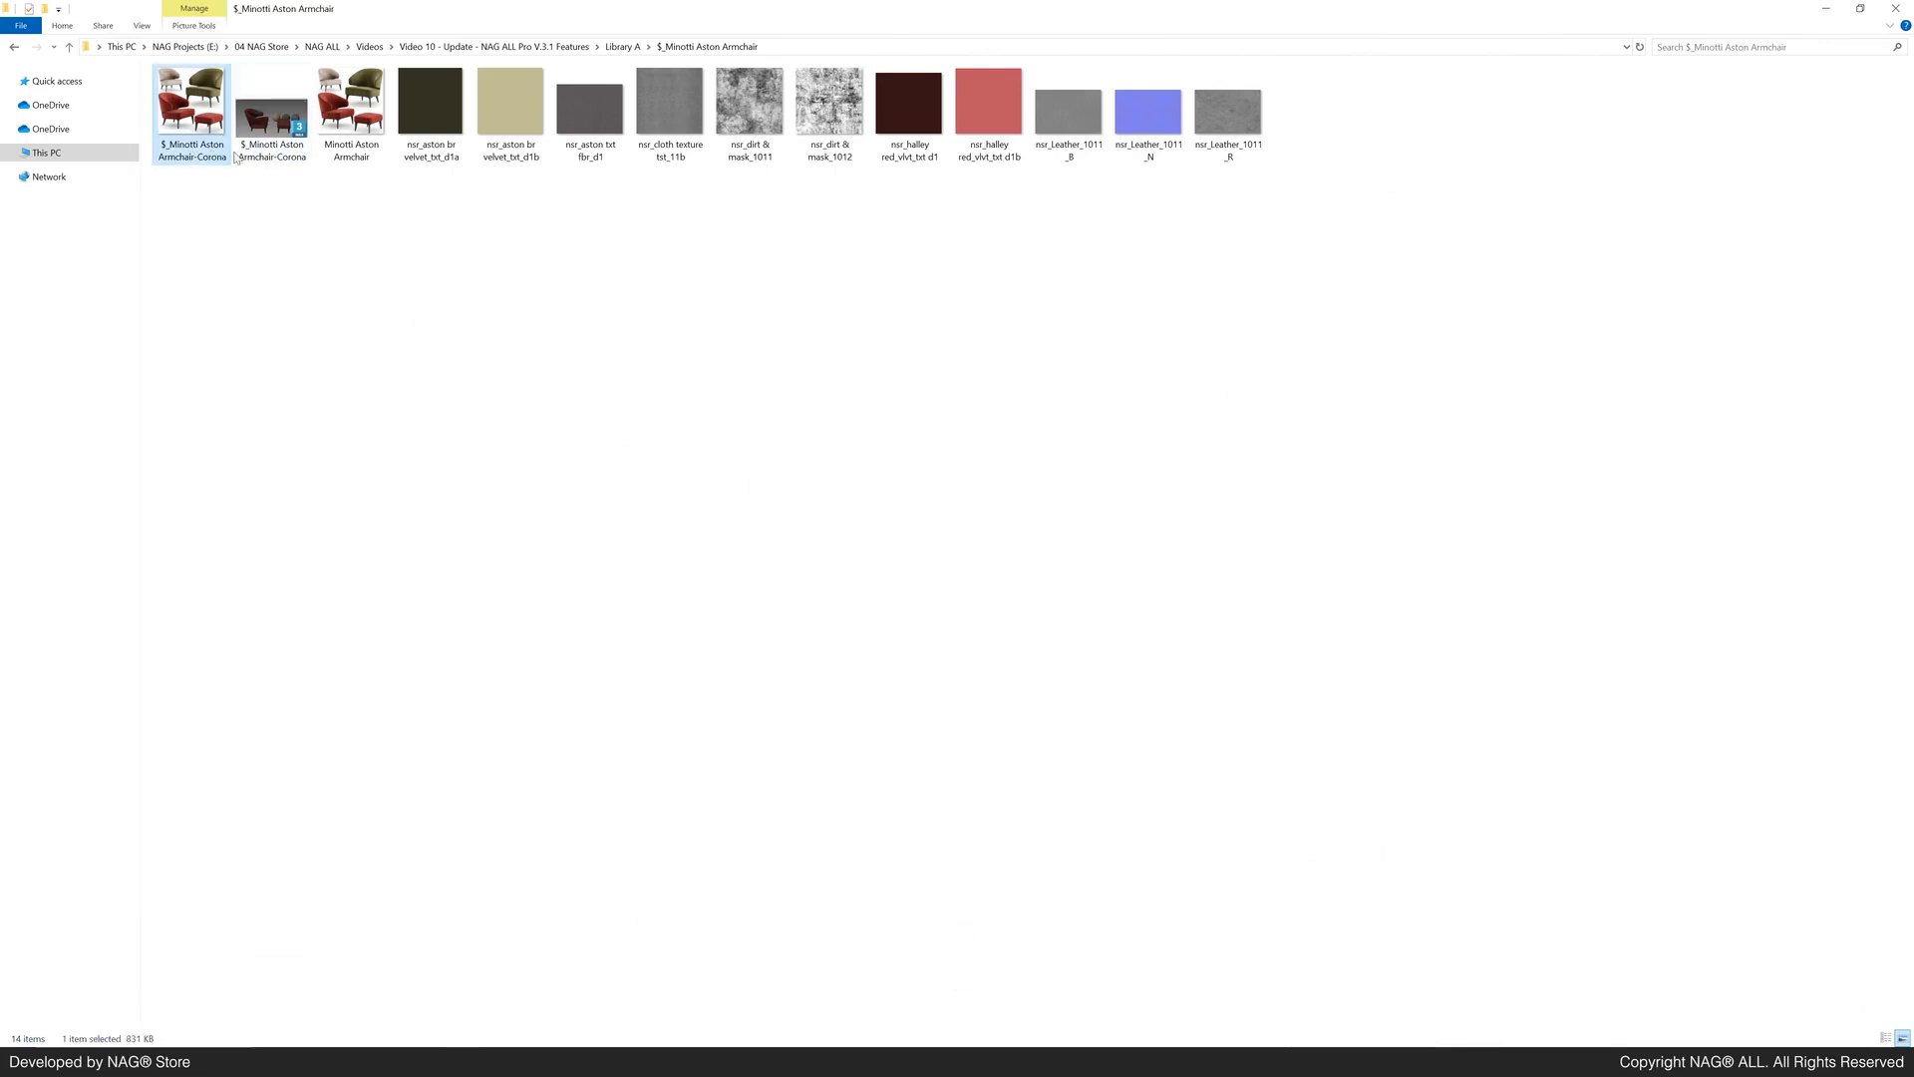
click(1195, 201)
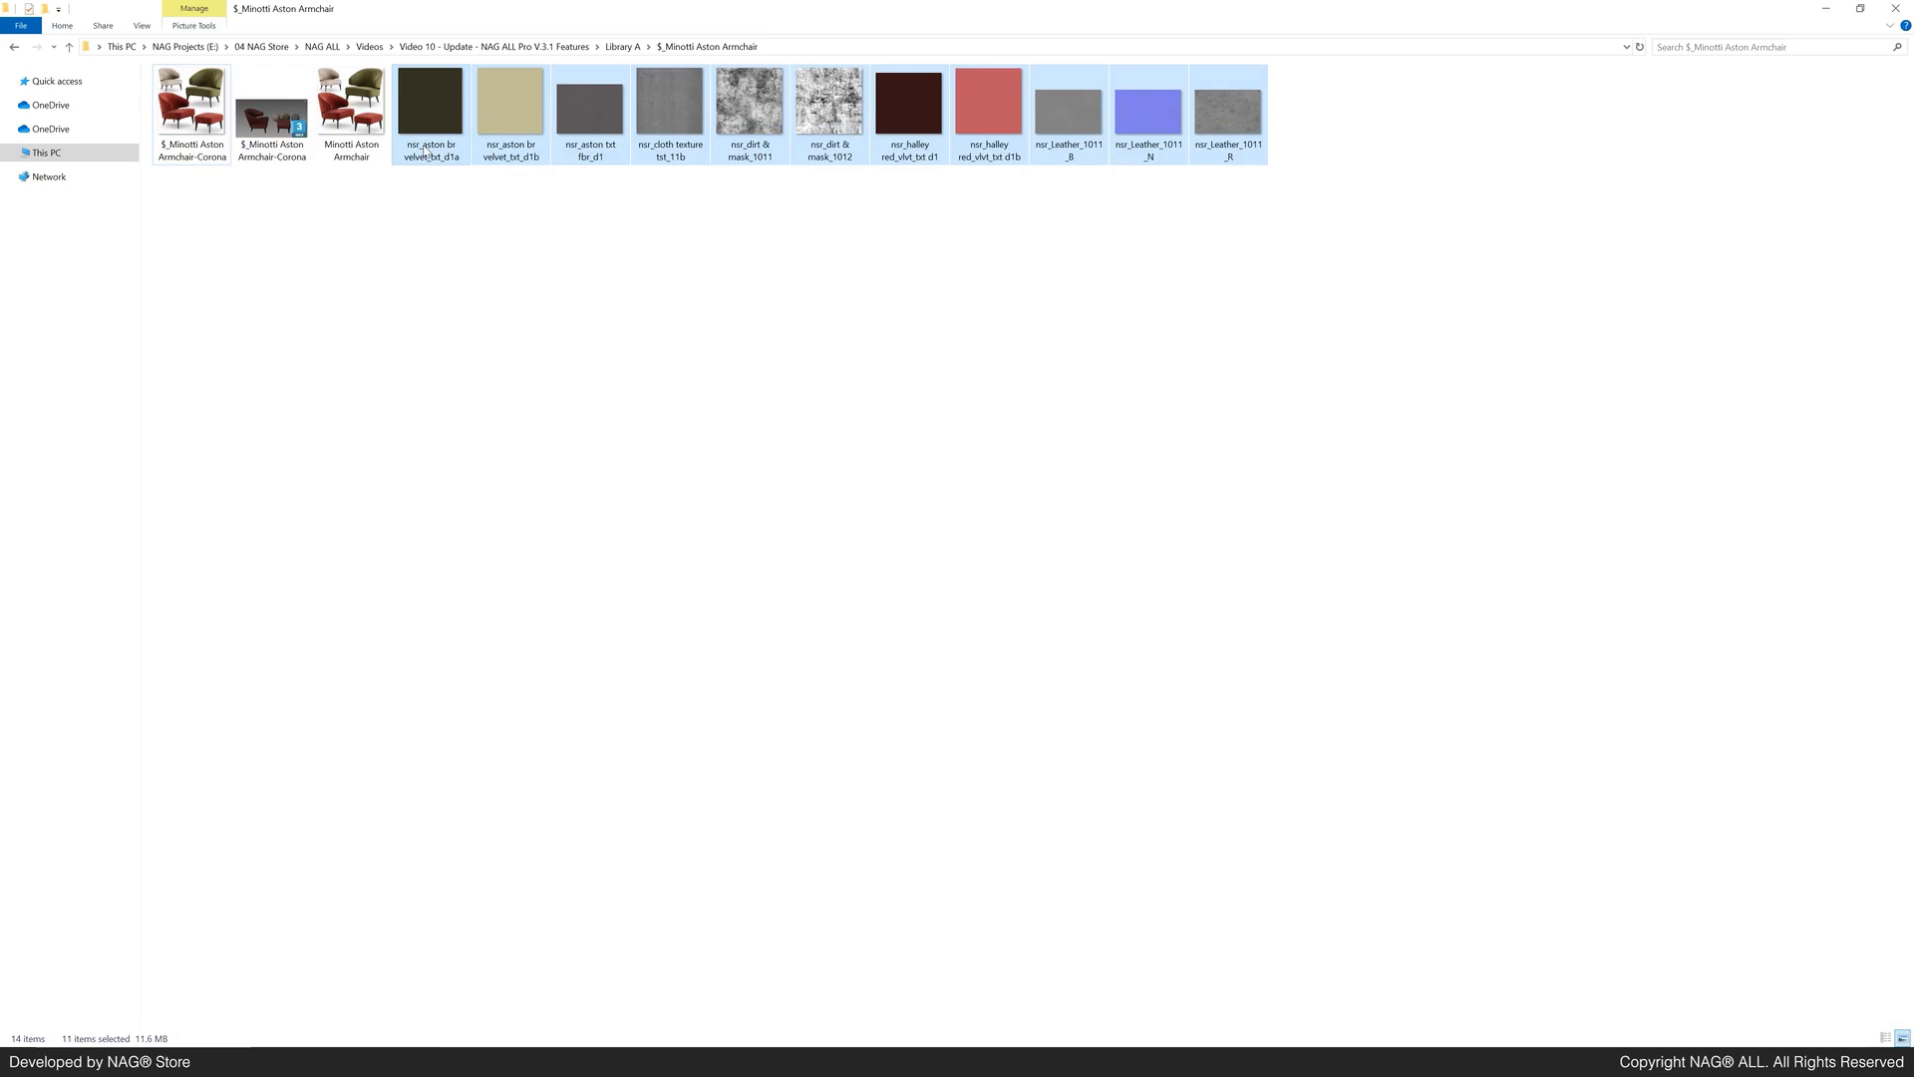
click(70, 46)
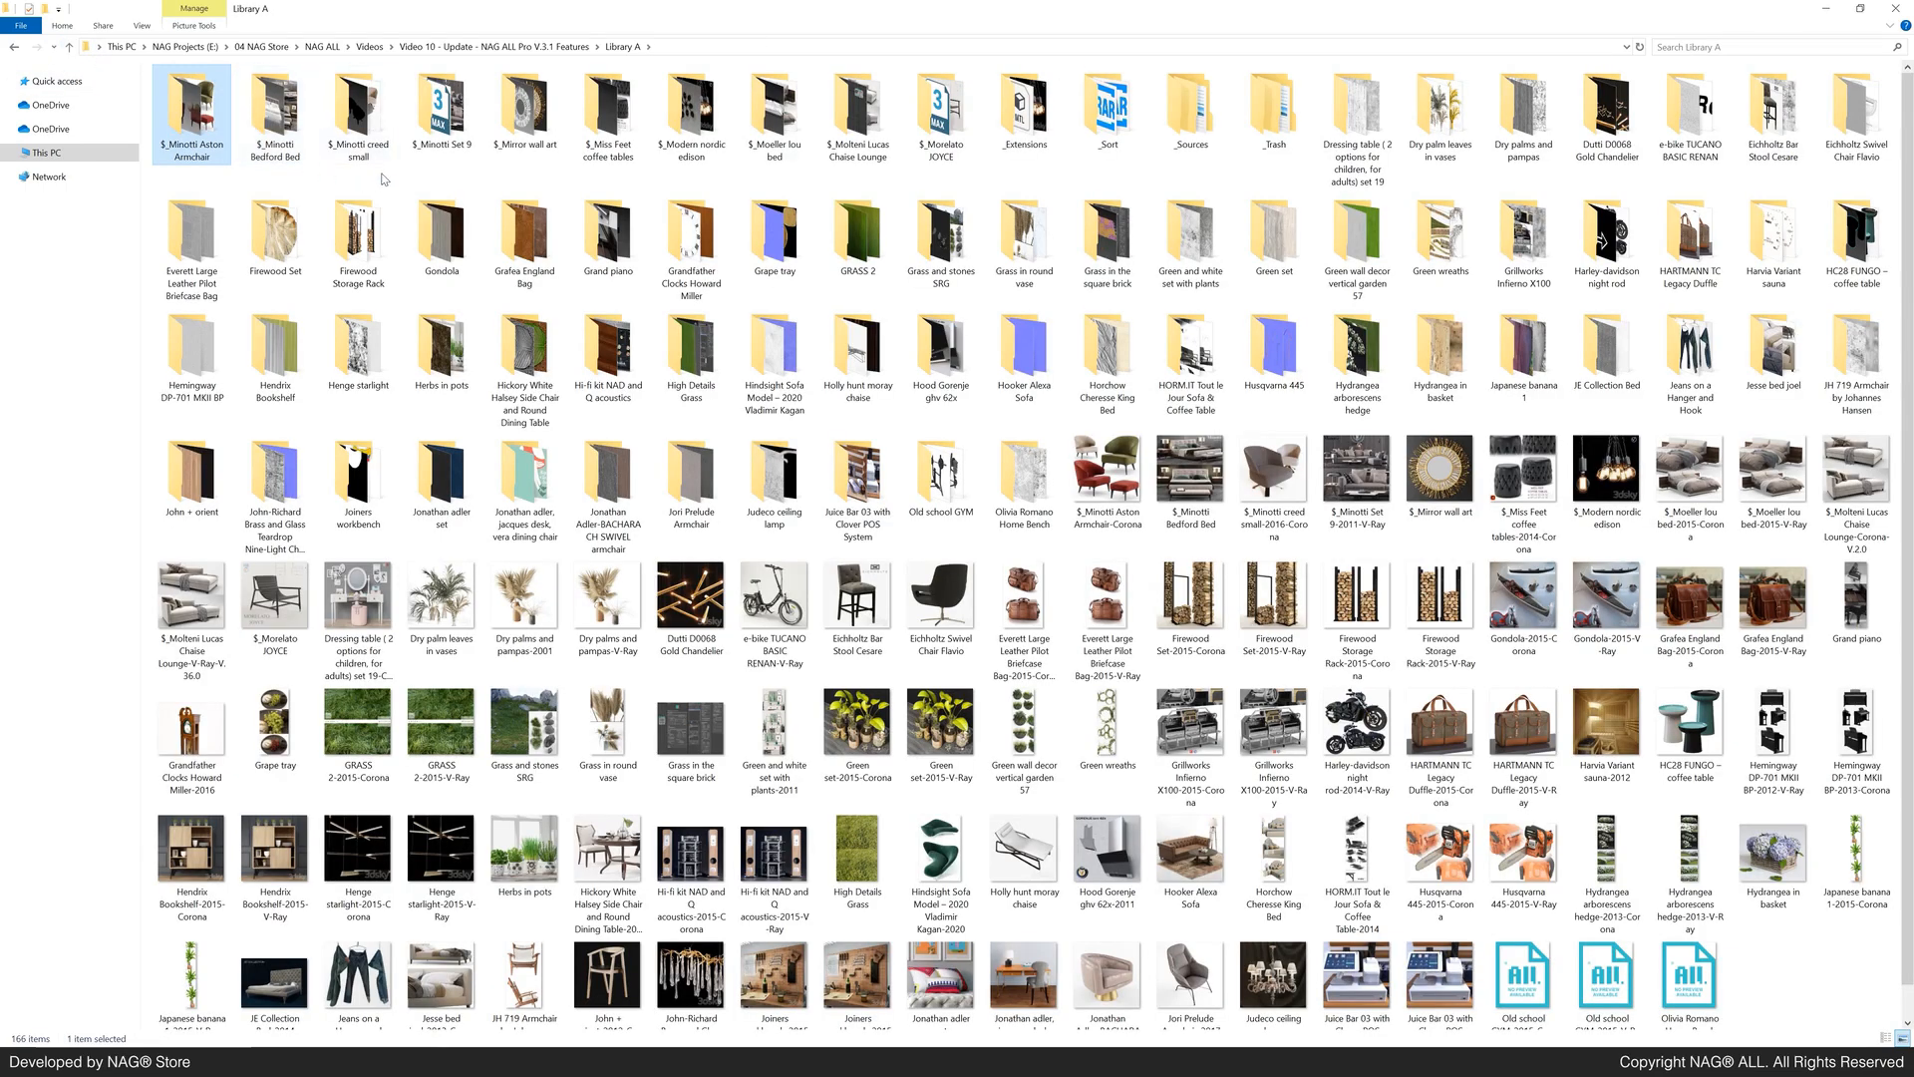
Step: Create a new folder named _NAG_IN inside Library A
right_click(381, 180)
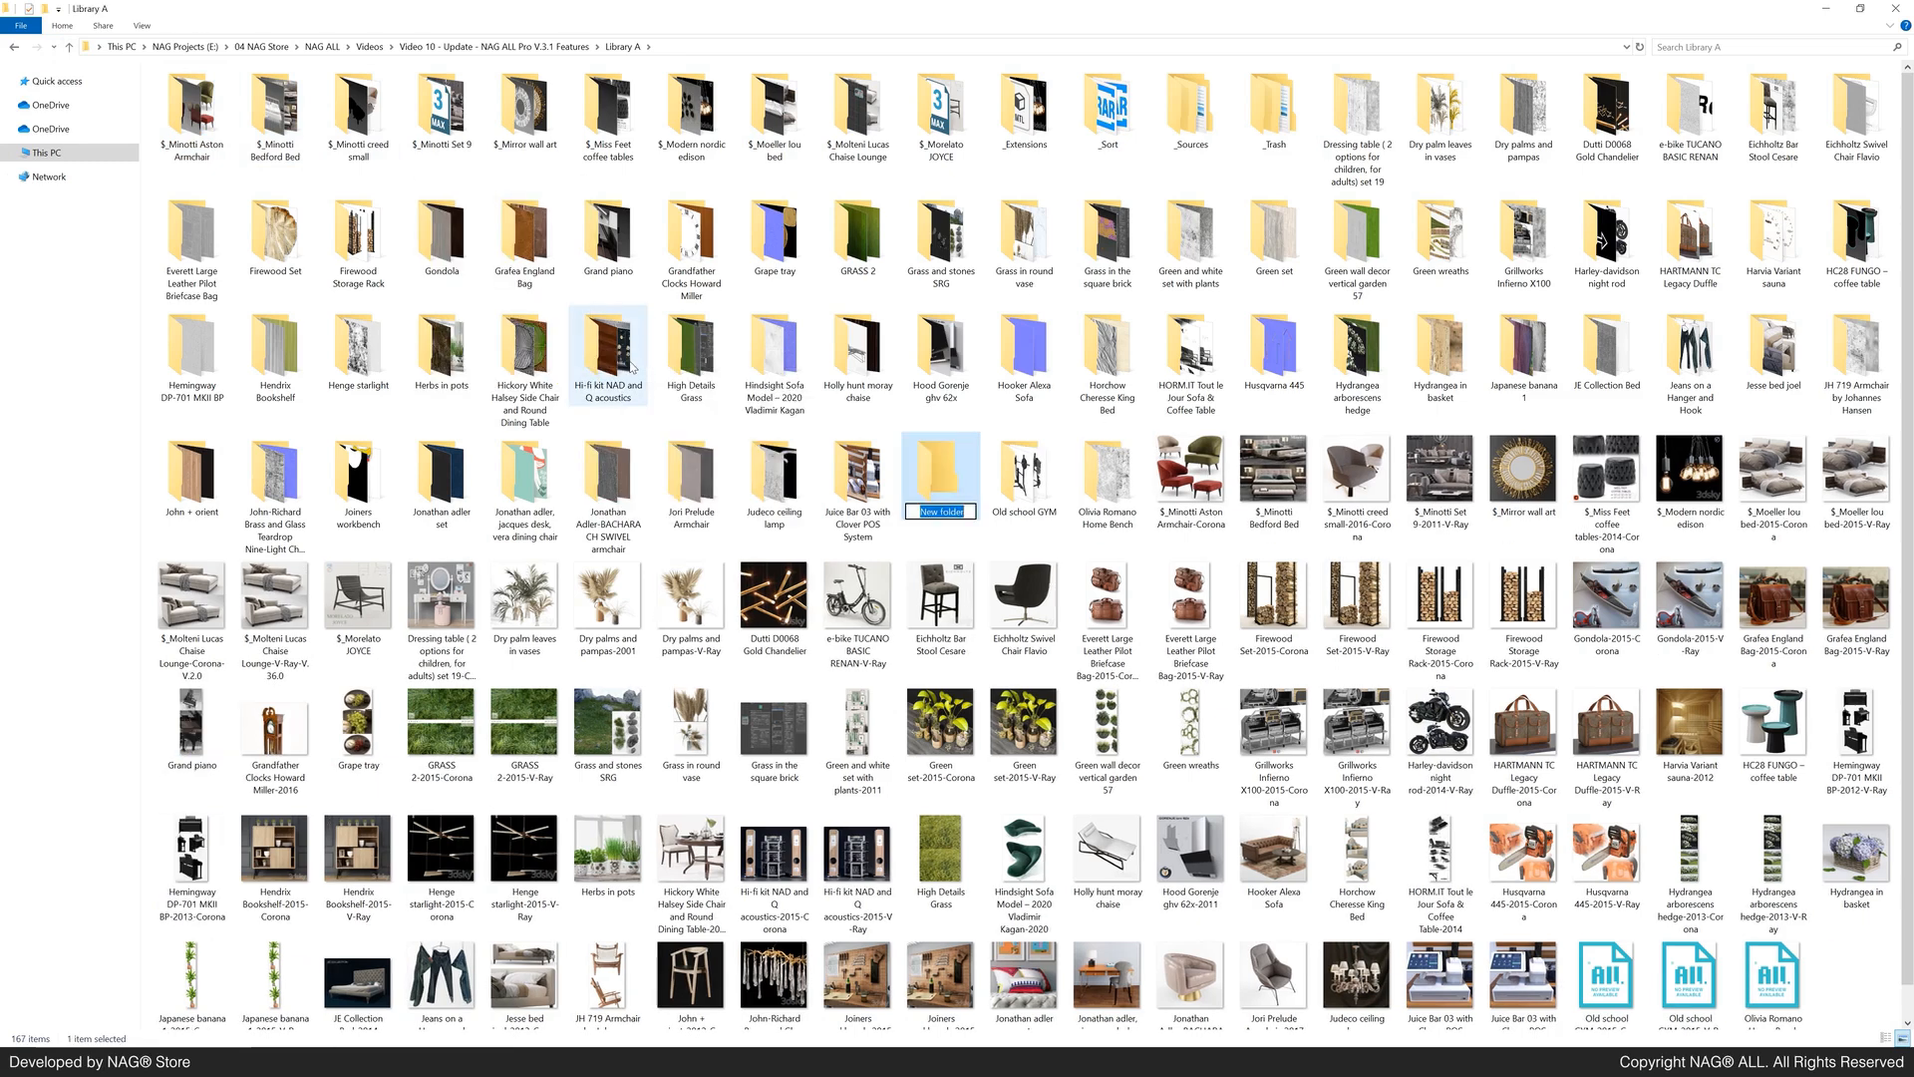
text(_NAG_IN)
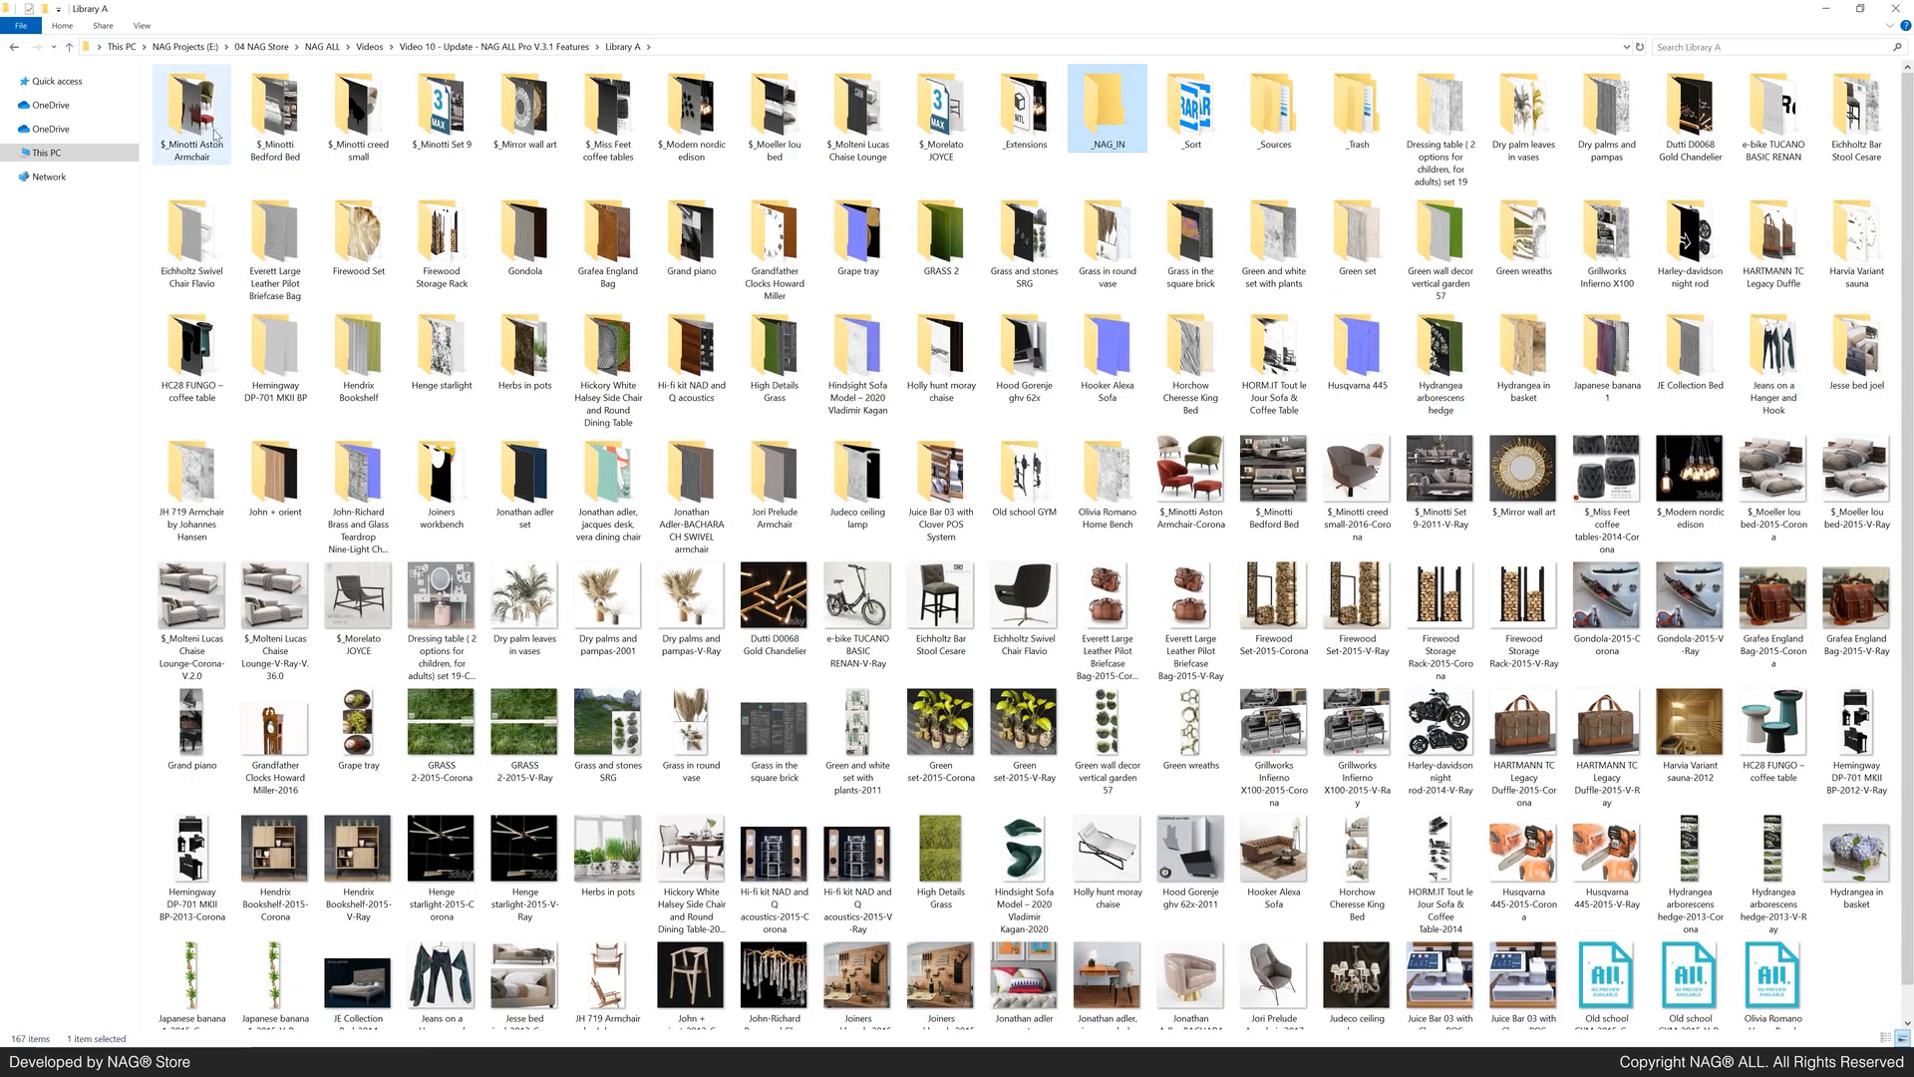
key(ctrl+a)
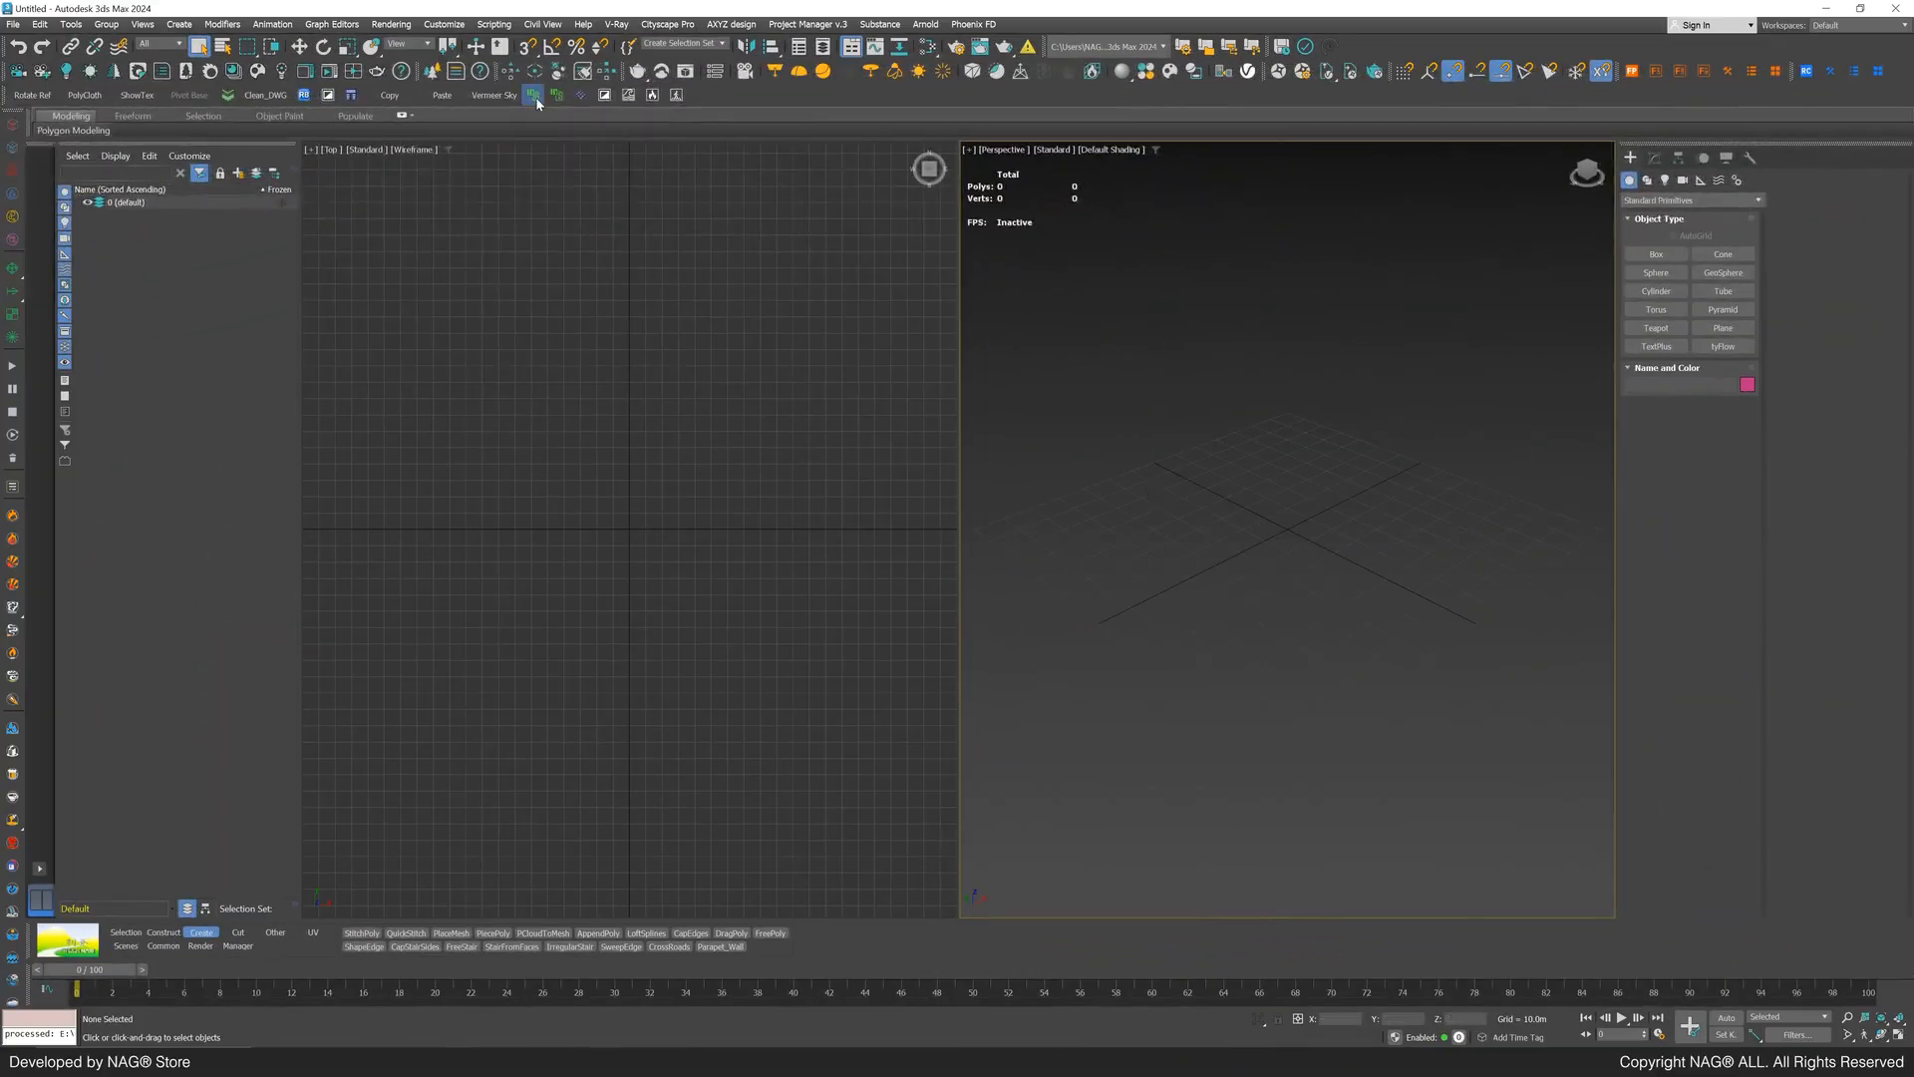
Step: Launch the NAGin Batch tool from the 3ds Max custom toolbar
click(535, 96)
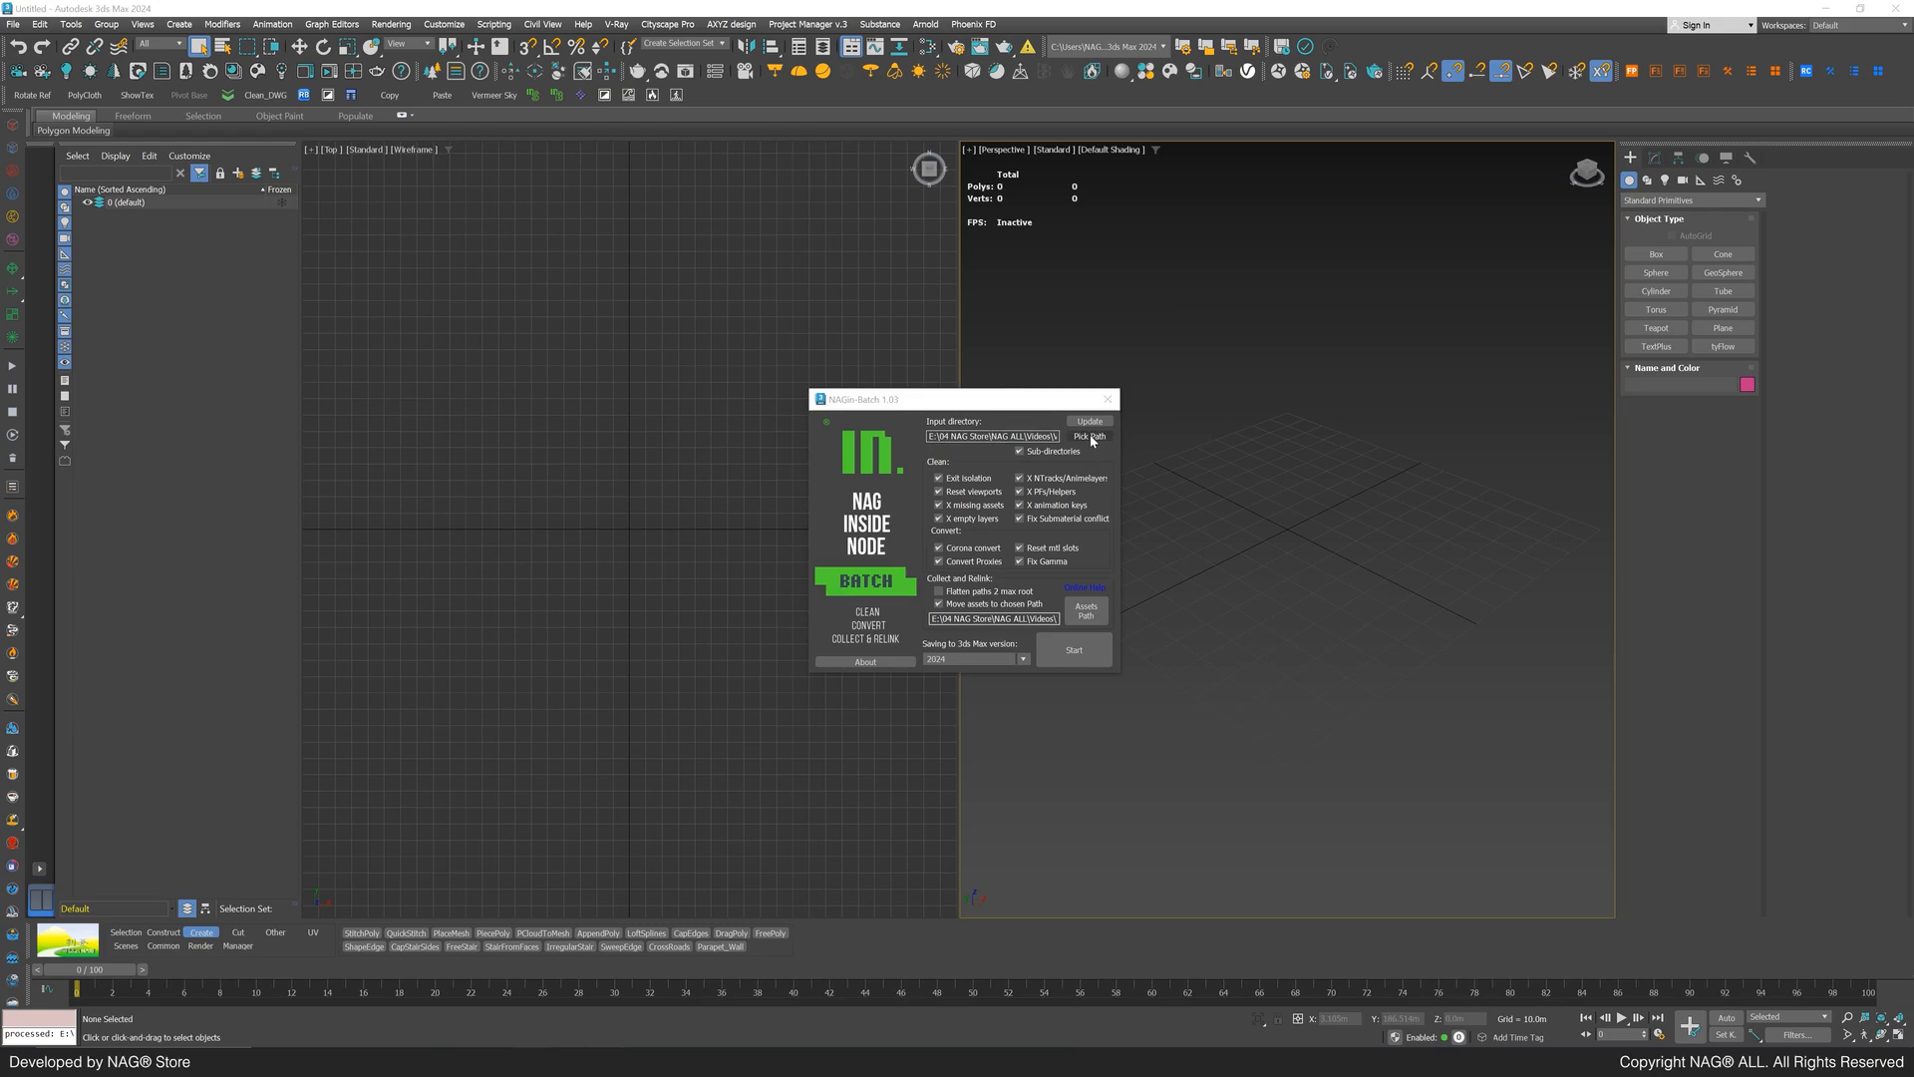
Step: Set the NAGin Batch input directory, adjust collected map path handling and choose the assets folder
click(1089, 436)
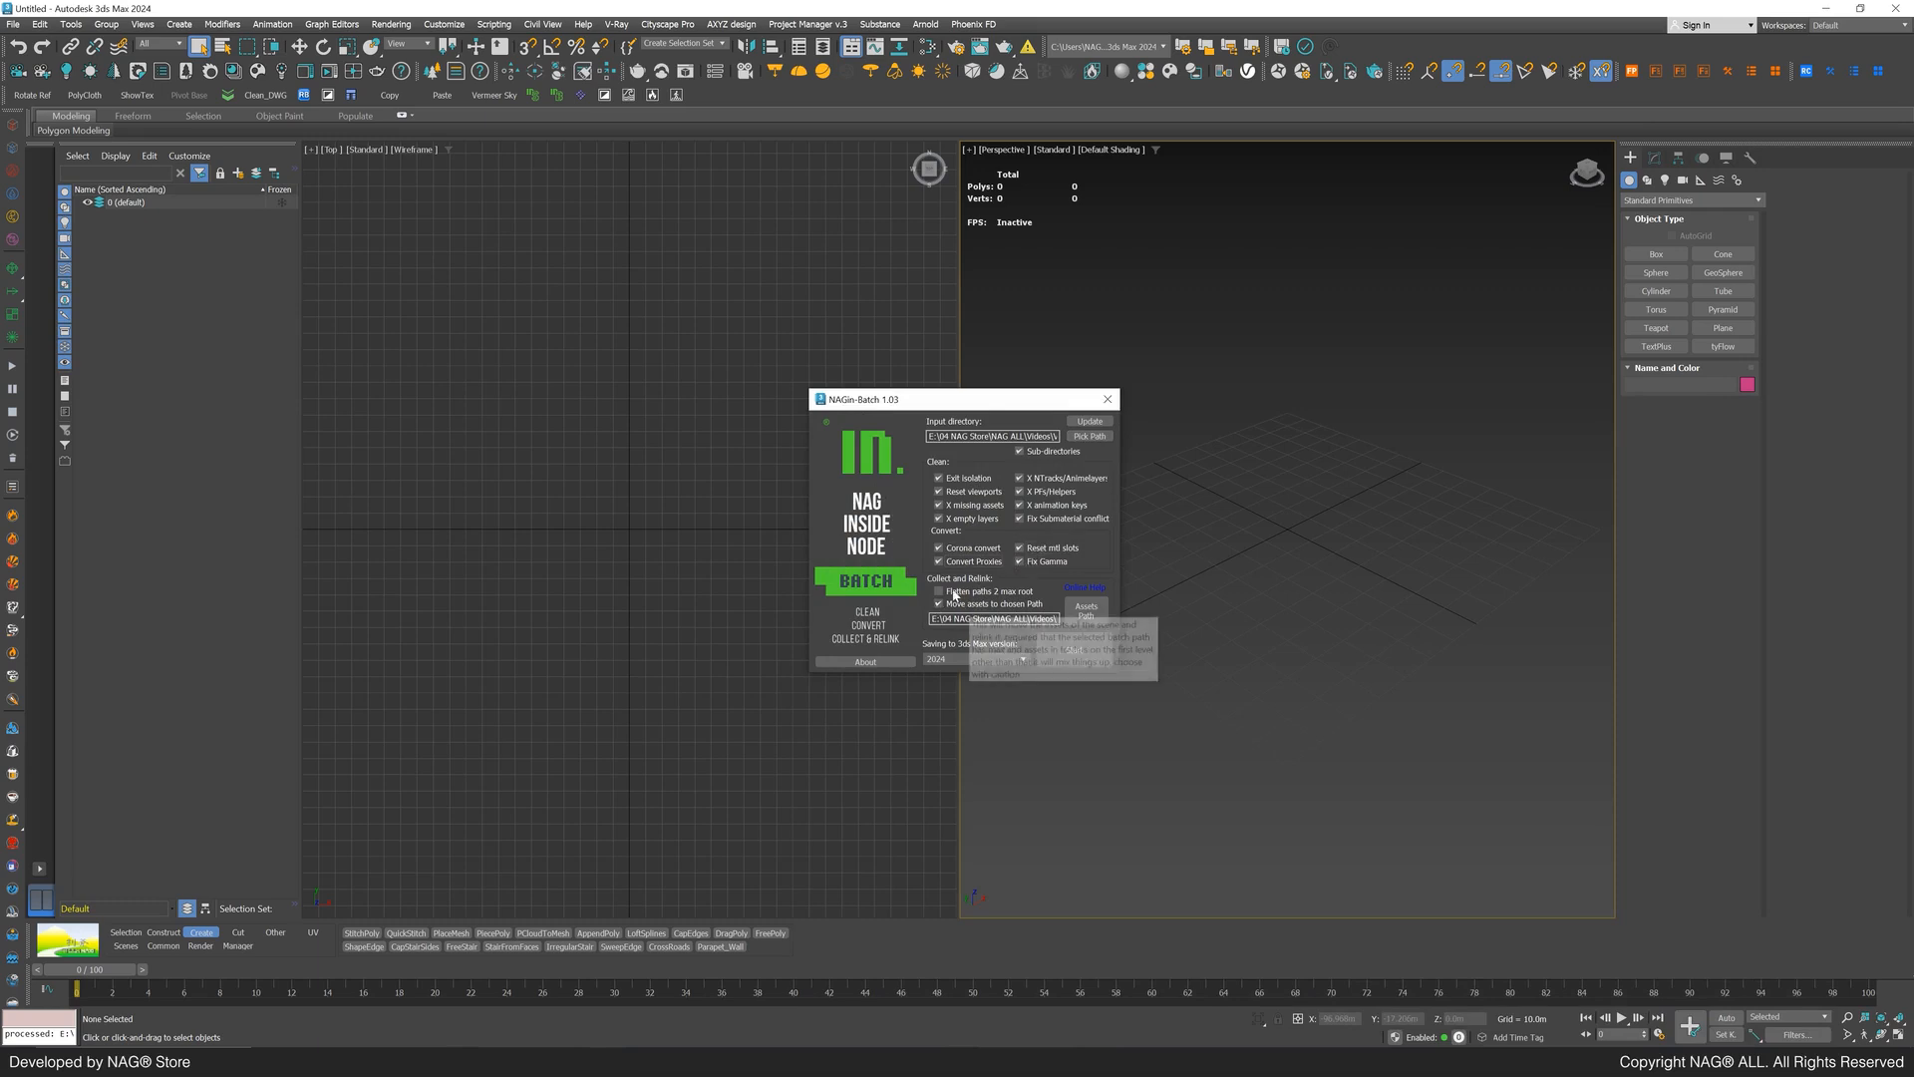
click(939, 590)
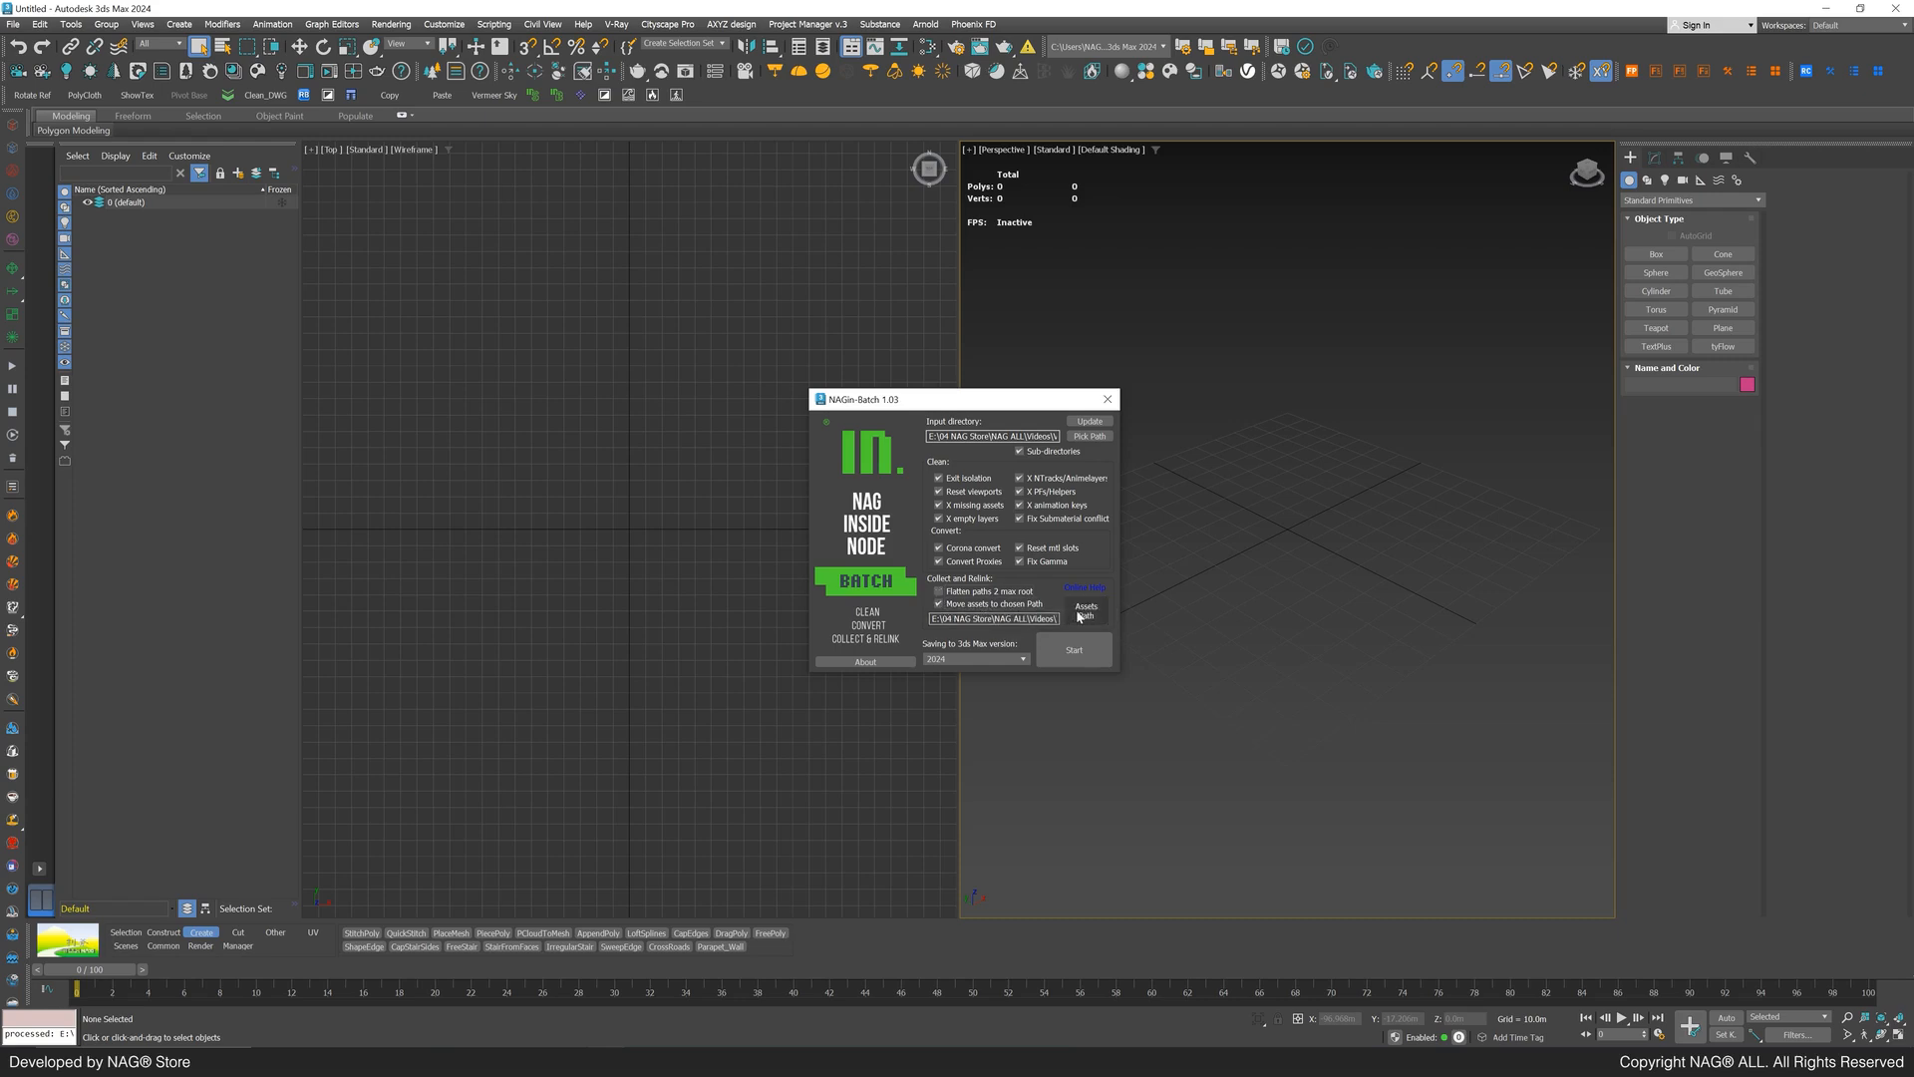
click(1084, 612)
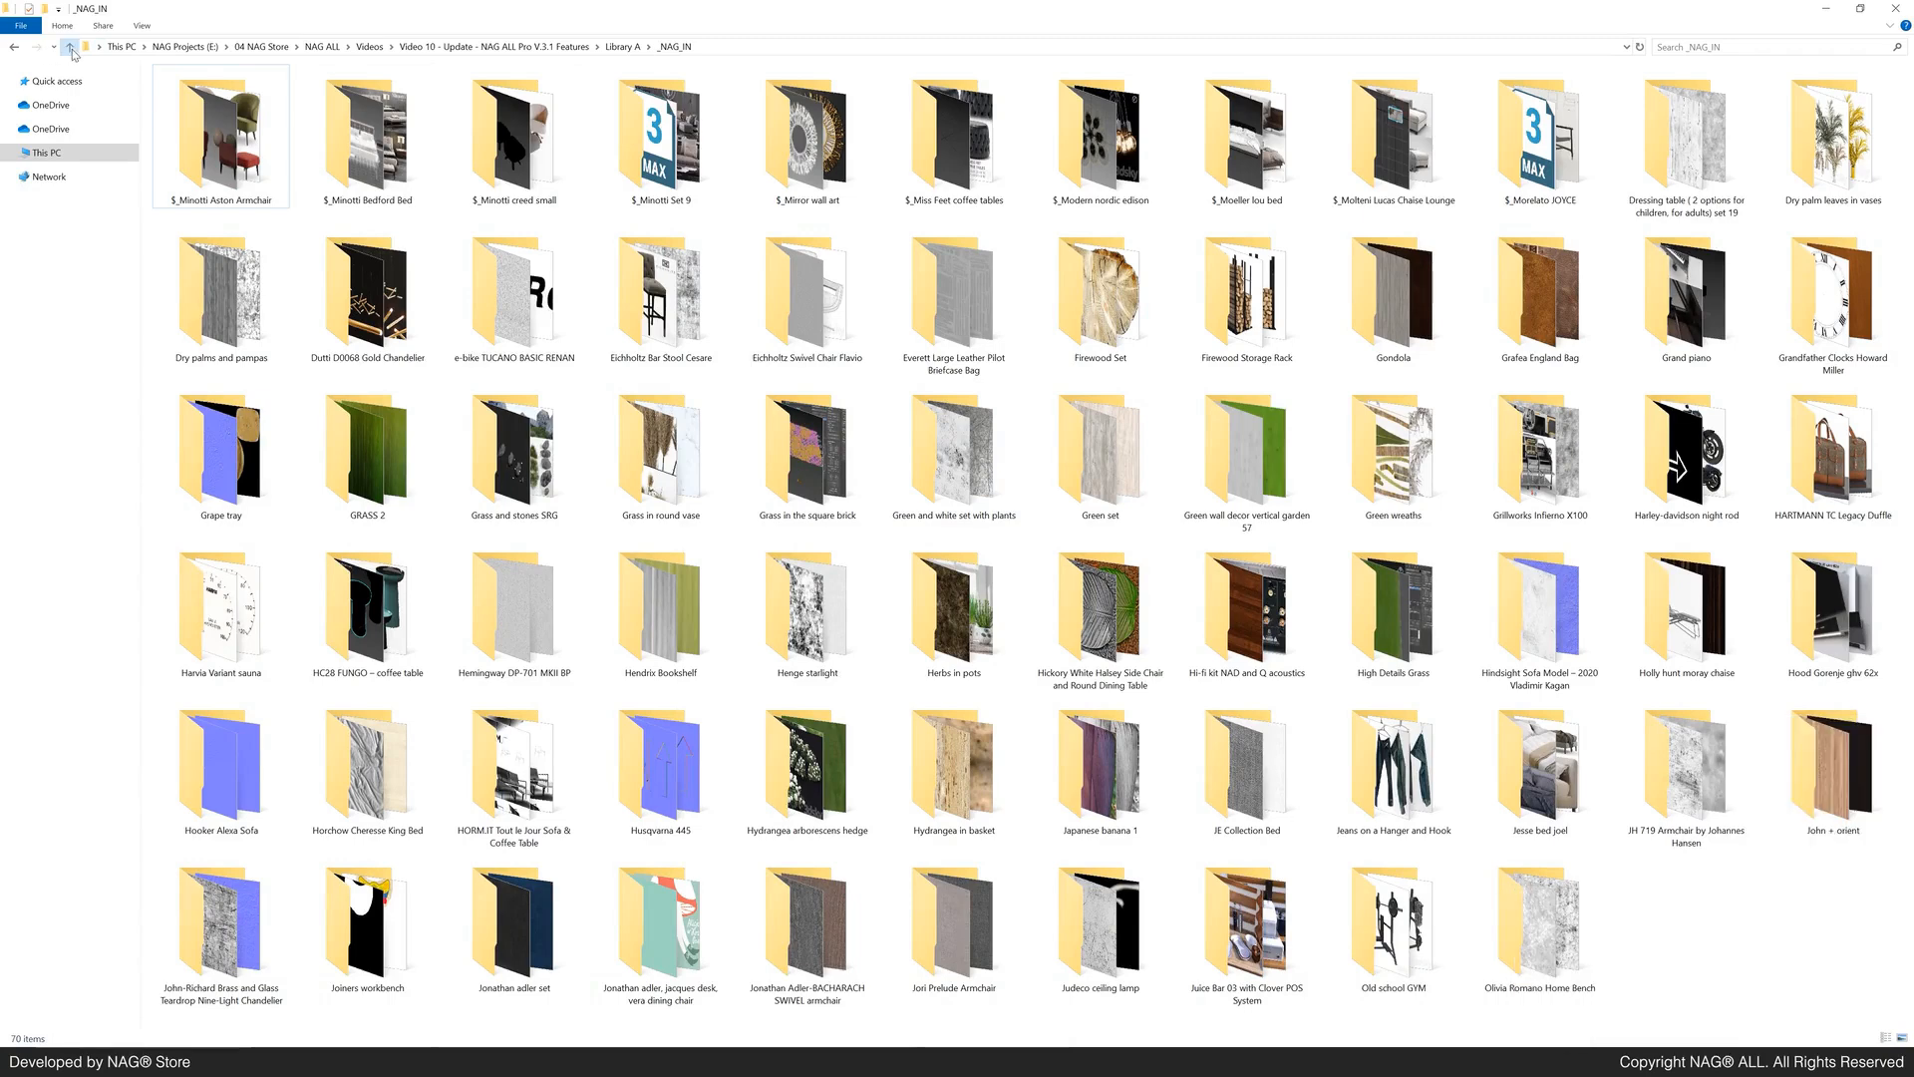
Step: Navigate up from _NAG_IN back to the Library A folder
click(70, 46)
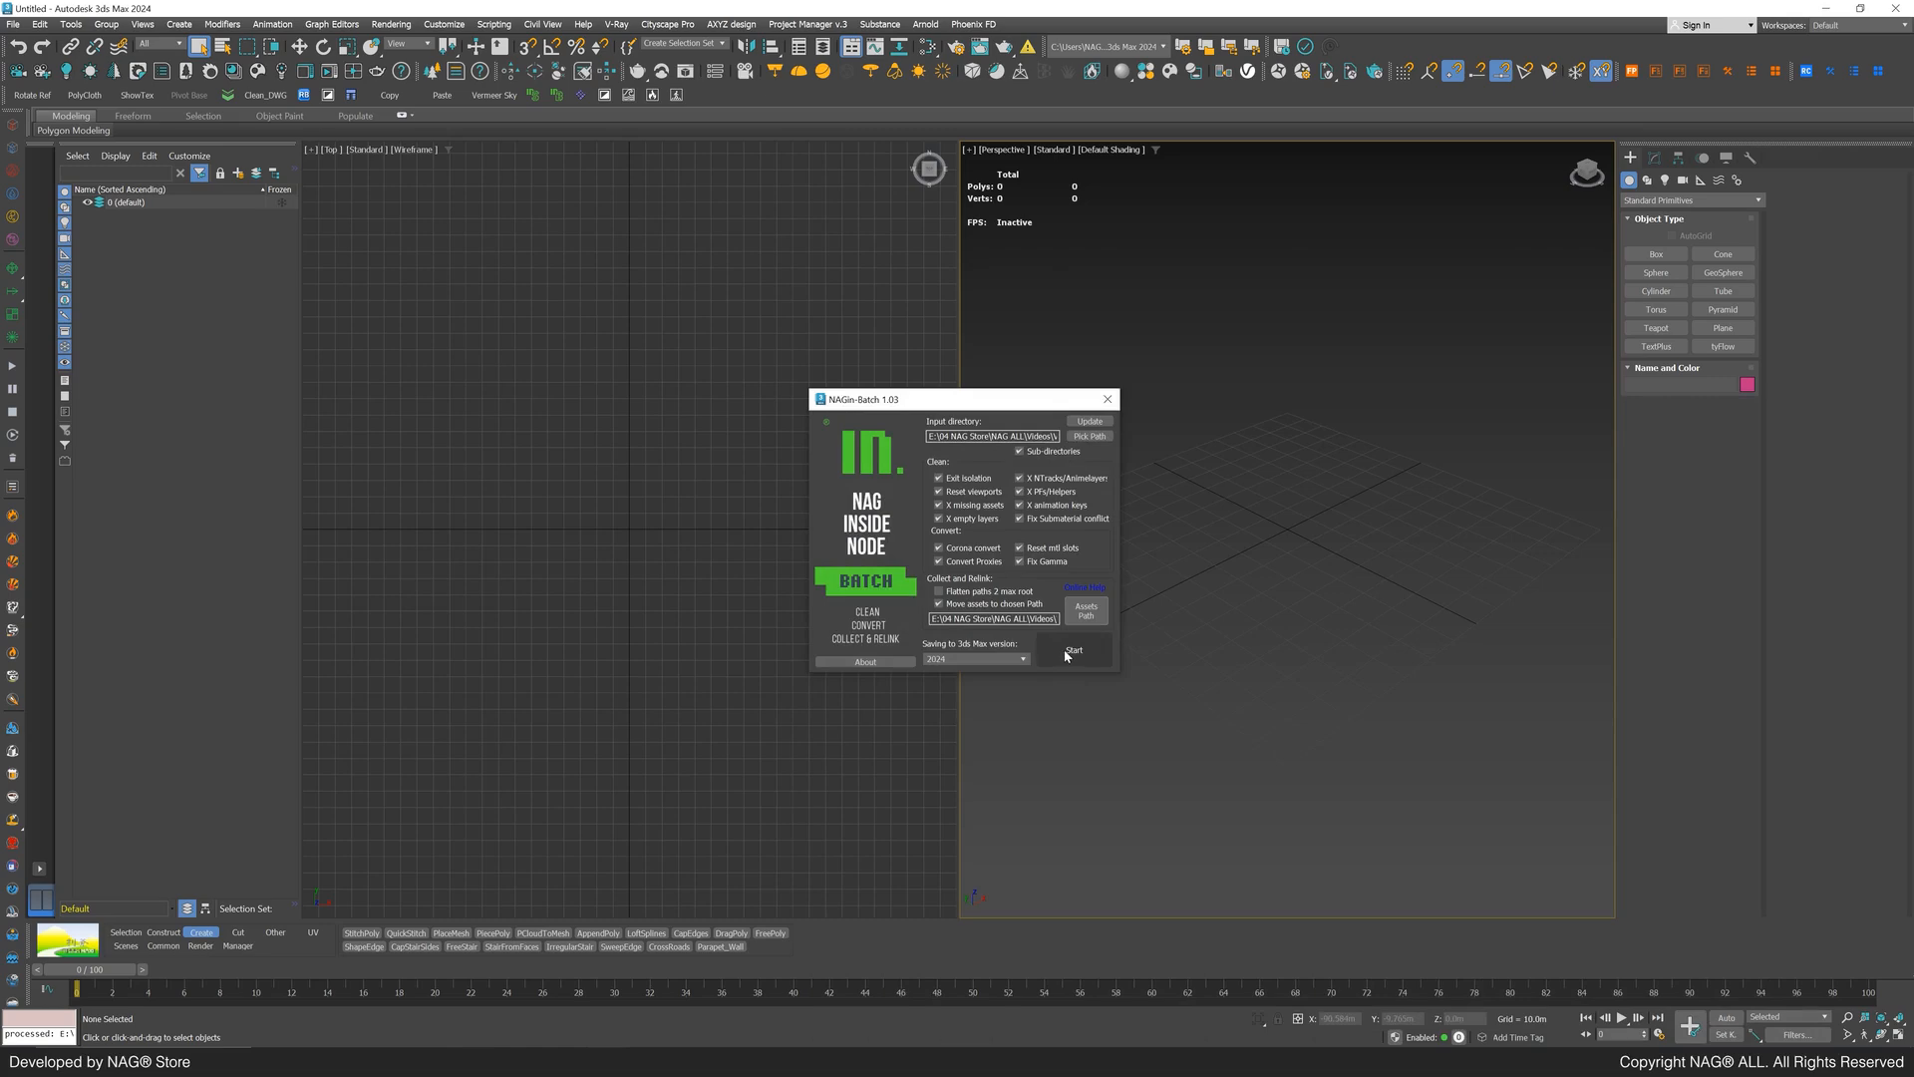
Step: Run the batch so maps are renamed and collected into _Textures
click(1073, 650)
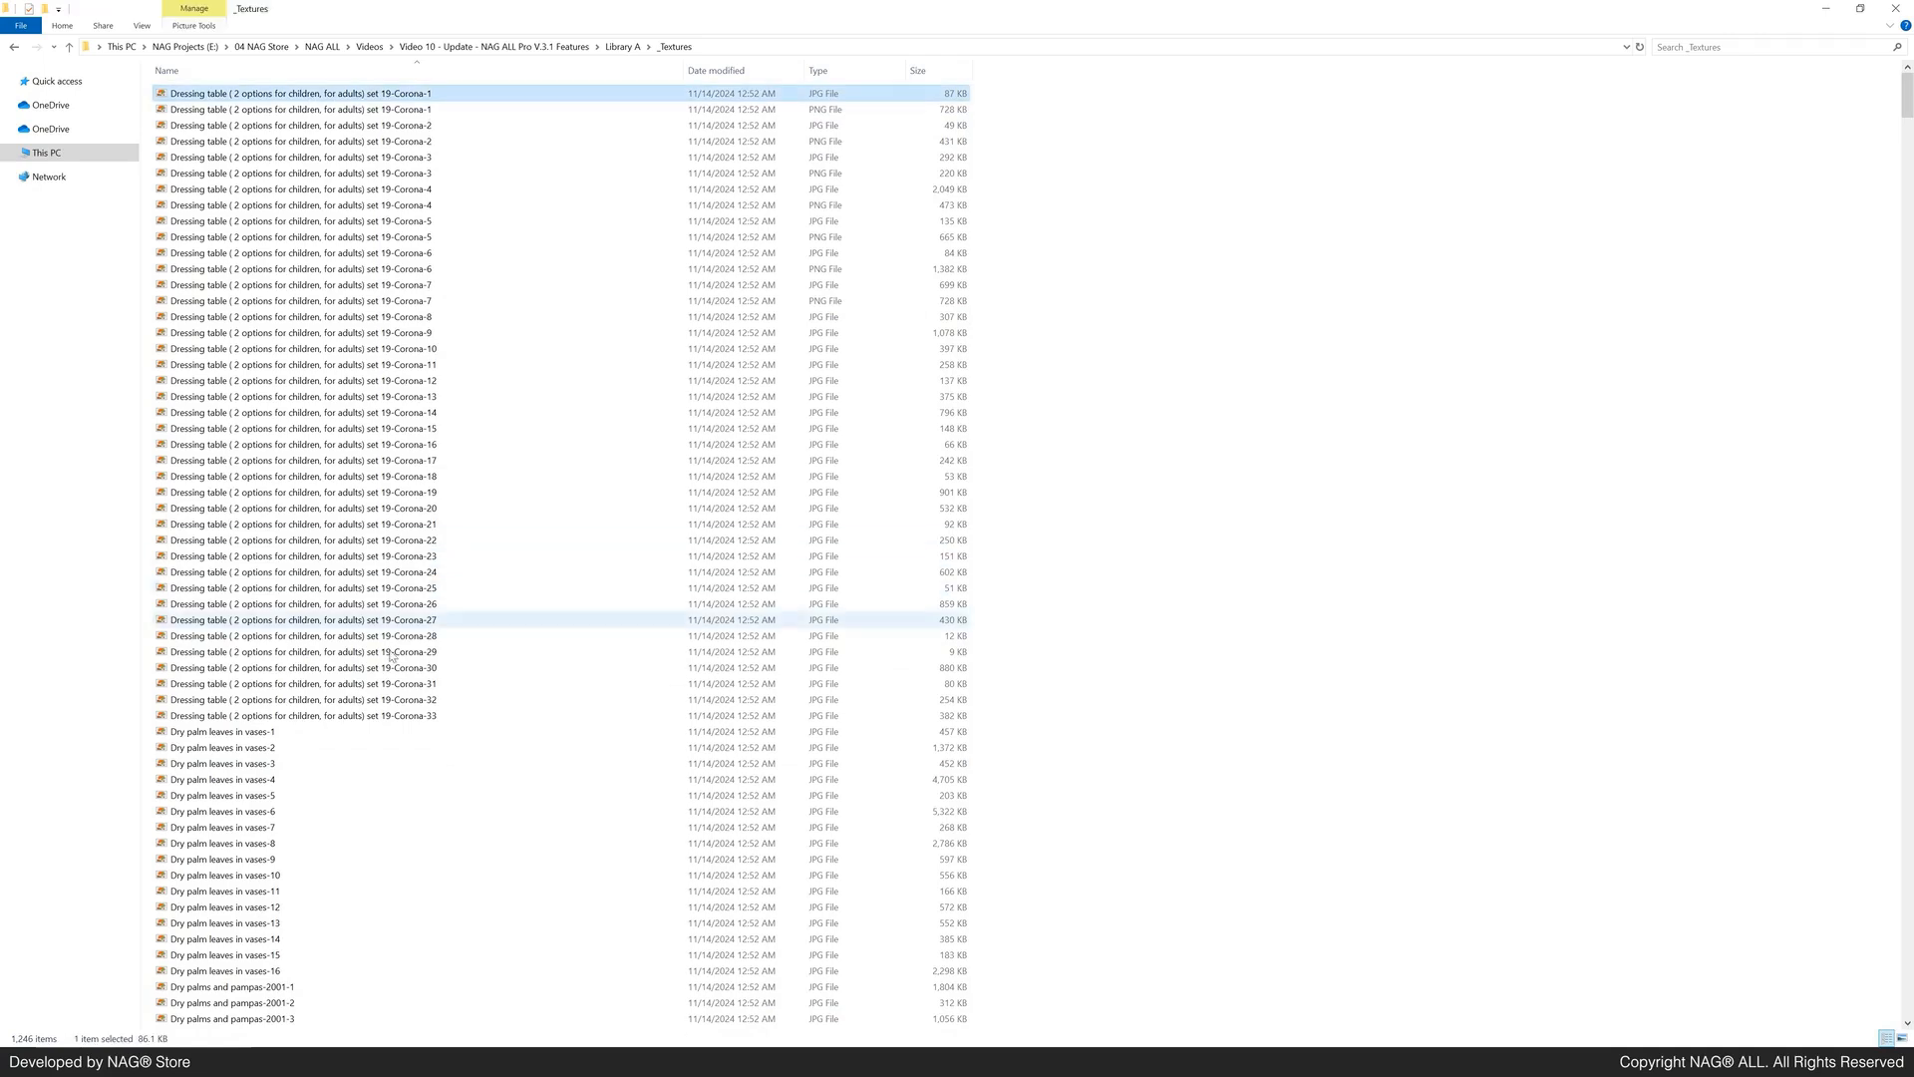
Step: Select every Dressing table map and review the rest of the _Textures folder
click(299, 714)
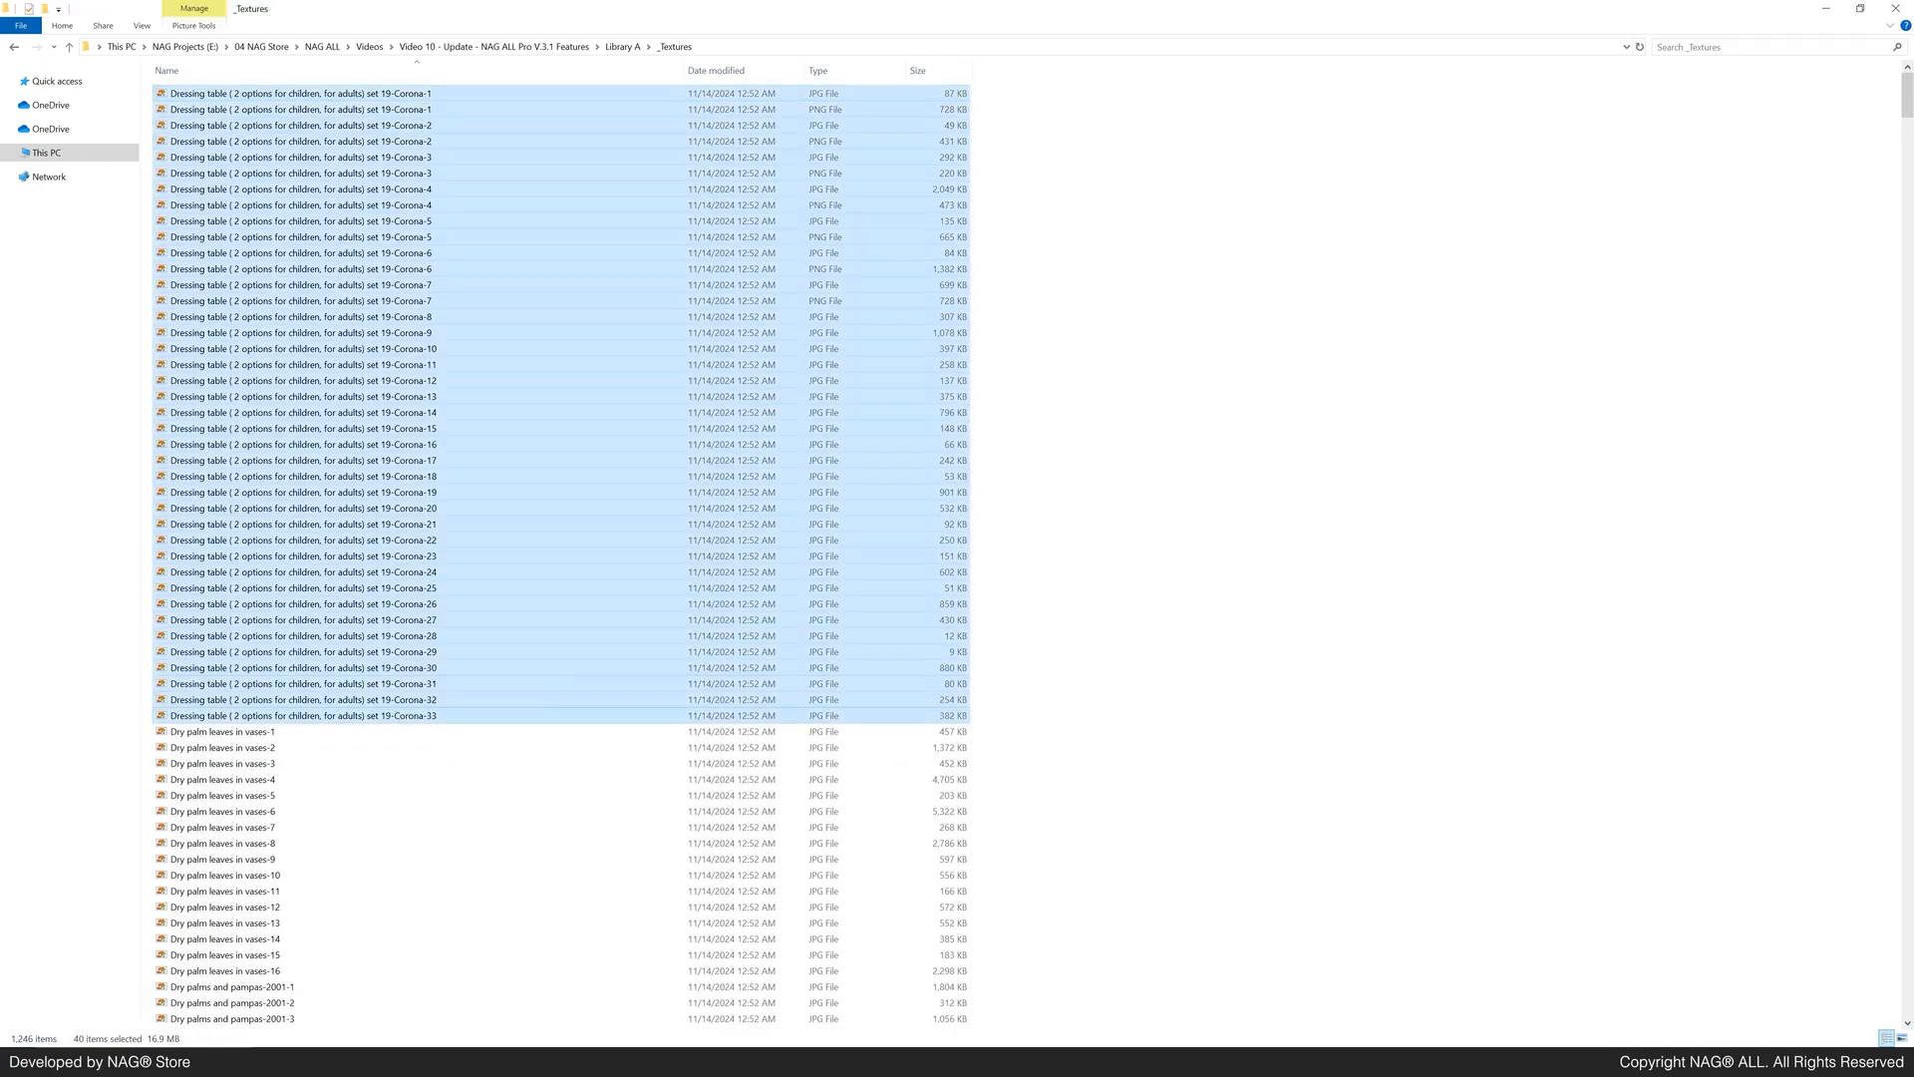
scroll(down, 3)
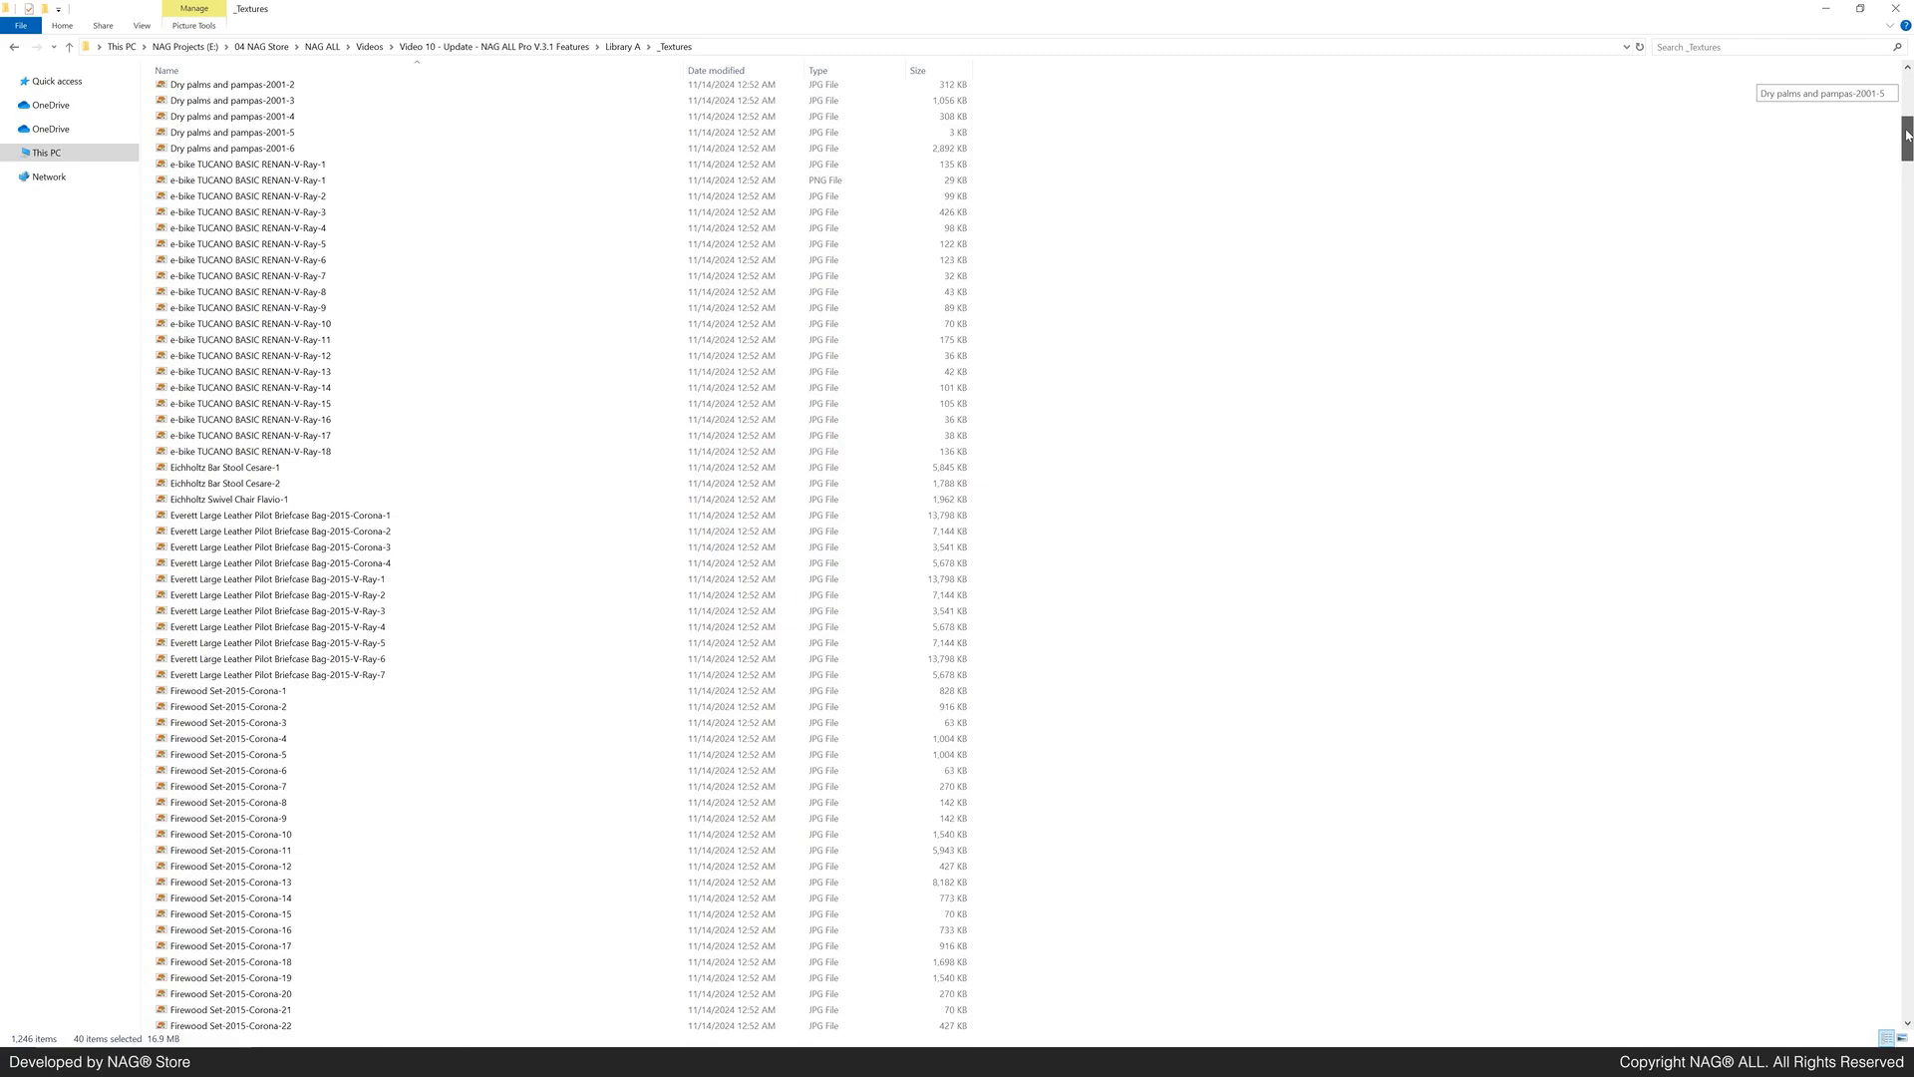
scroll(down, 3)
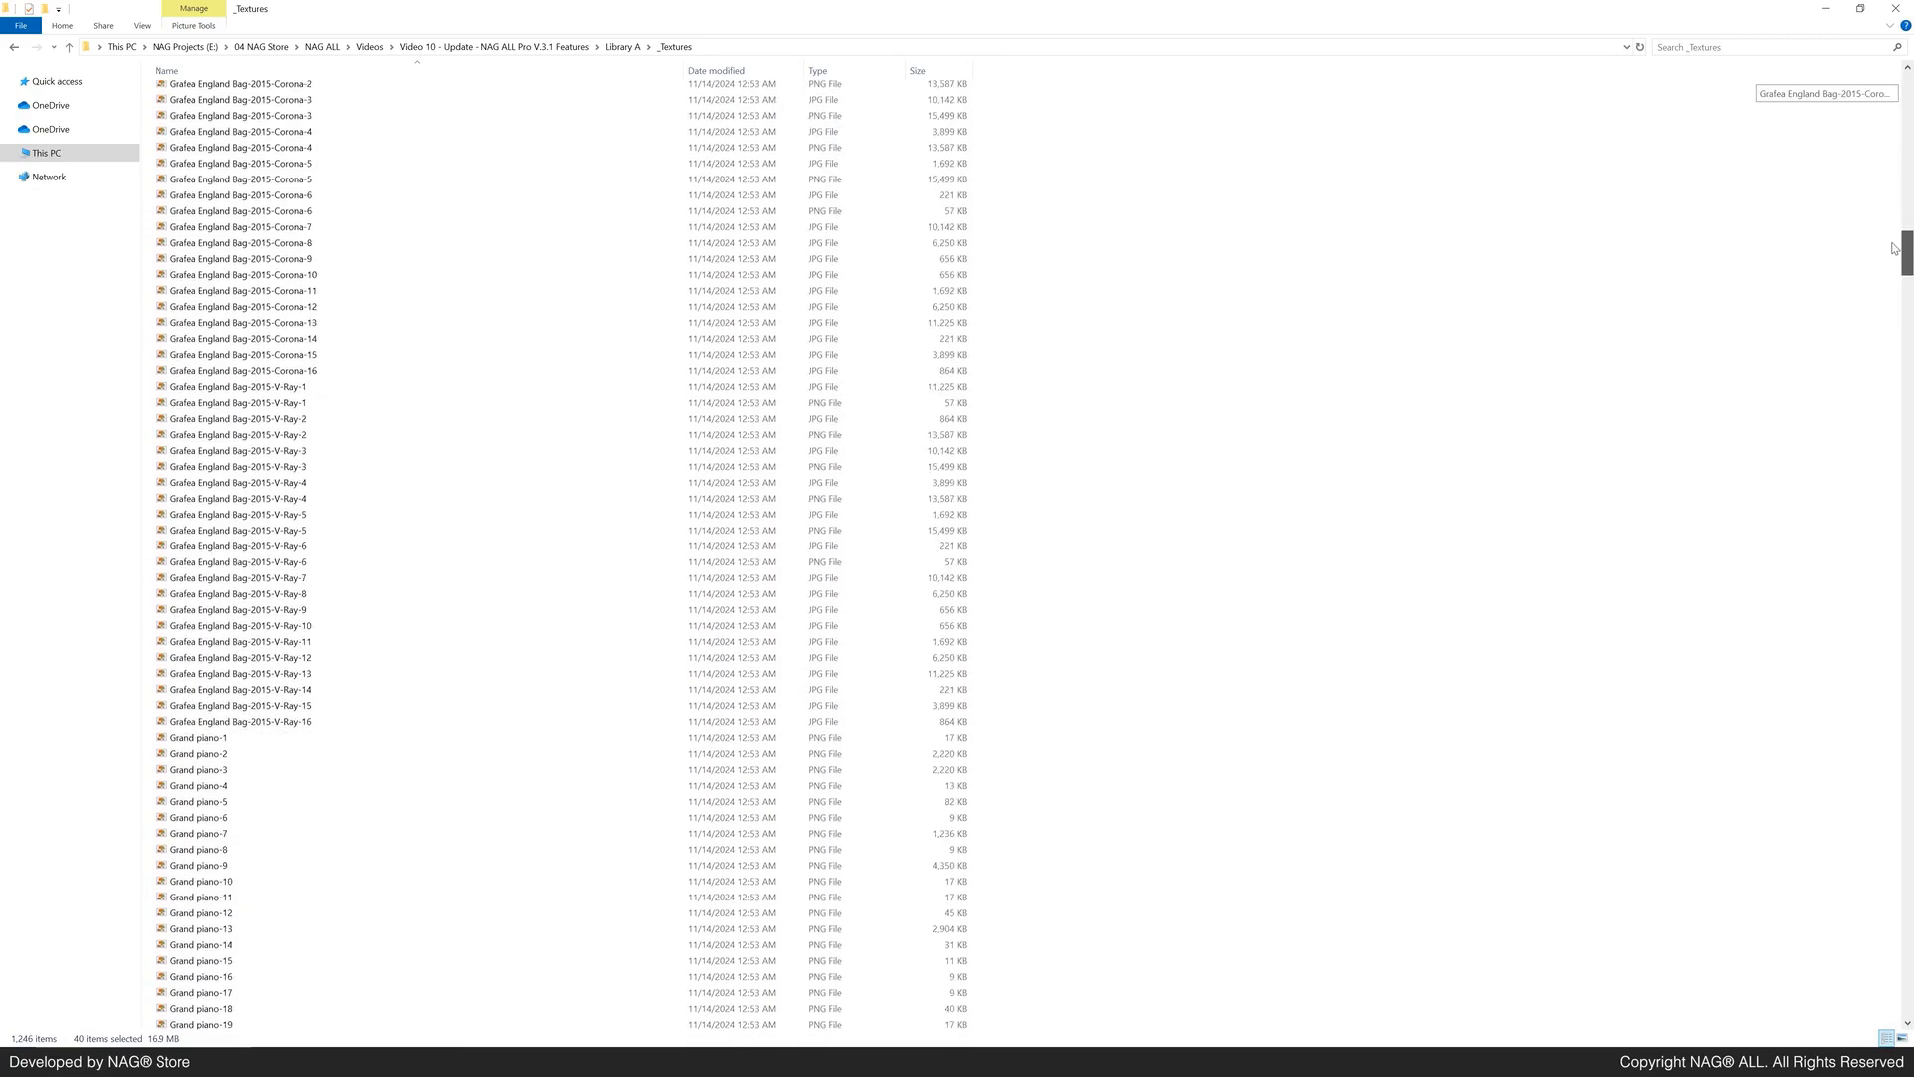
scroll(down, 3)
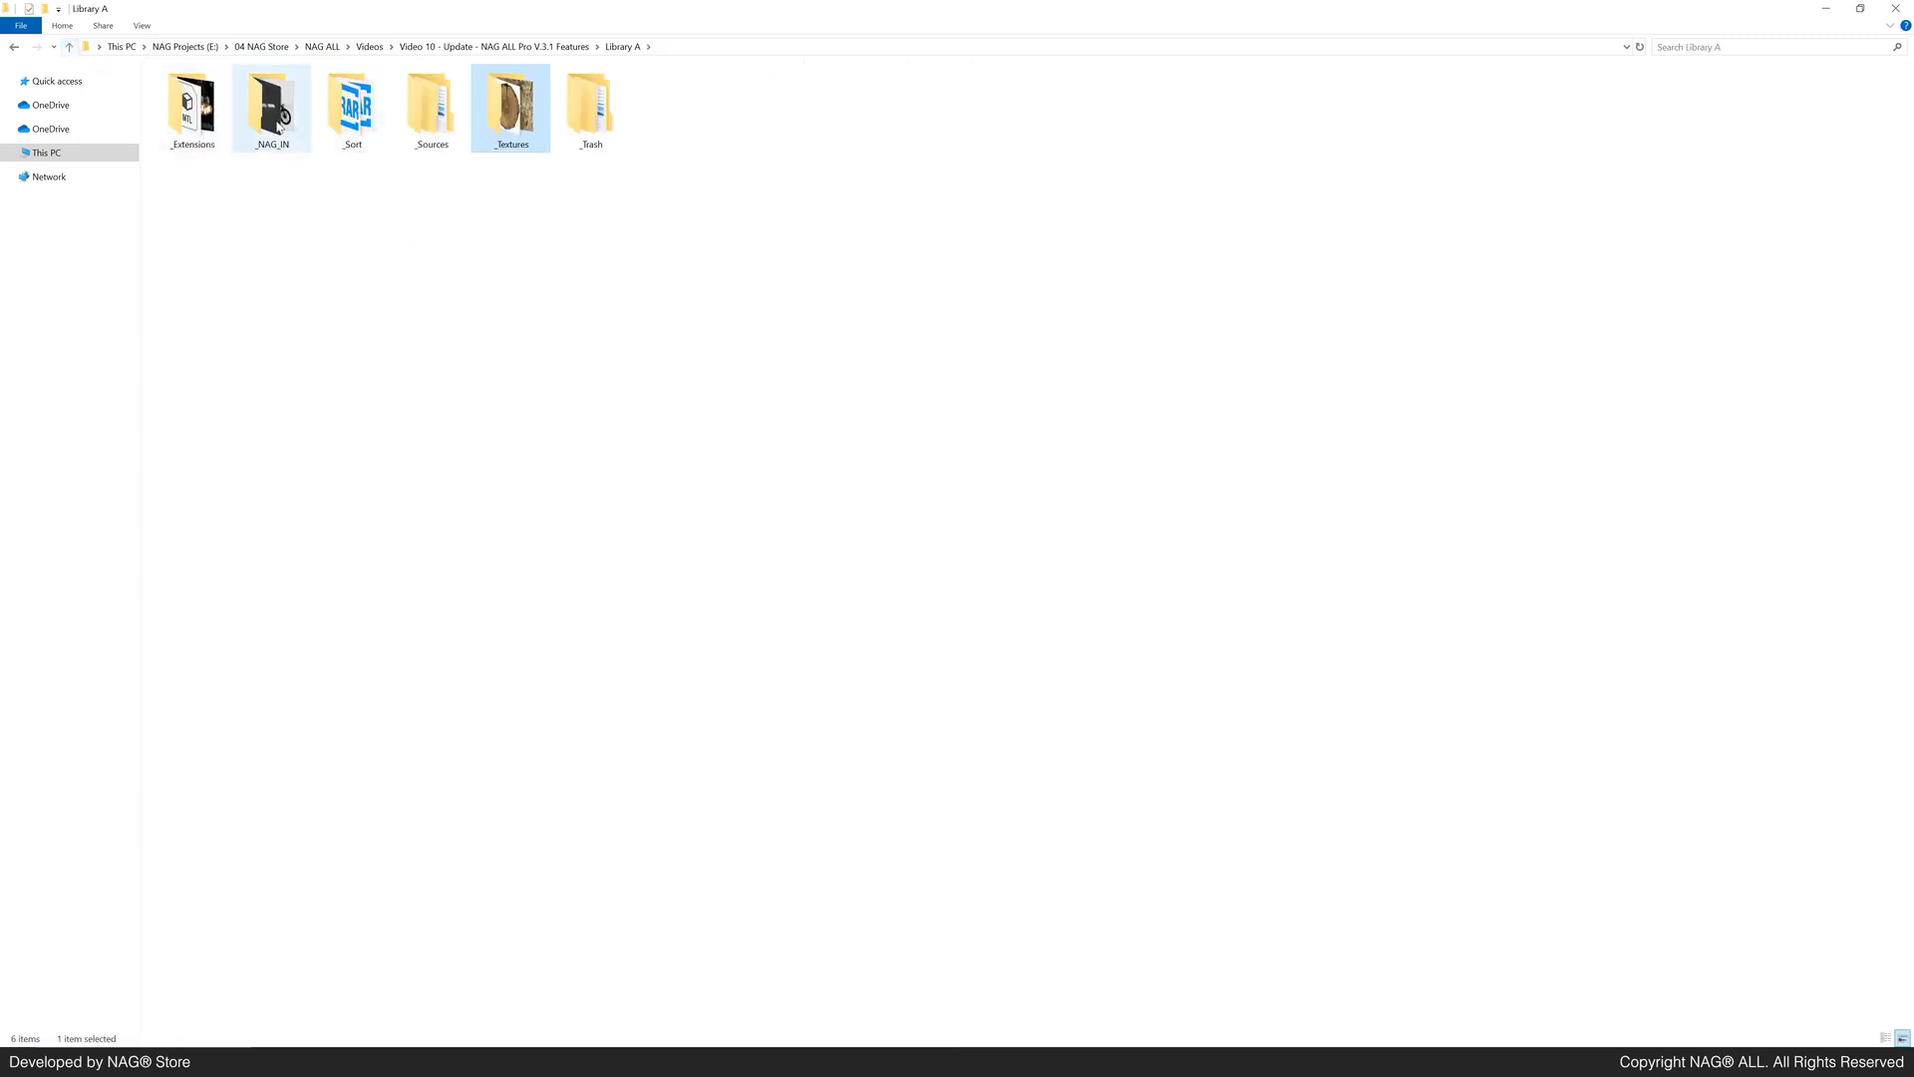
Step: Go up to Library A and enter _NAG_IN, now holding 140 items including 3ds Max scenes
double_click(271, 103)
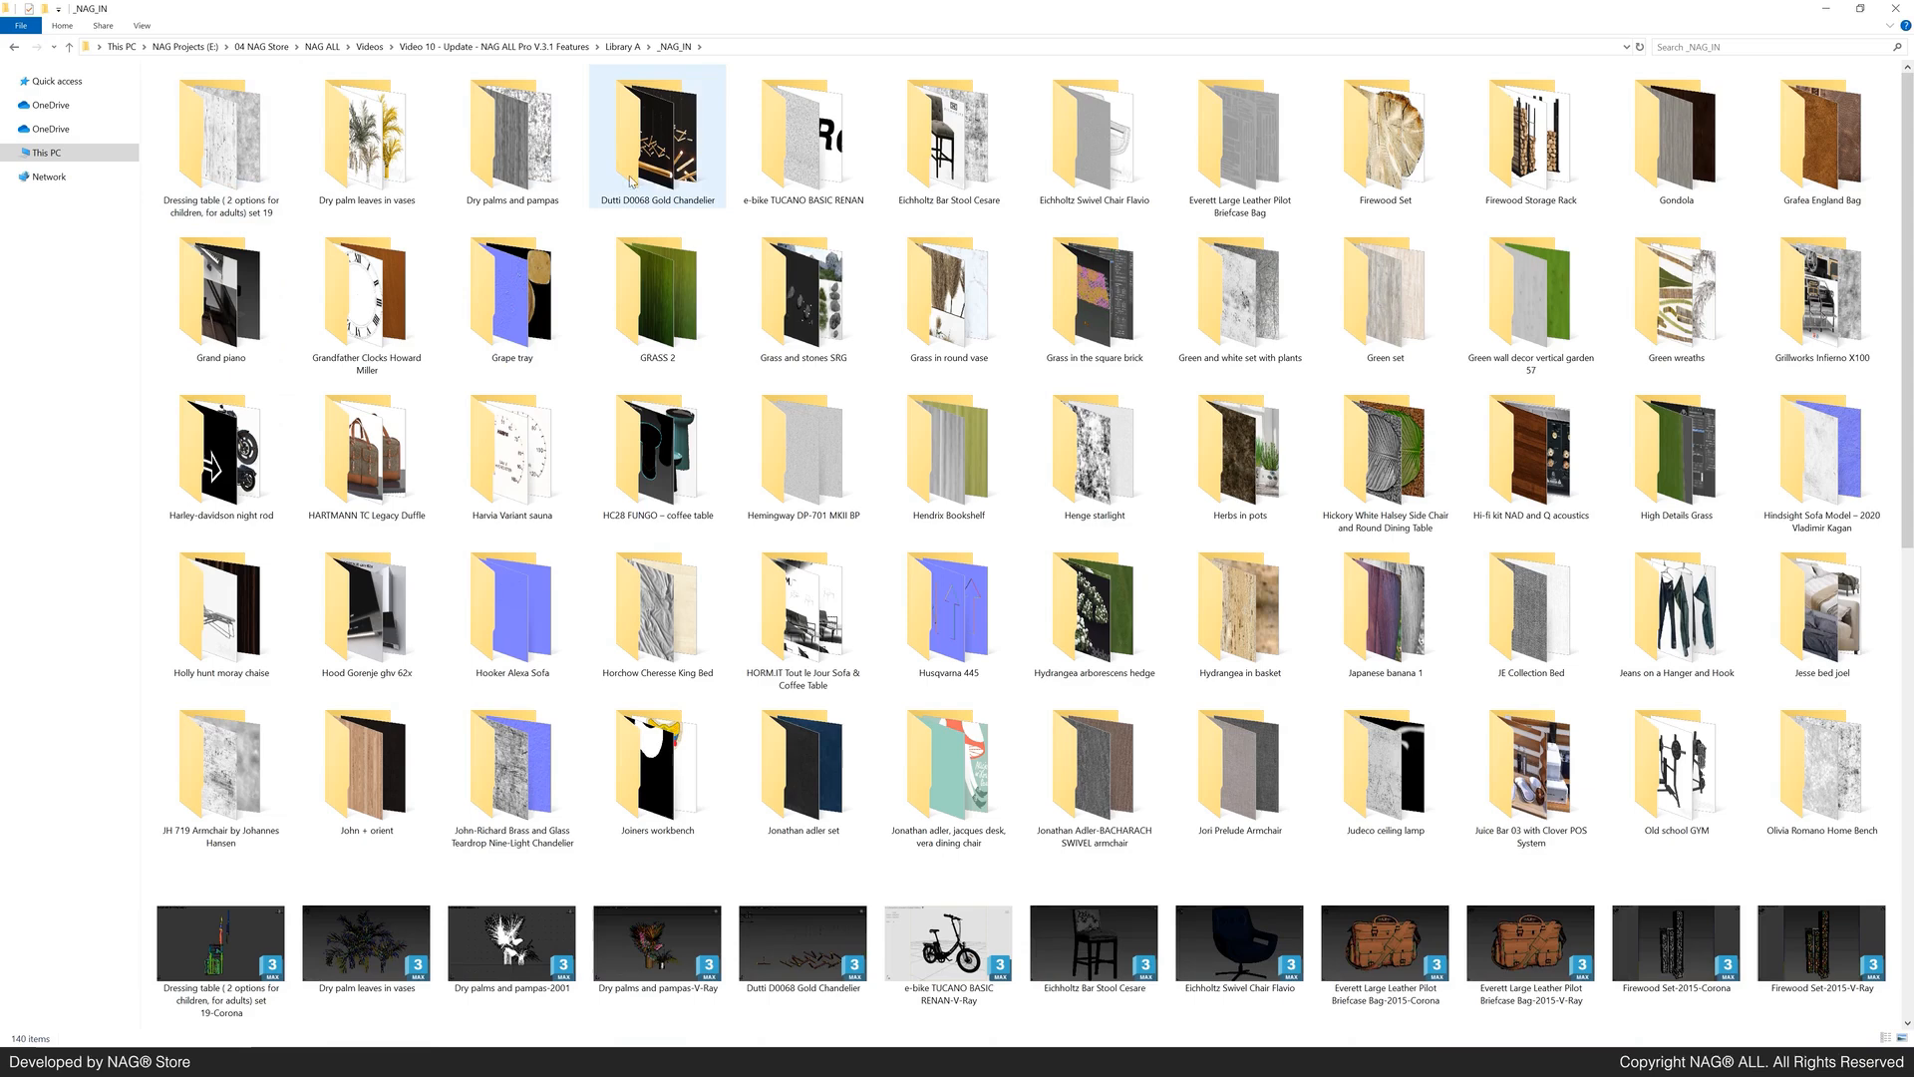
double_click(949, 138)
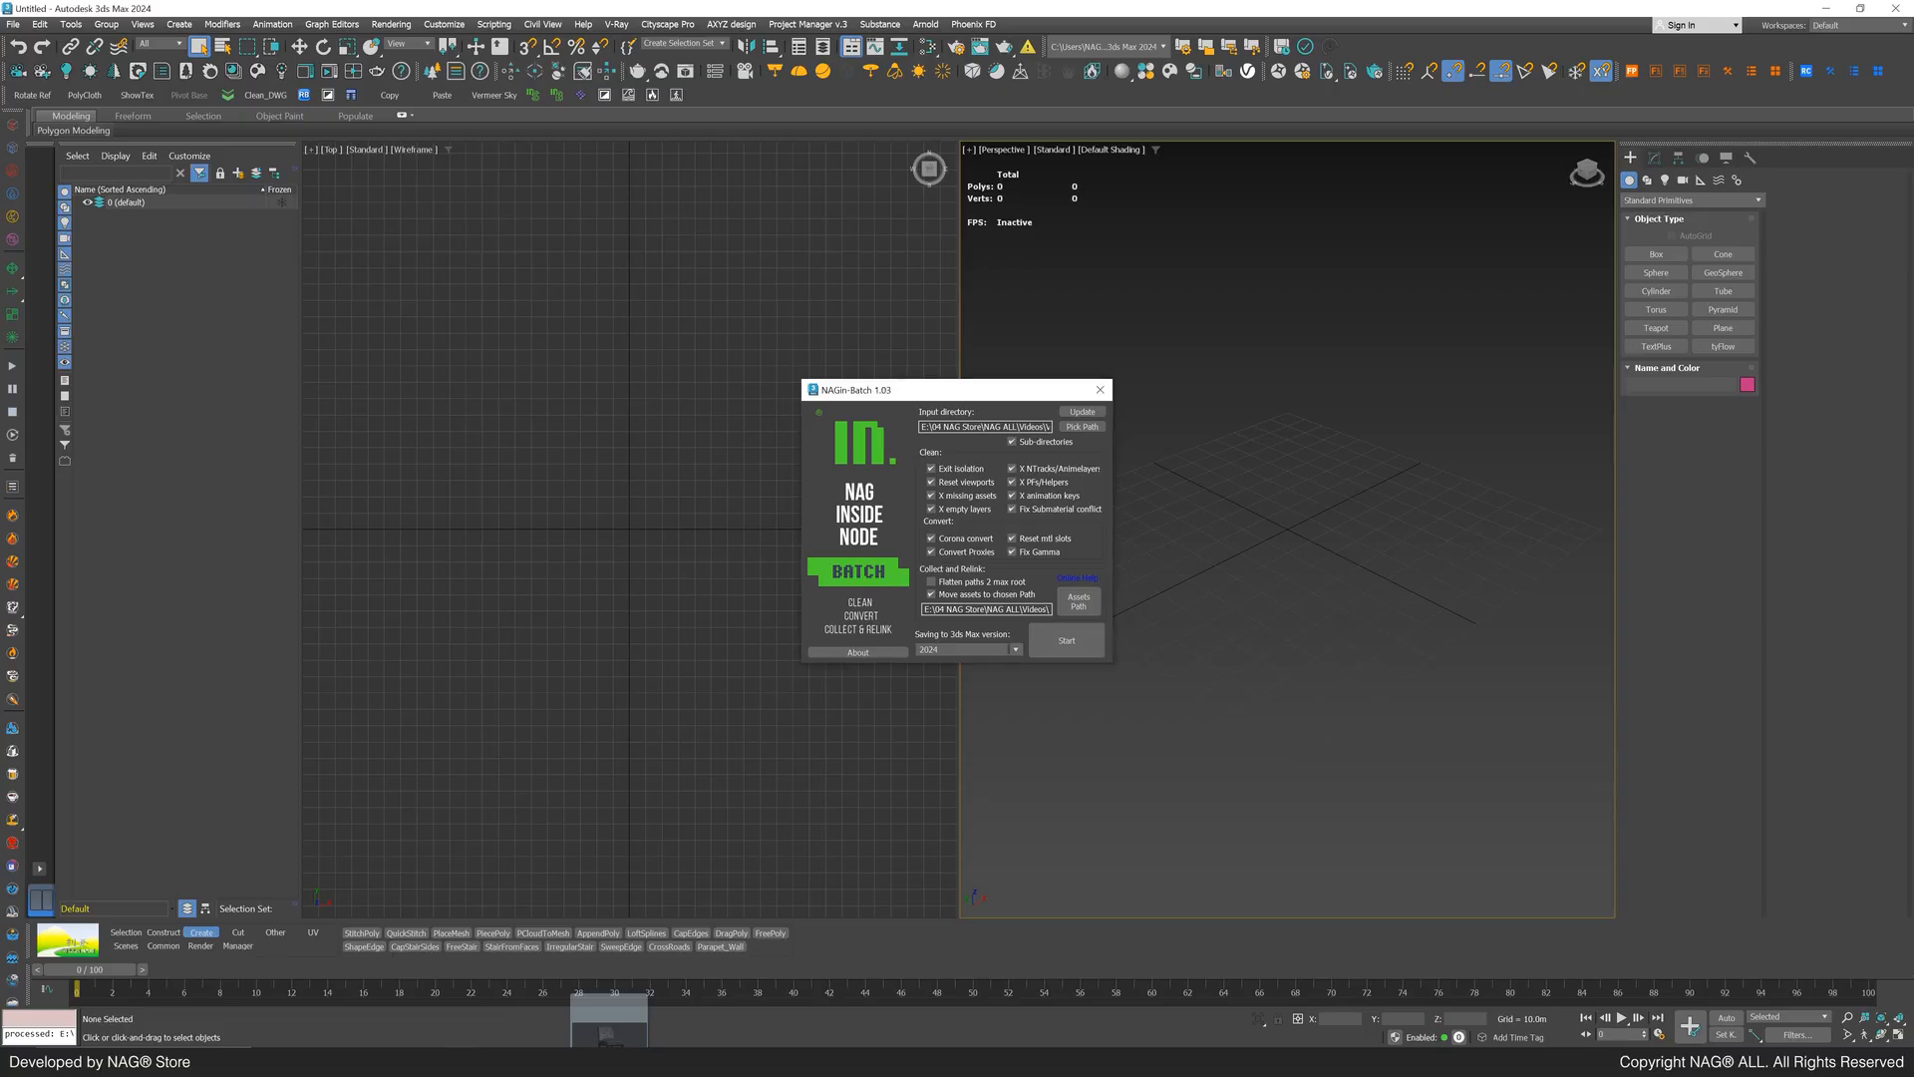
Step: Open the dropped Eichholtz Bar Stool Cesare .max file and orbit to view the seat from above
right_click(1378, 646)
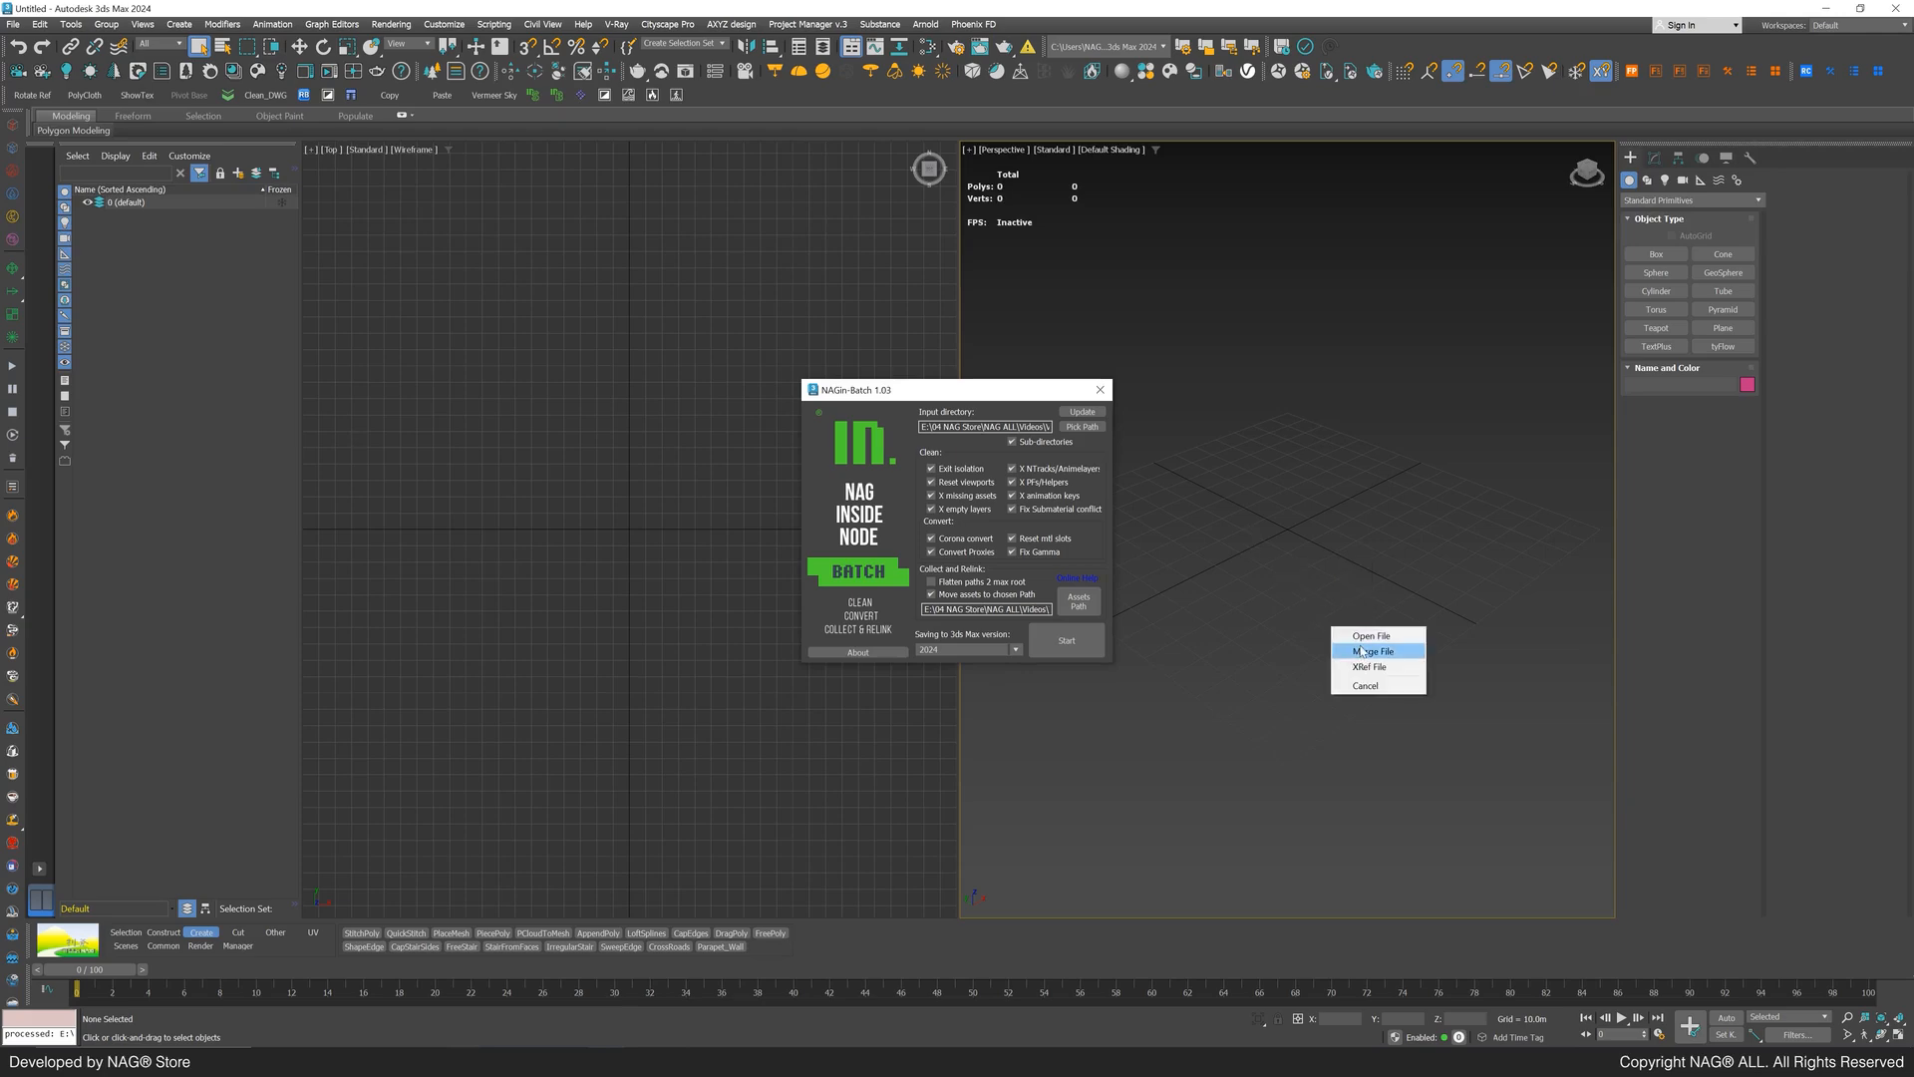
click(1375, 650)
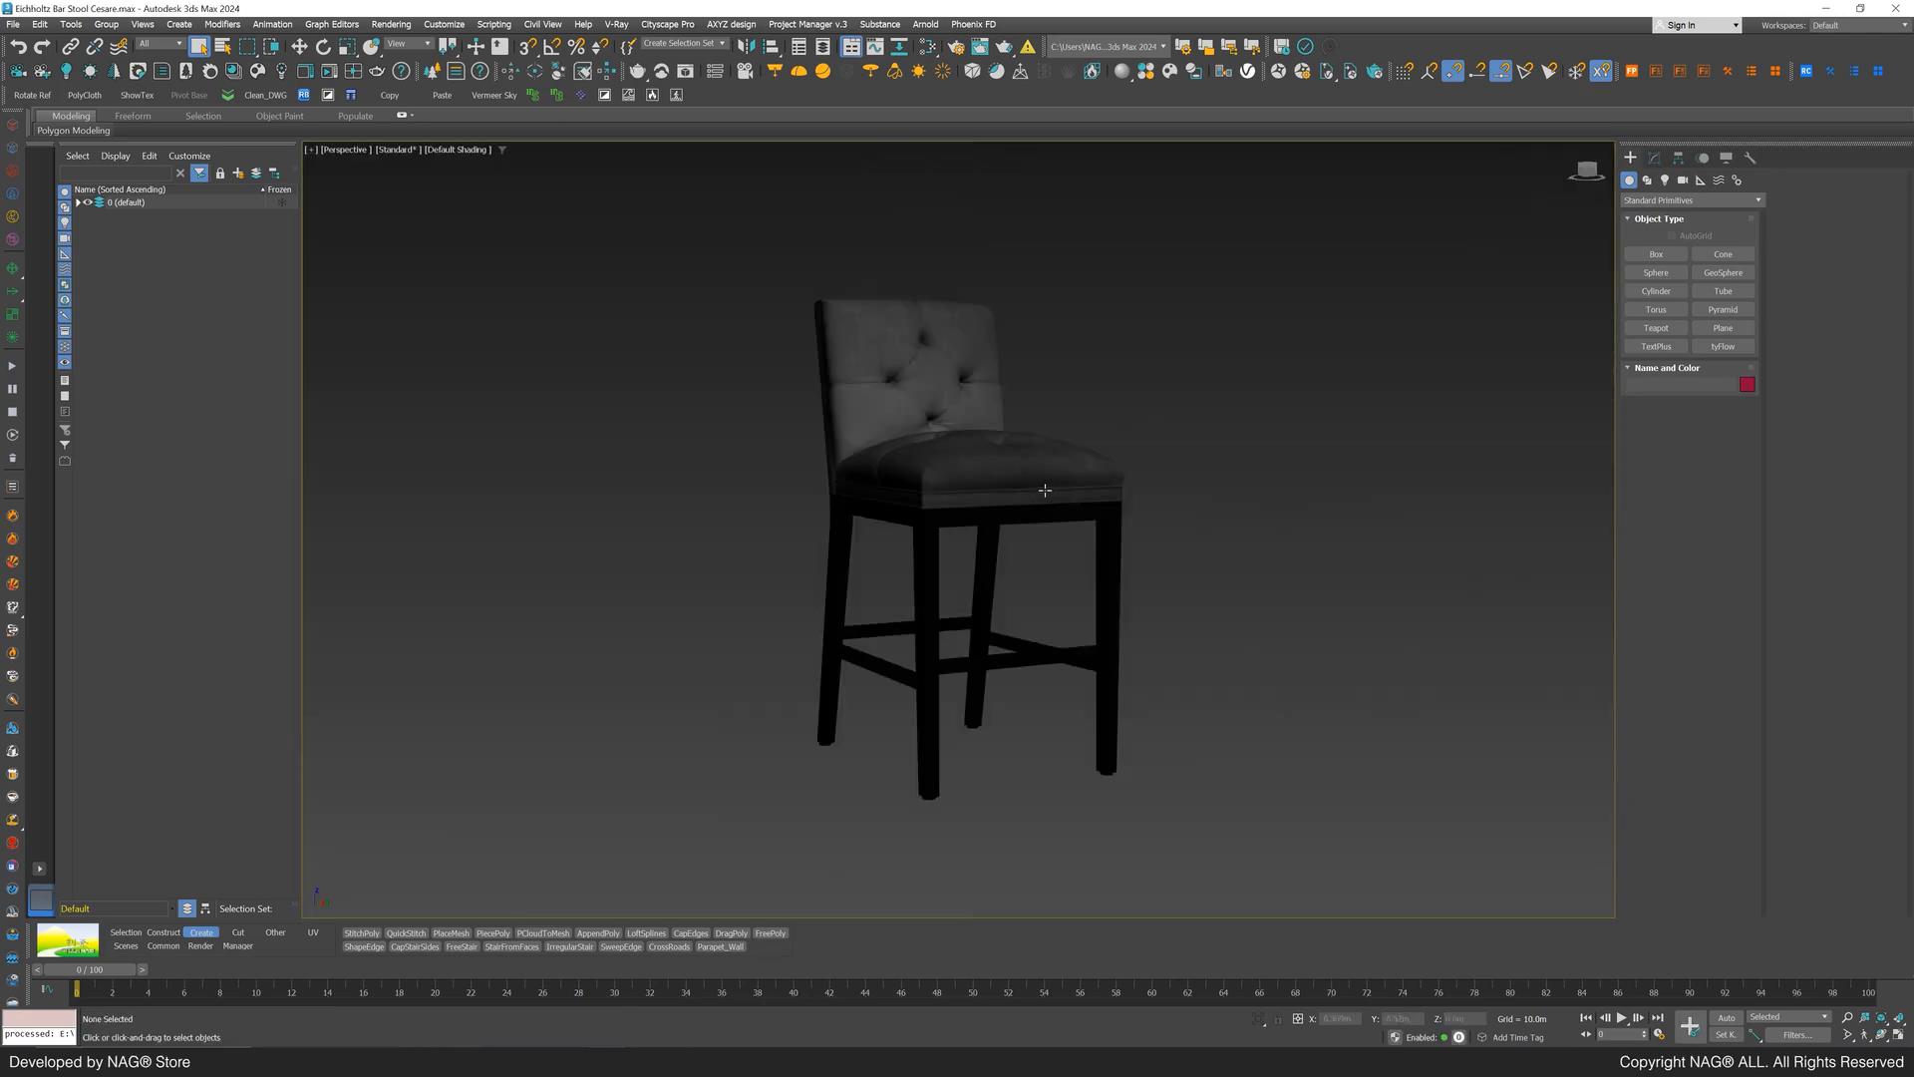
drag(1043, 491, 1007, 505)
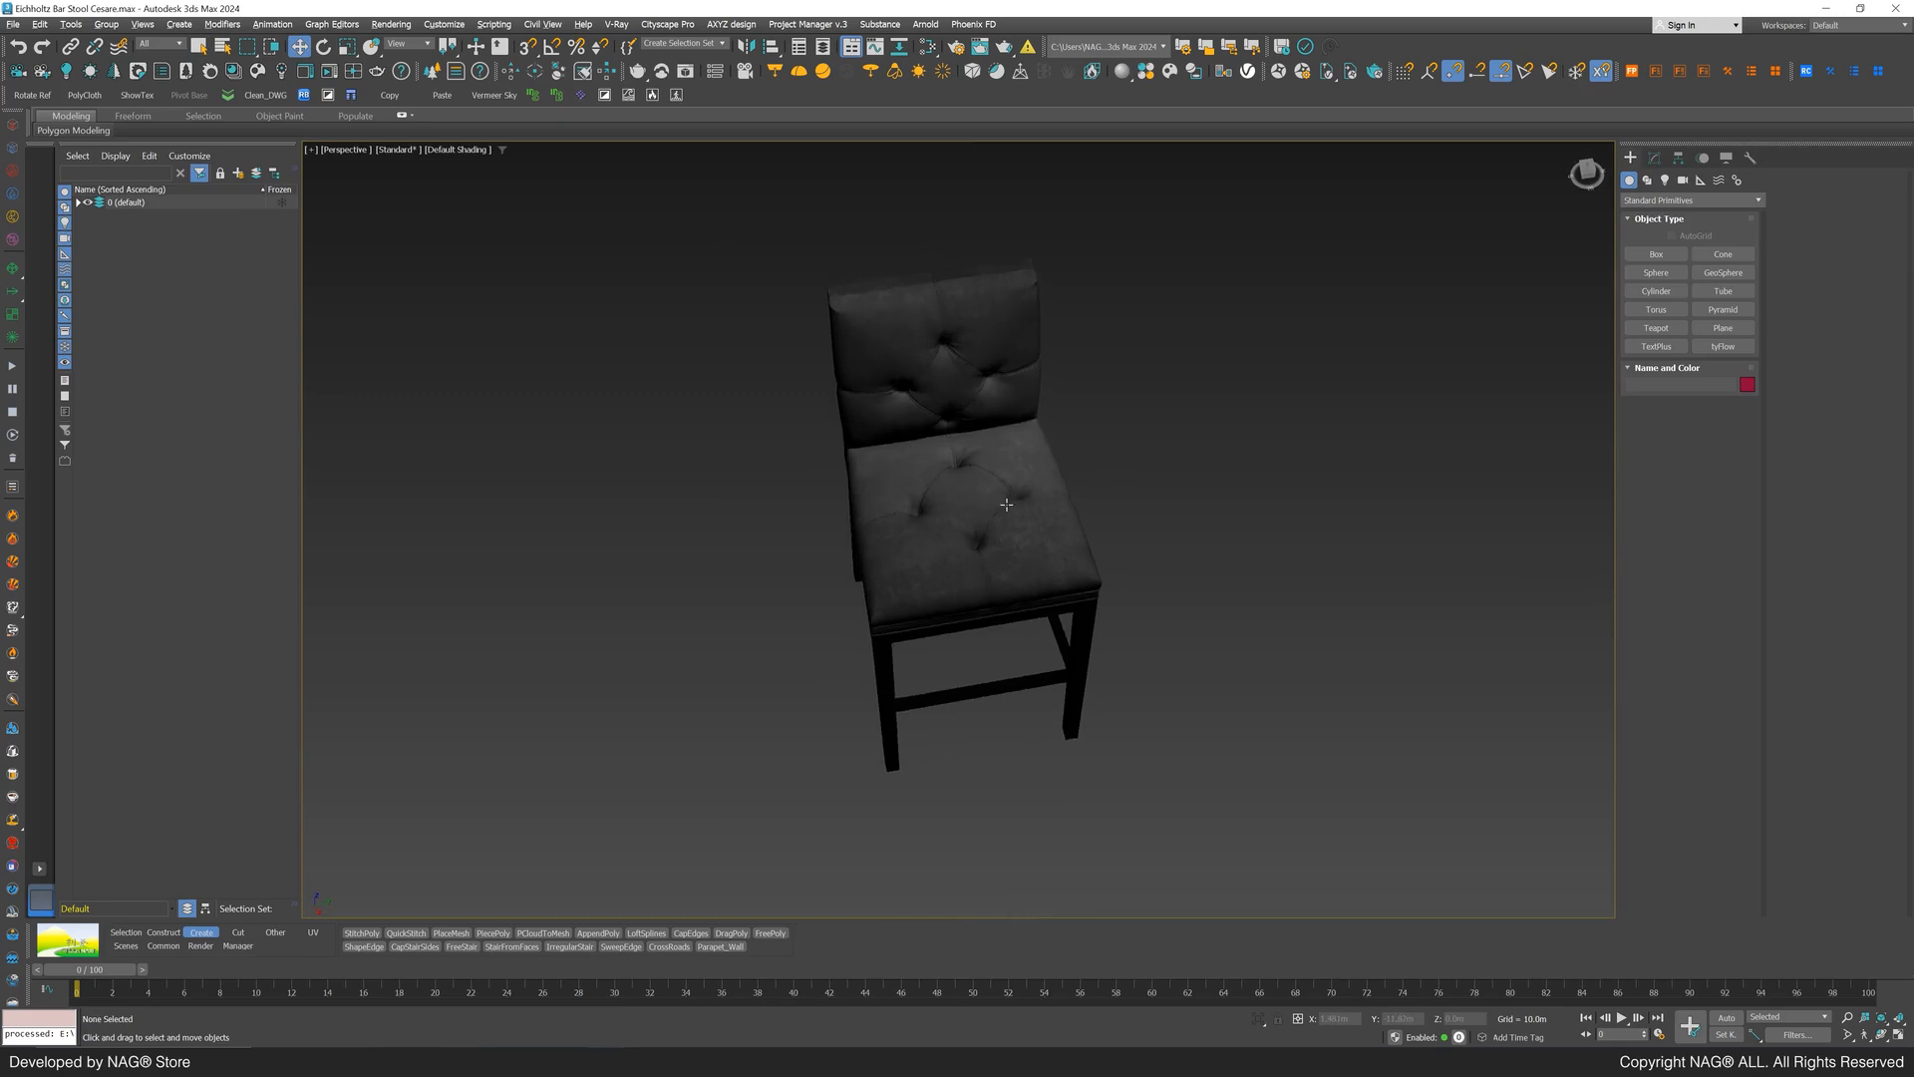